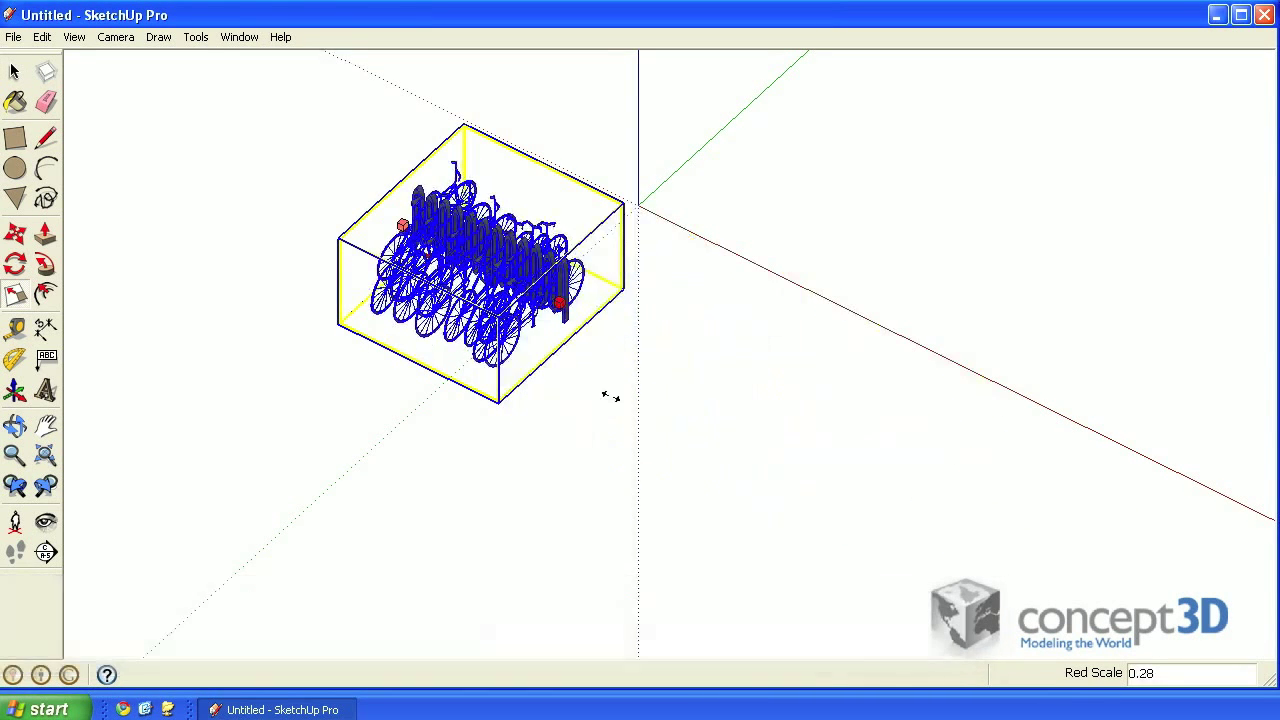
# Stretch the bike rack lengthwise into a longer row and show the Dynamic Components toolbar
pyautogui.moveTo(560, 302); pyautogui.dragTo(847, 459)
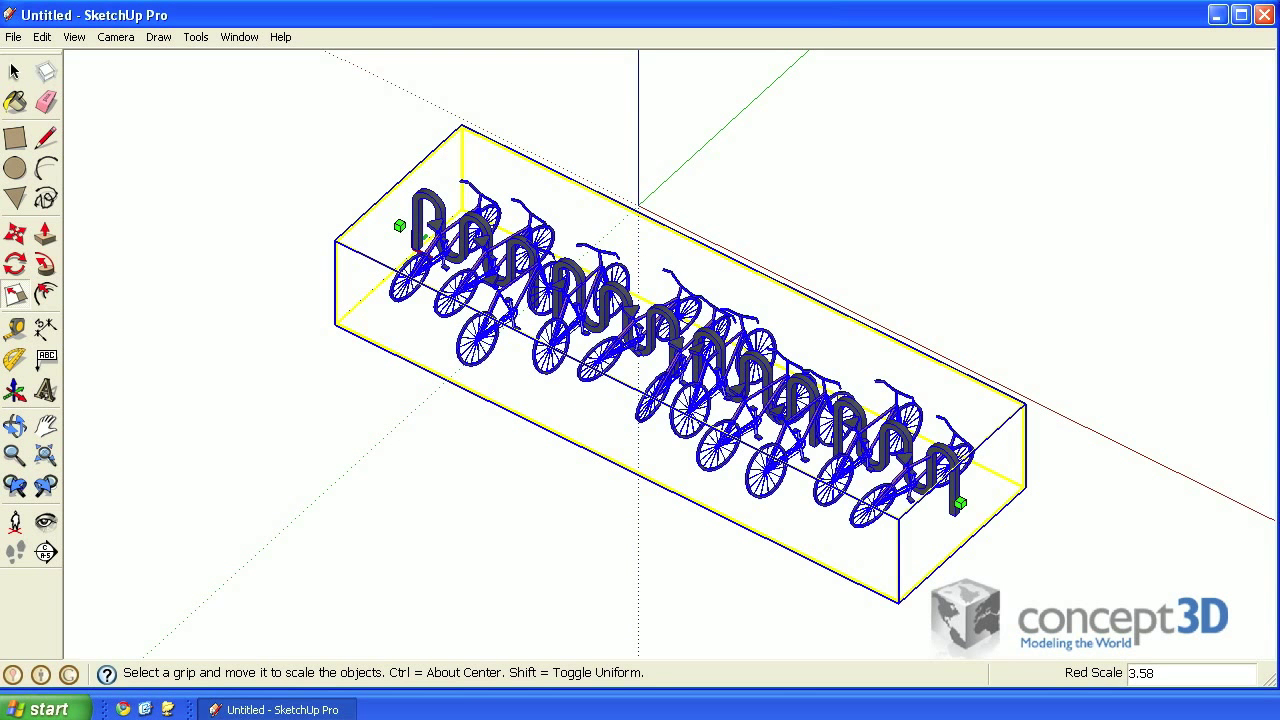
pyautogui.moveTo(522, 358)
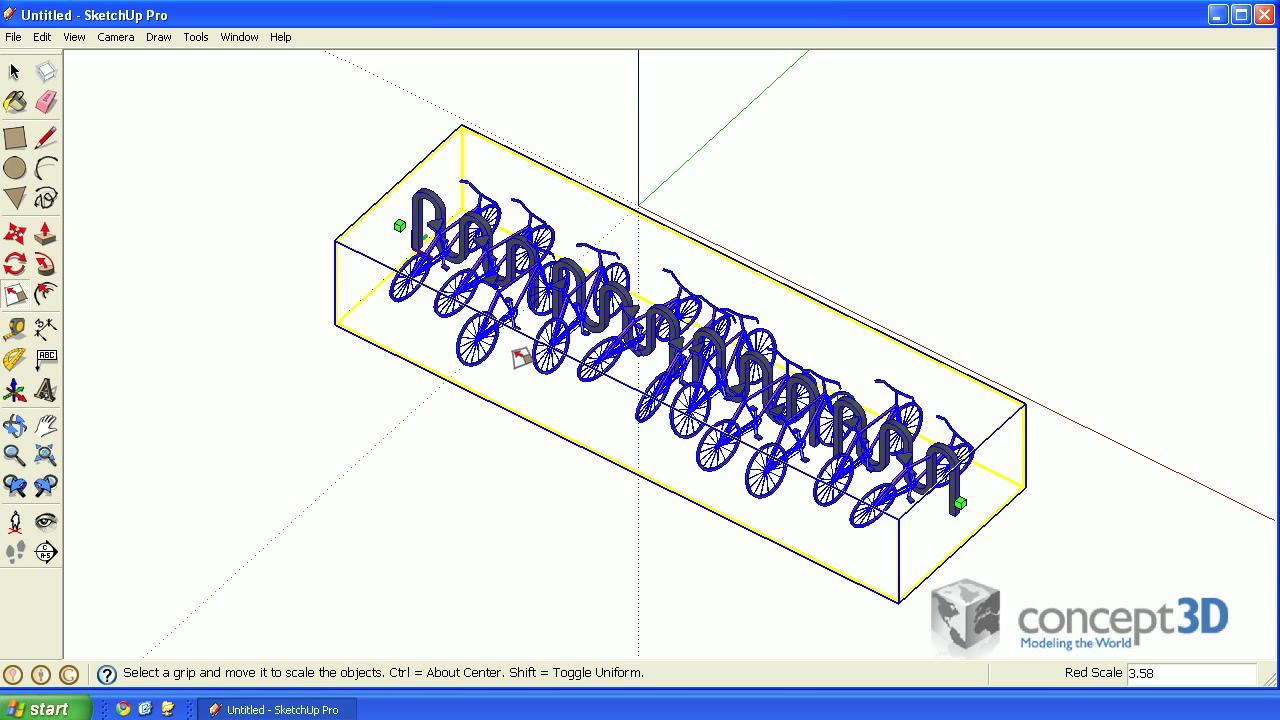
pyautogui.moveTo(765, 237)
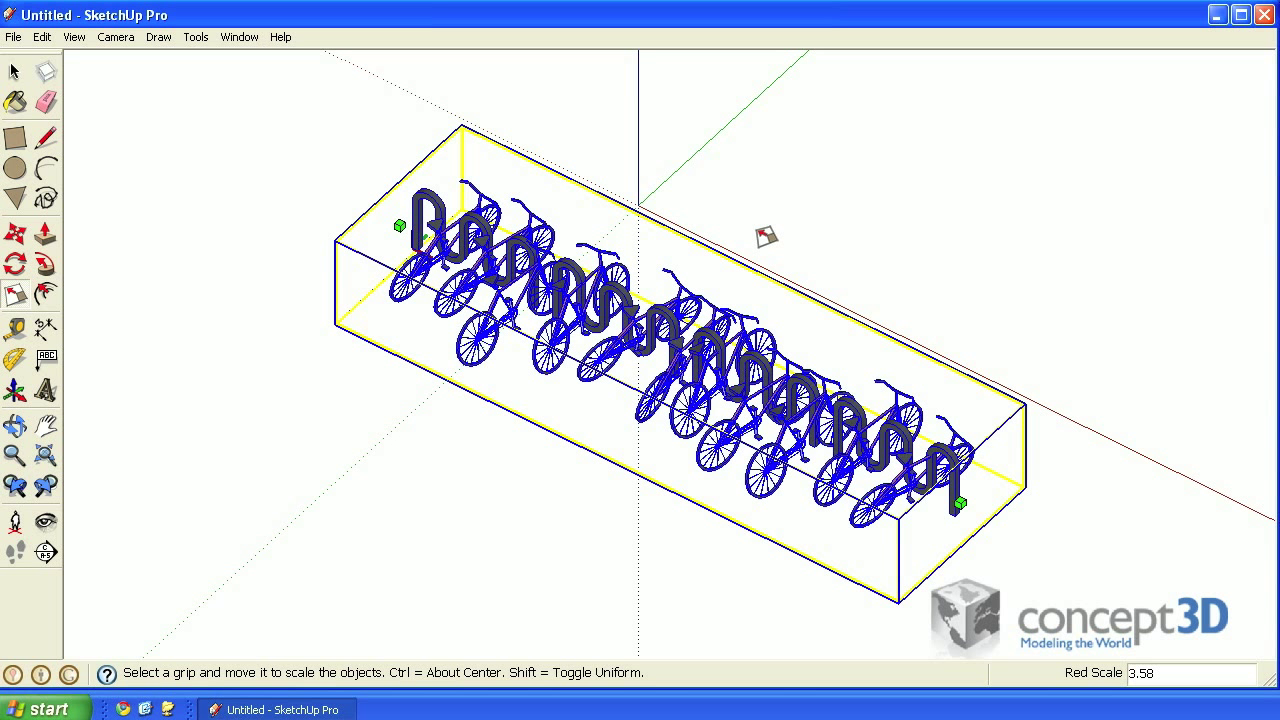
pyautogui.moveTo(261, 88)
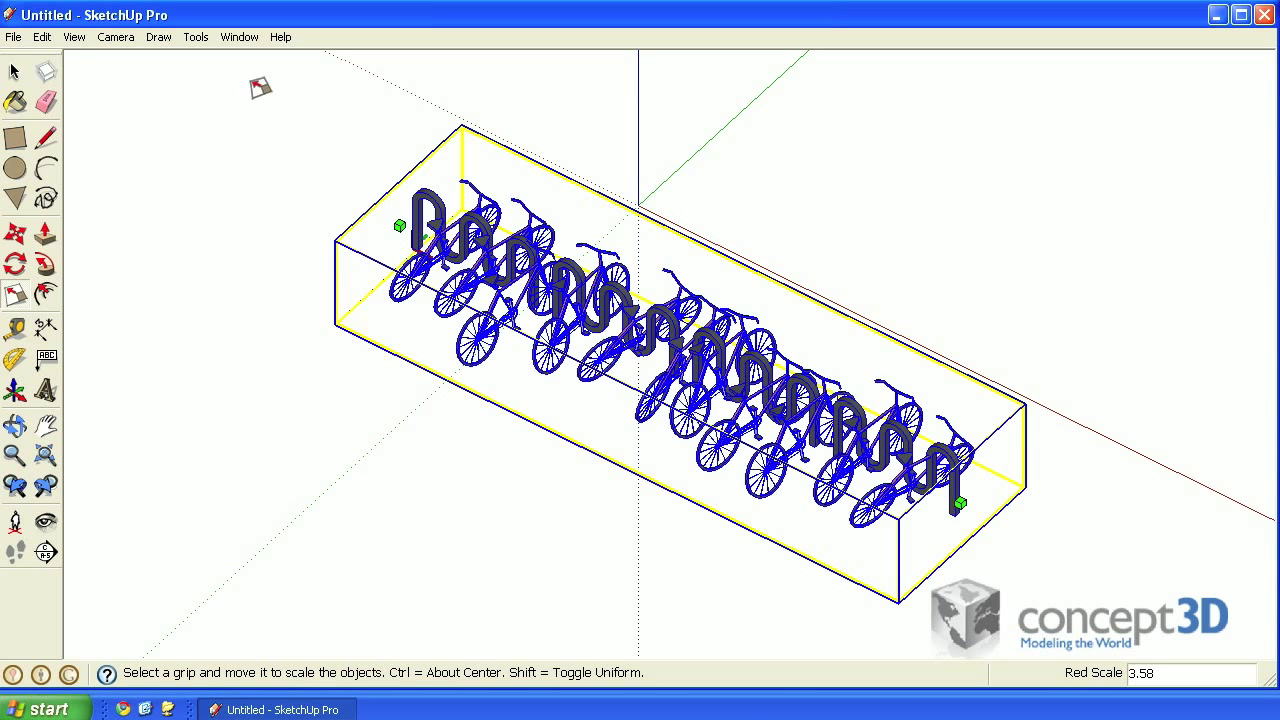
pyautogui.click(73, 37)
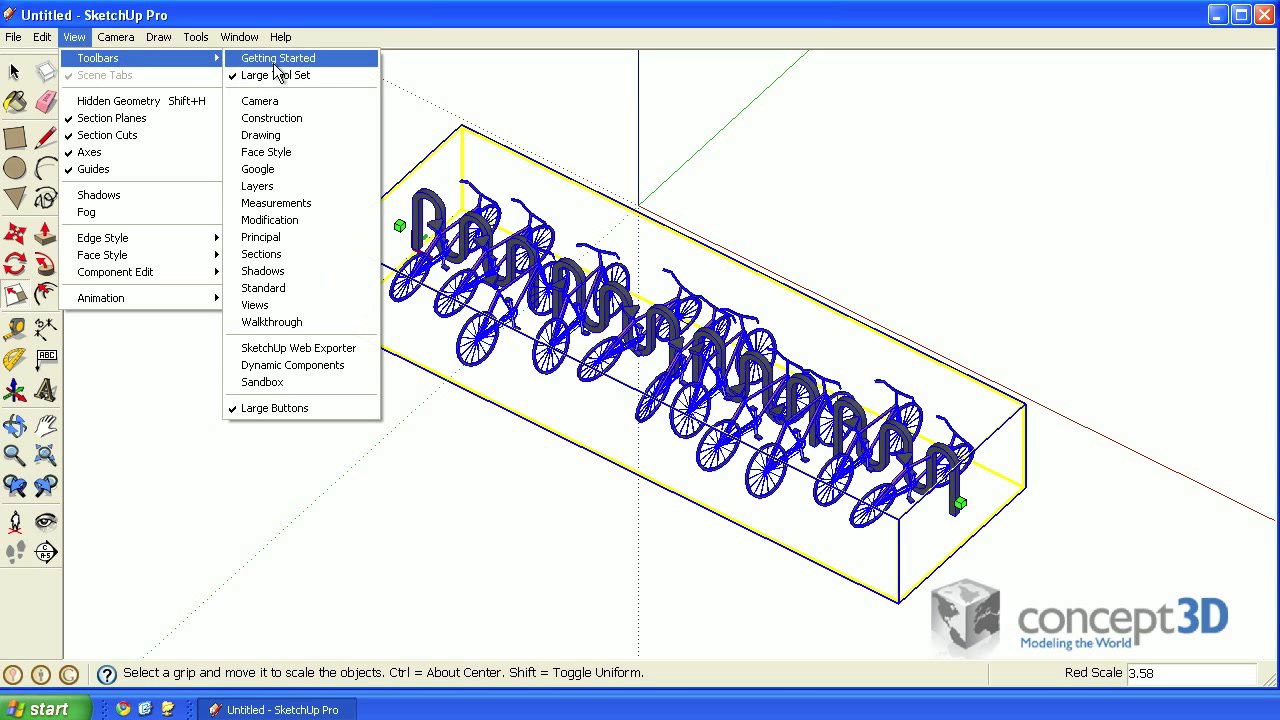
pyautogui.moveTo(291, 365)
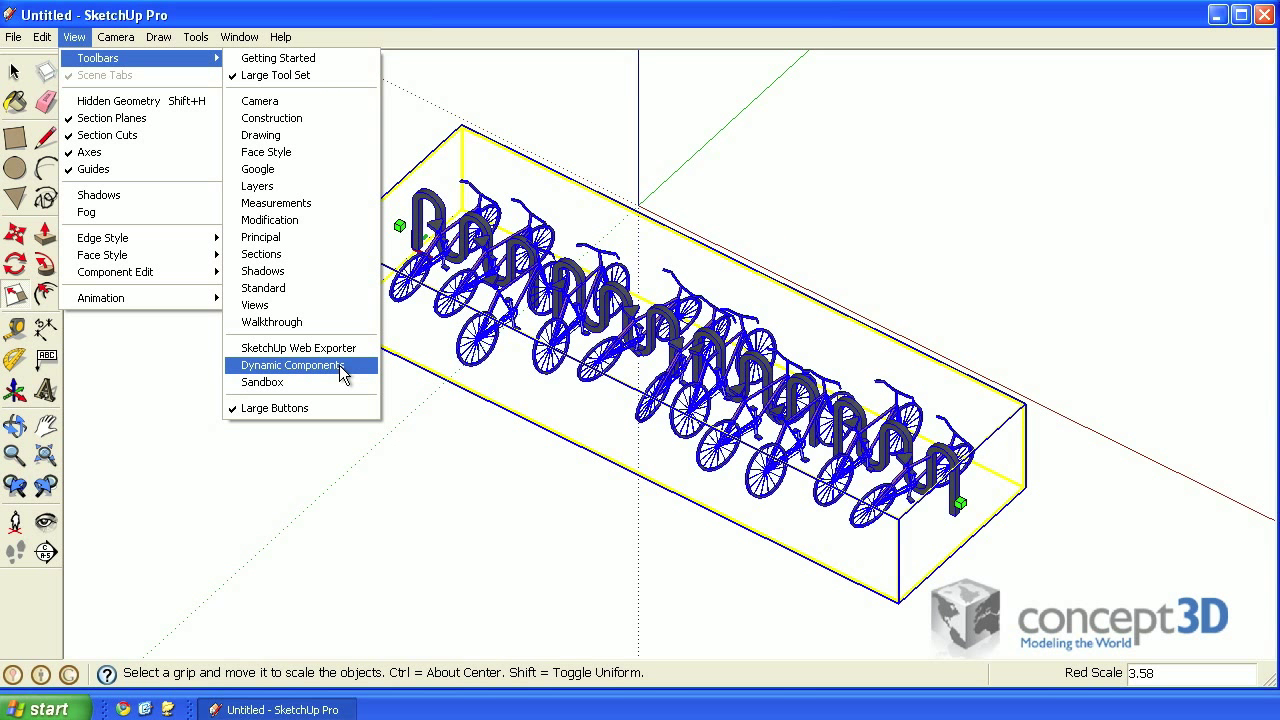
pyautogui.click(291, 365)
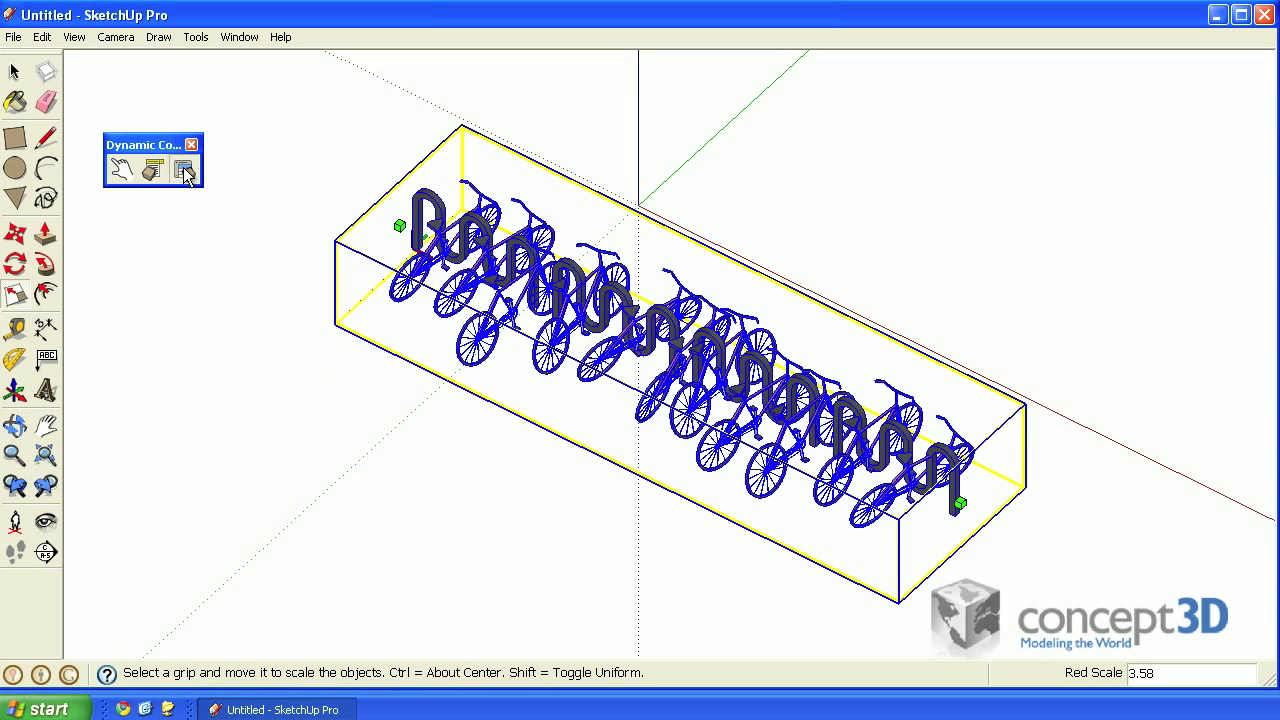
# Give myBike's RotZ the formula randbetween(-15,15)+180*rand() for random bike orientations
pyautogui.click(184, 170)
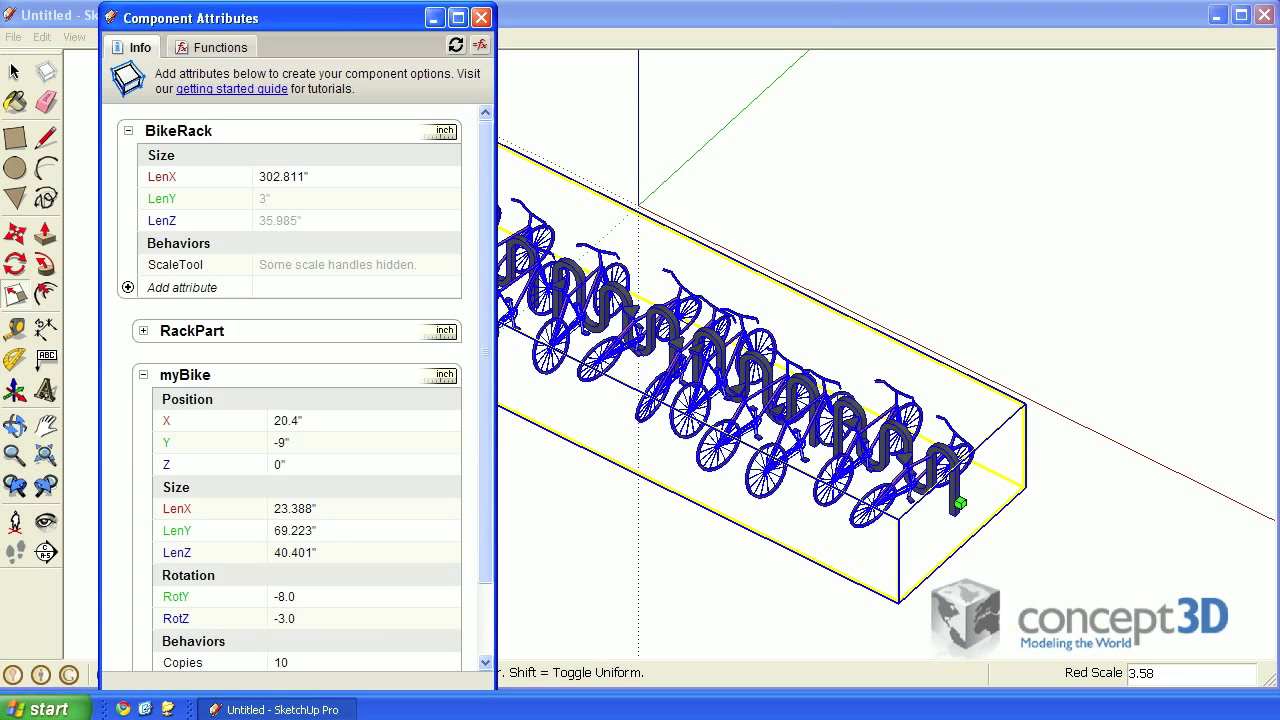
pyautogui.scroll(-3)
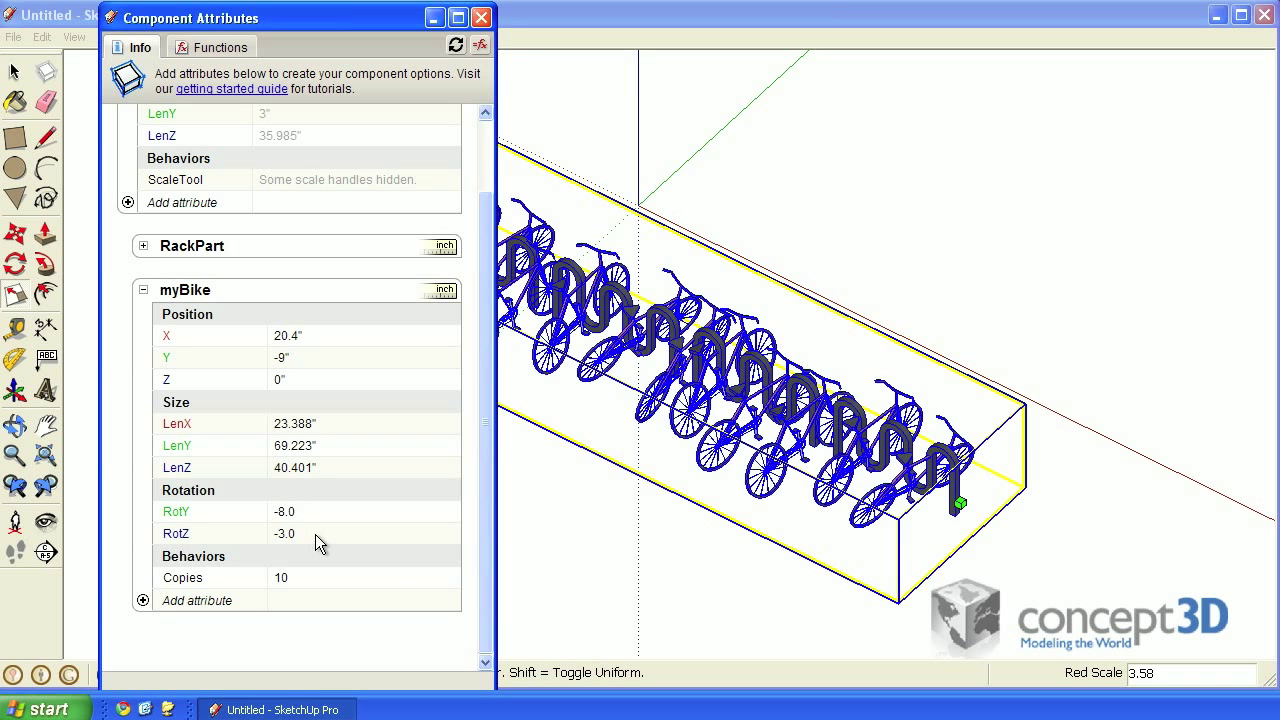
pyautogui.write('=randbetween(-15,15)+')
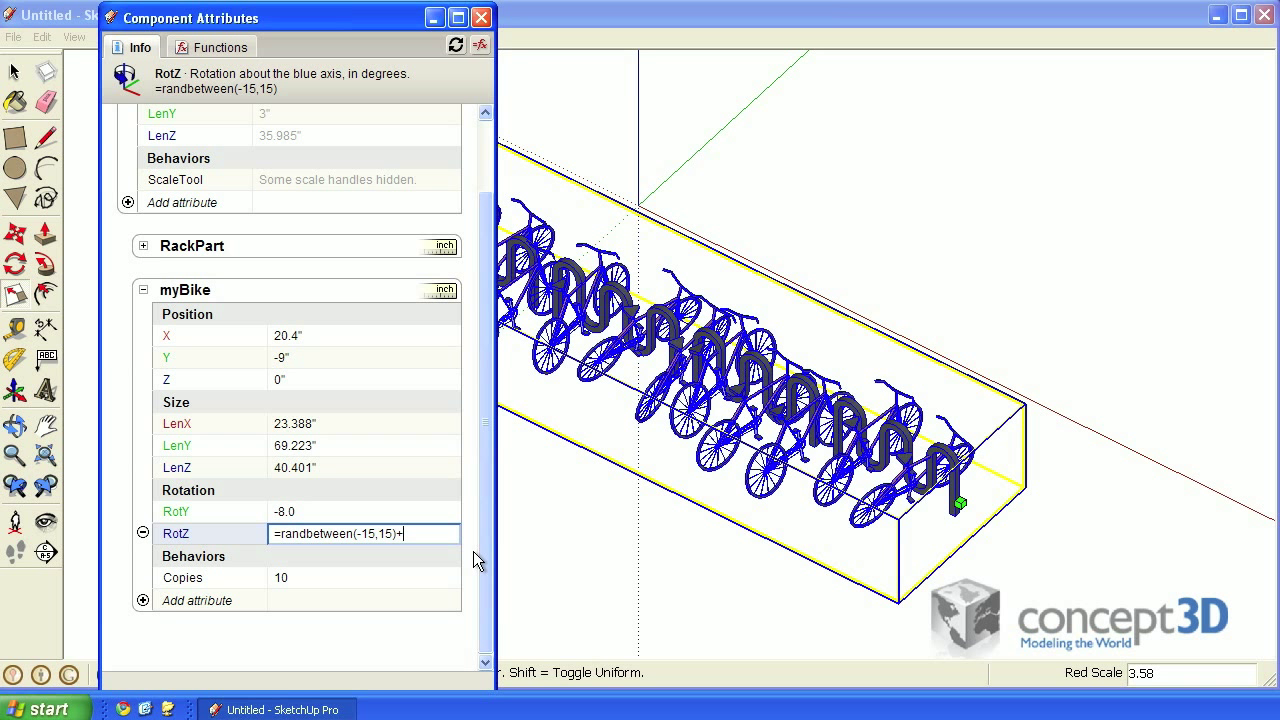
pyautogui.write('180')
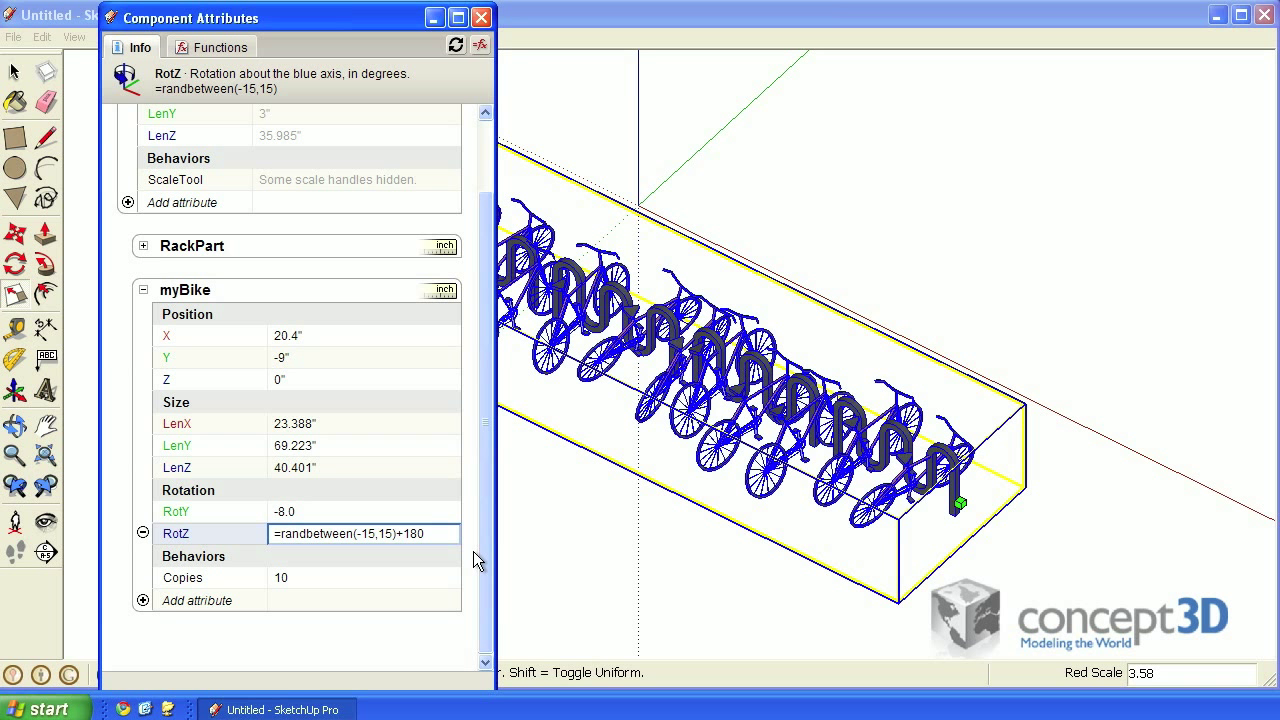
pyautogui.write('*randbetween')
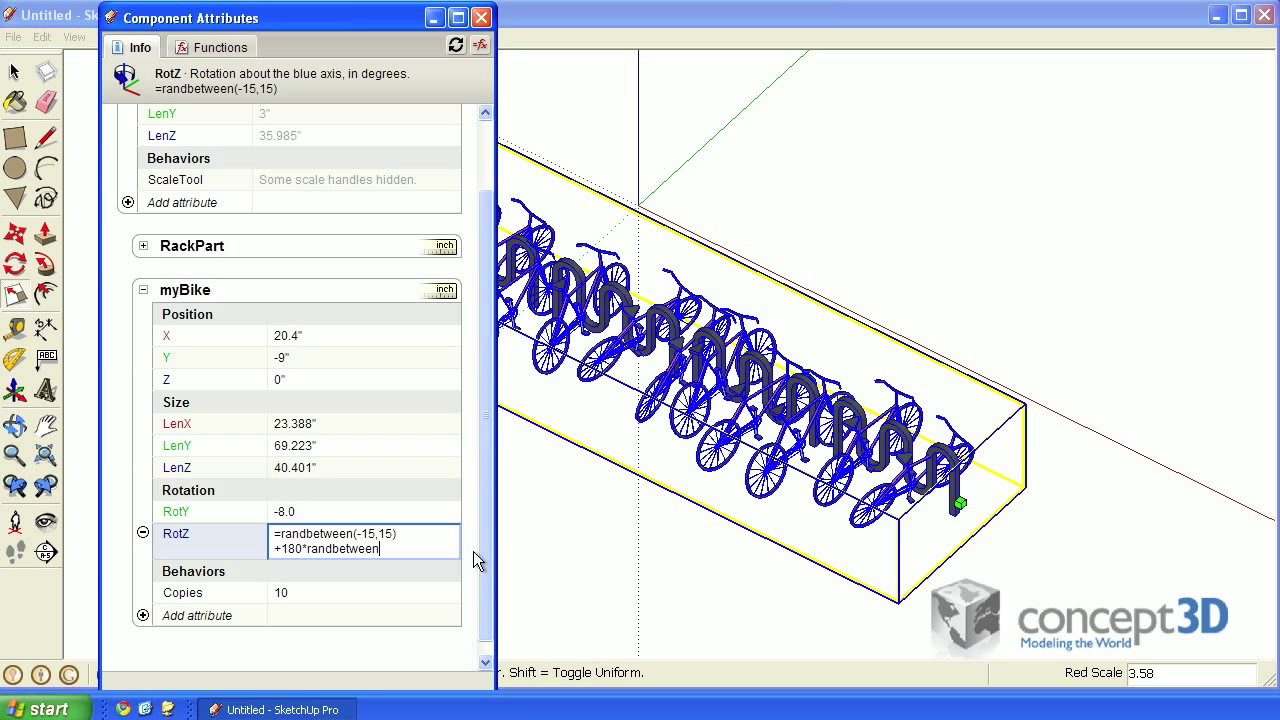
pyautogui.write('()')
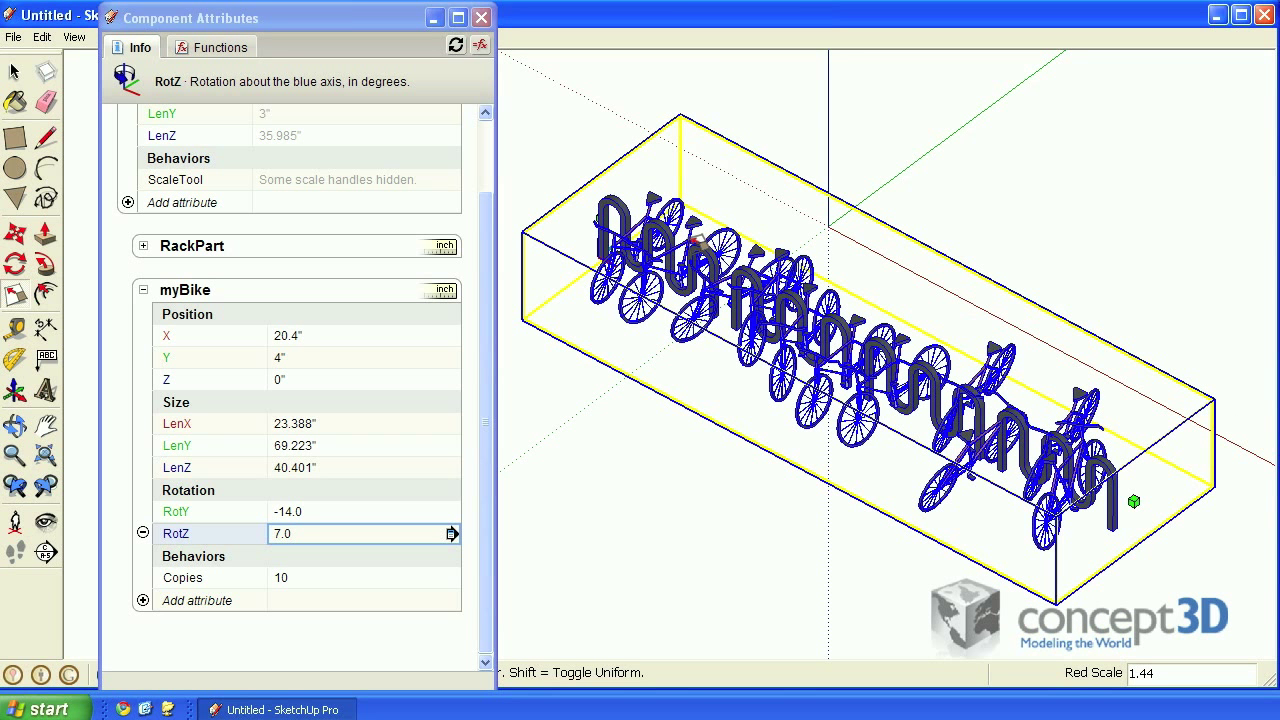
# Redraw the rack through Dynamic Components to re-roll the bikes' random rotations
pyautogui.rightClick(695, 248)
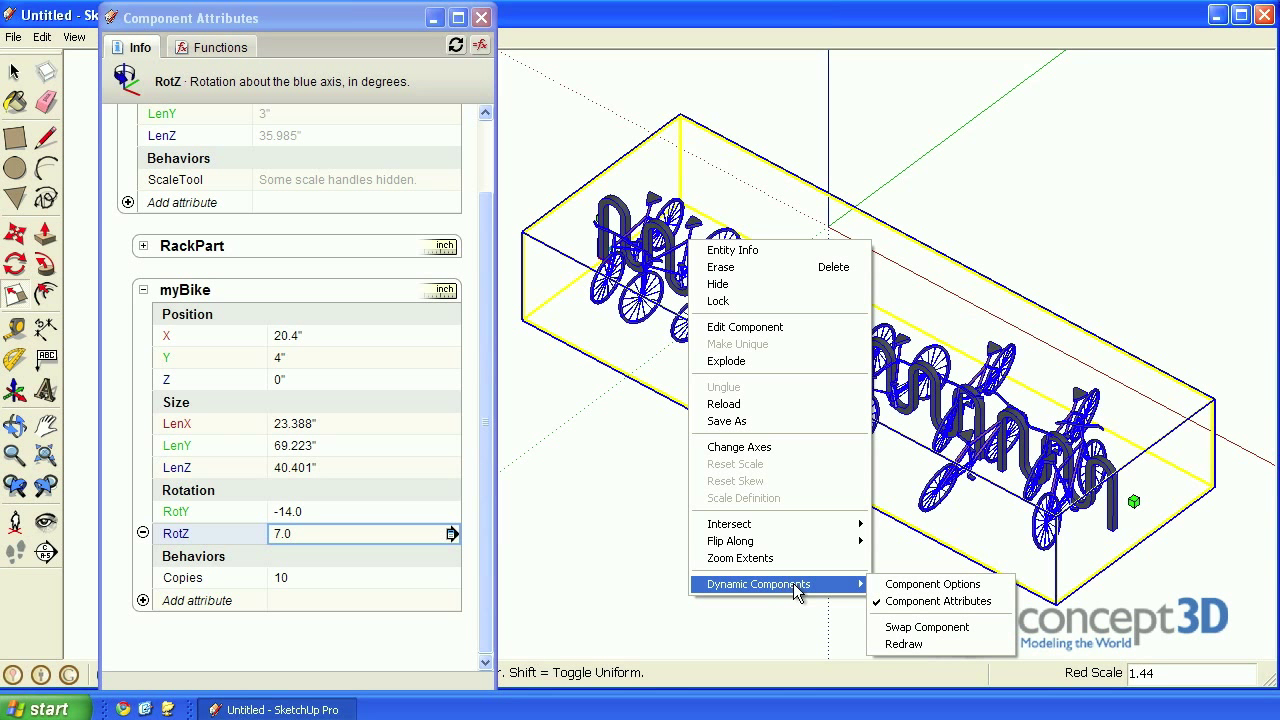
pyautogui.click(903, 643)
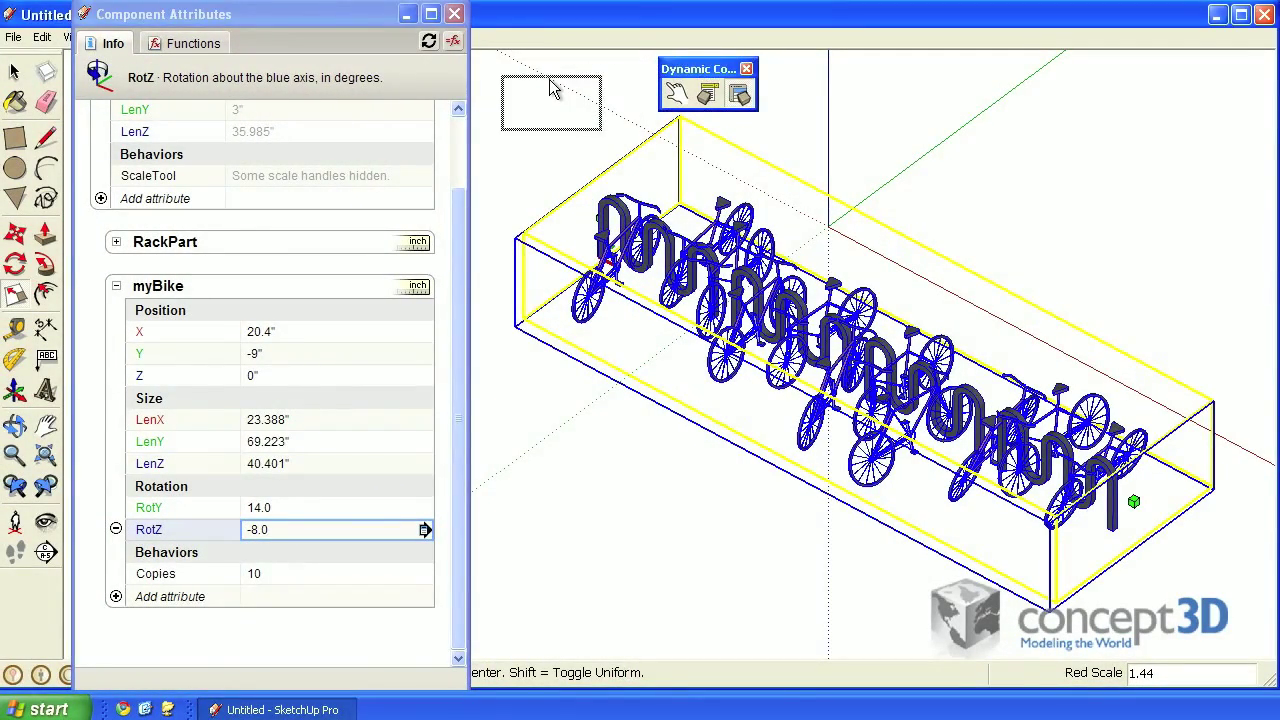
# Deselect the bike rack with a selection box in empty space
pyautogui.moveTo(707, 68); pyautogui.dragTo(545, 117)
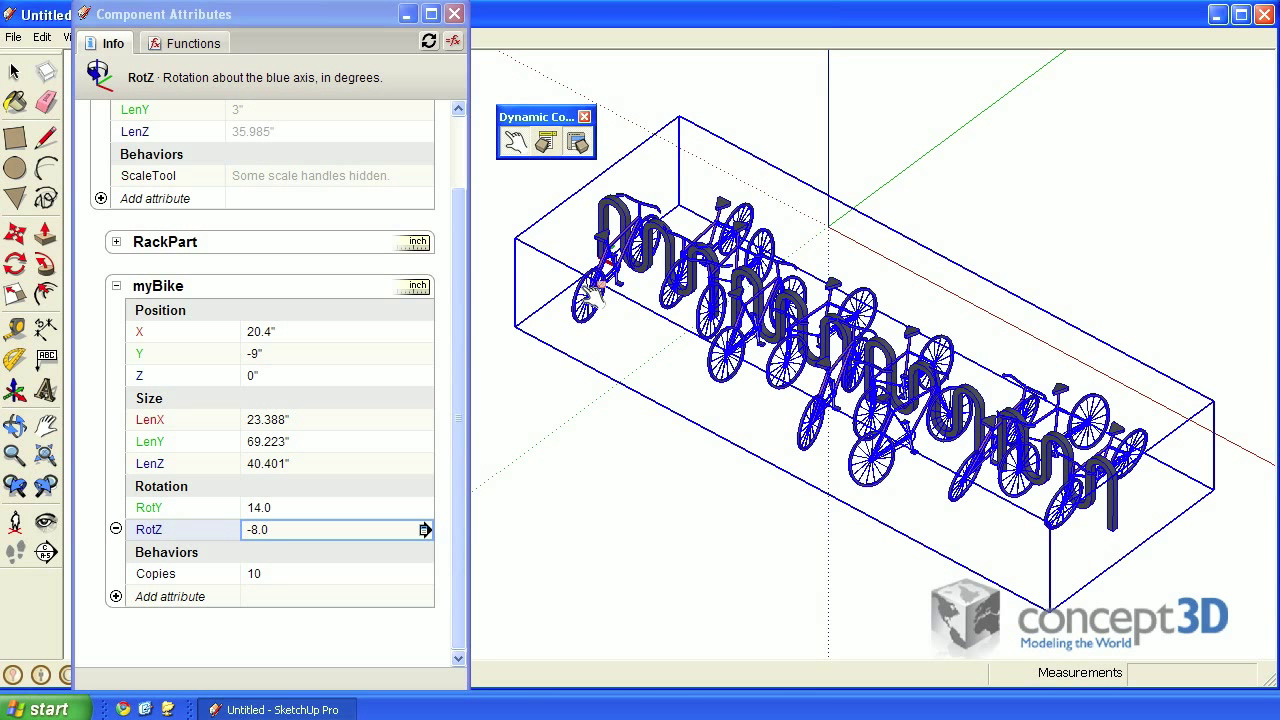
pyautogui.moveTo(725, 365)
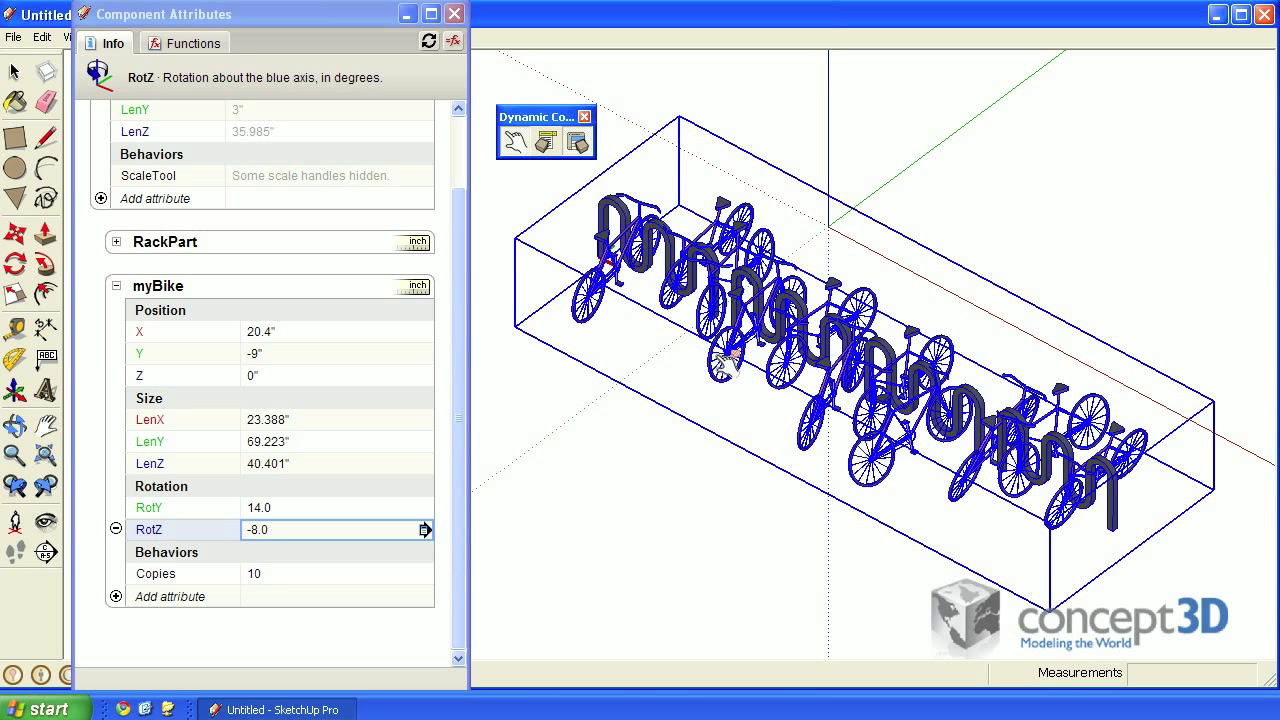
pyautogui.moveTo(590, 320)
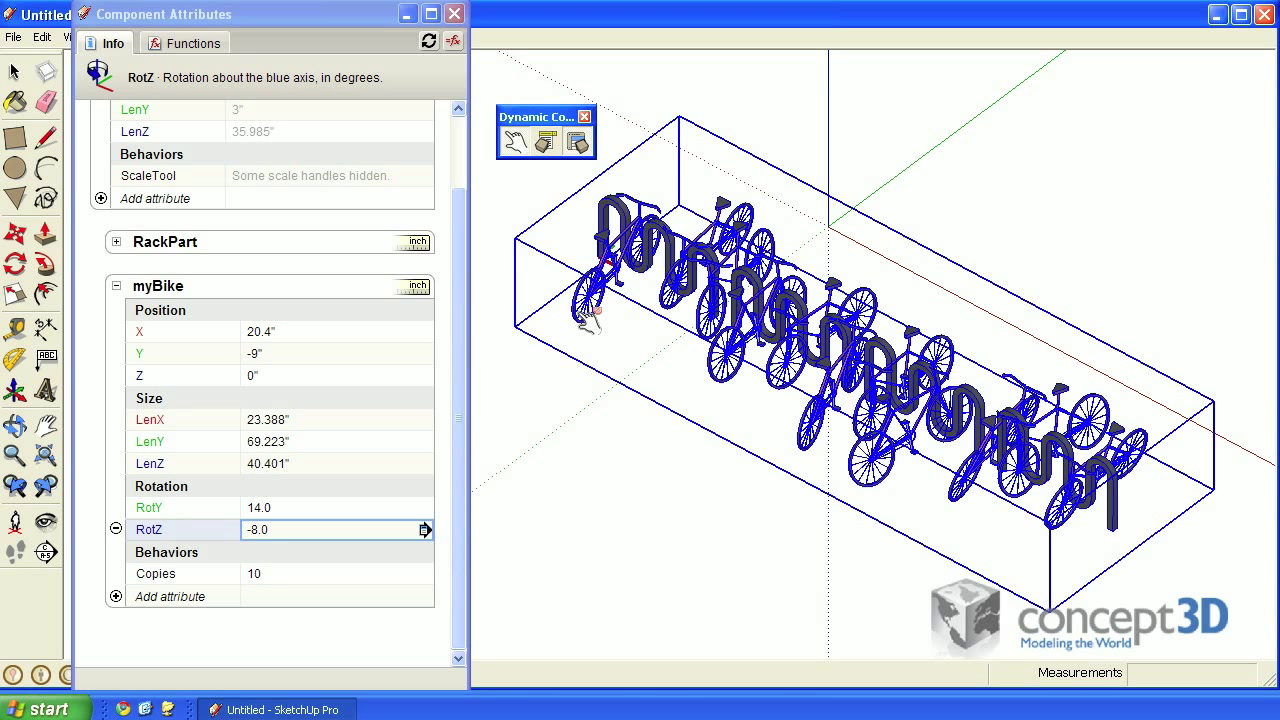
pyautogui.moveTo(730, 380)
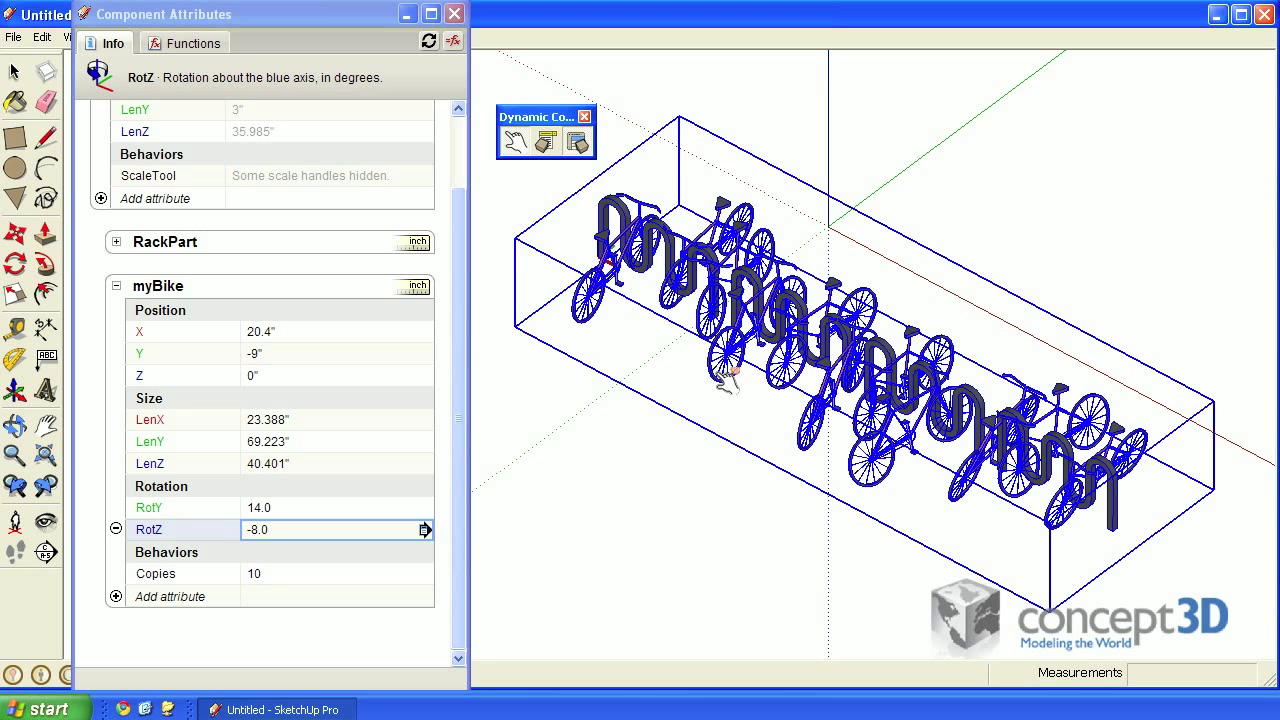
pyautogui.moveTo(532, 188)
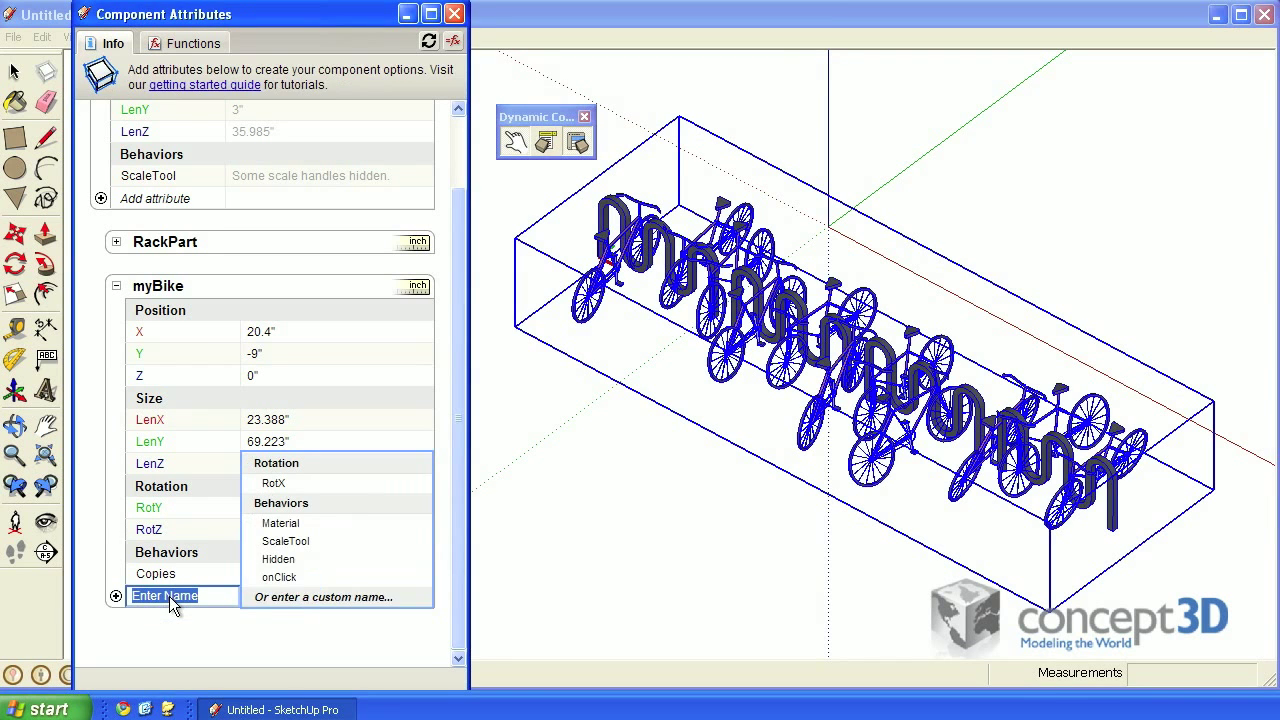
# Add onClick and Hidden attributes to myBike
pyautogui.click(279, 577)
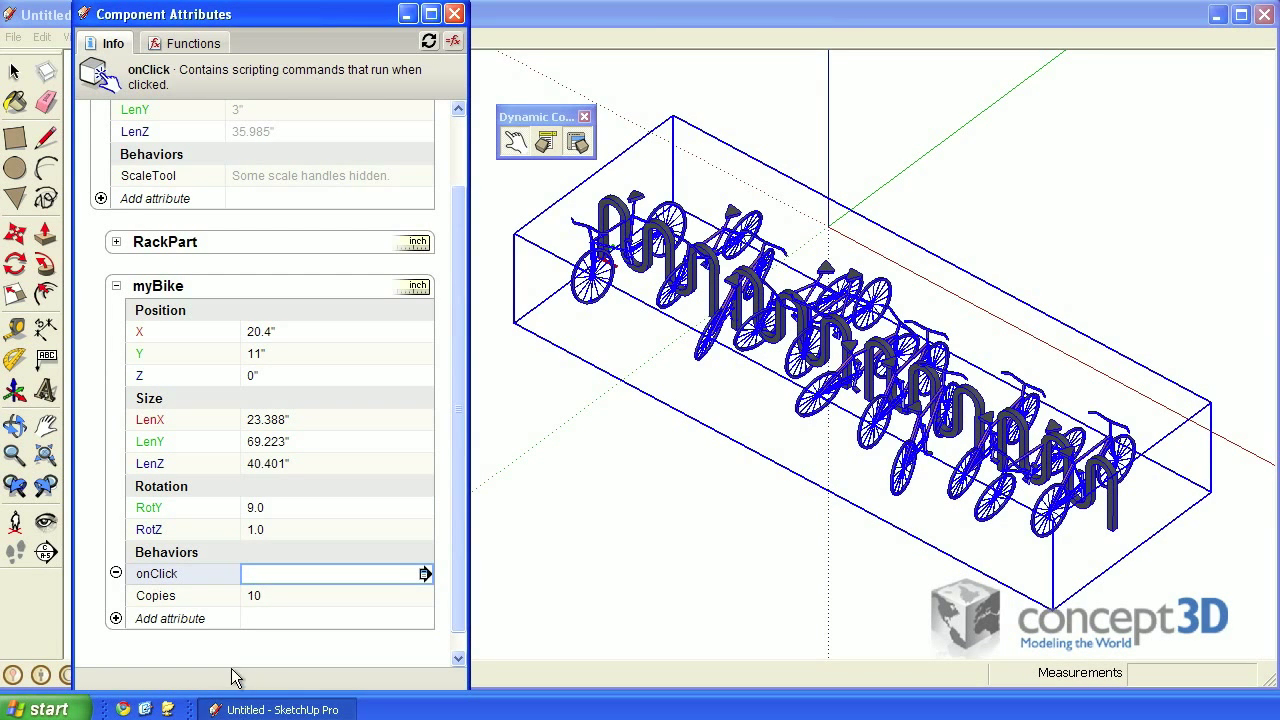
pyautogui.click(169, 618)
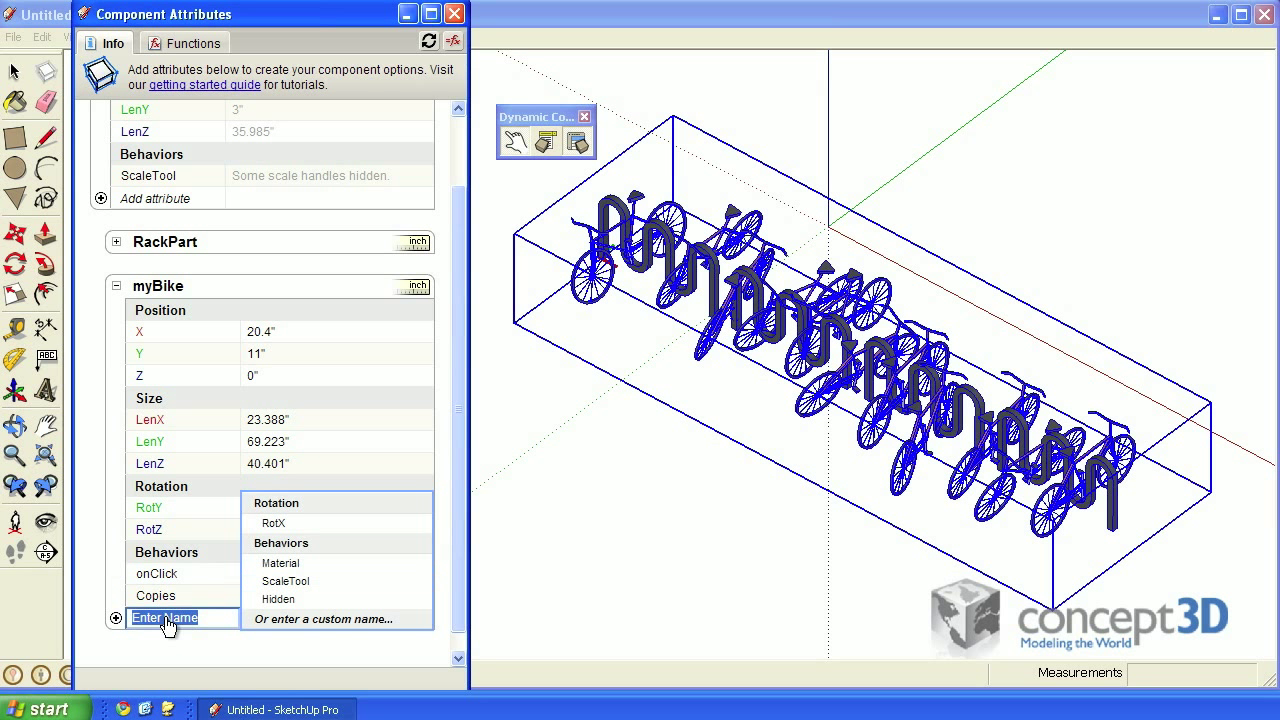
pyautogui.moveTo(278, 599)
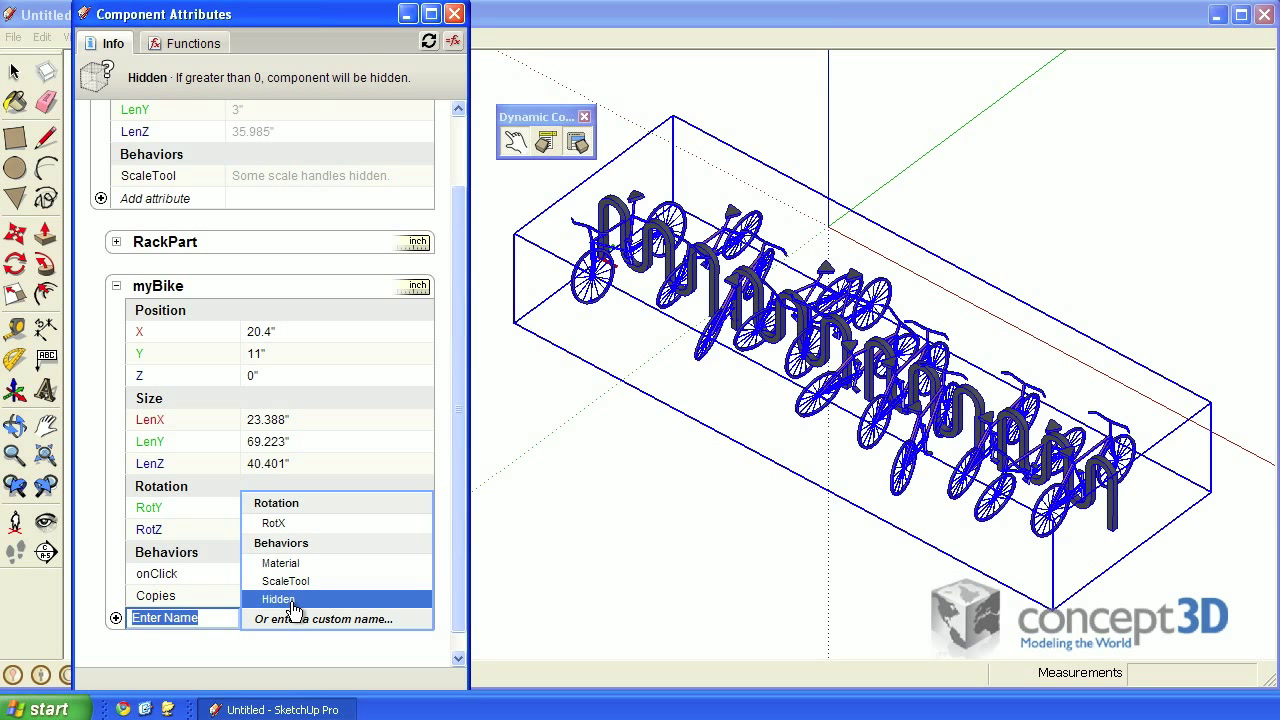
pyautogui.click(278, 598)
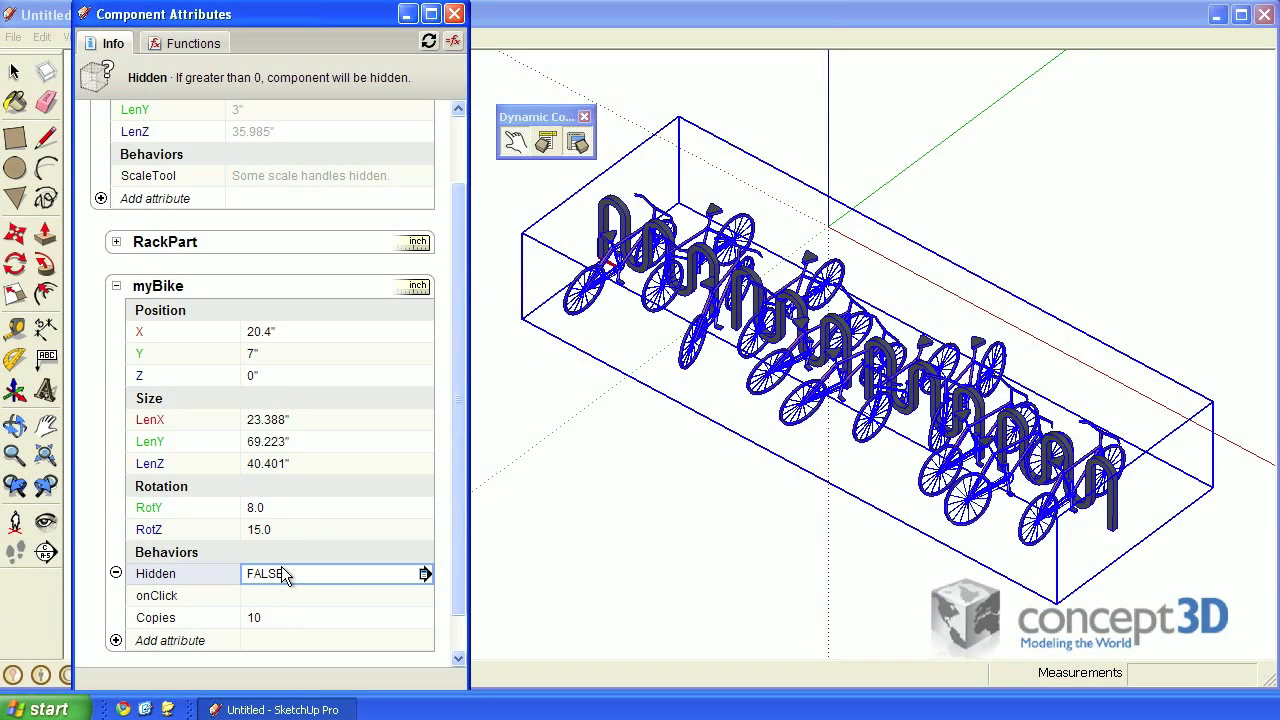
pyautogui.moveTo(295, 583)
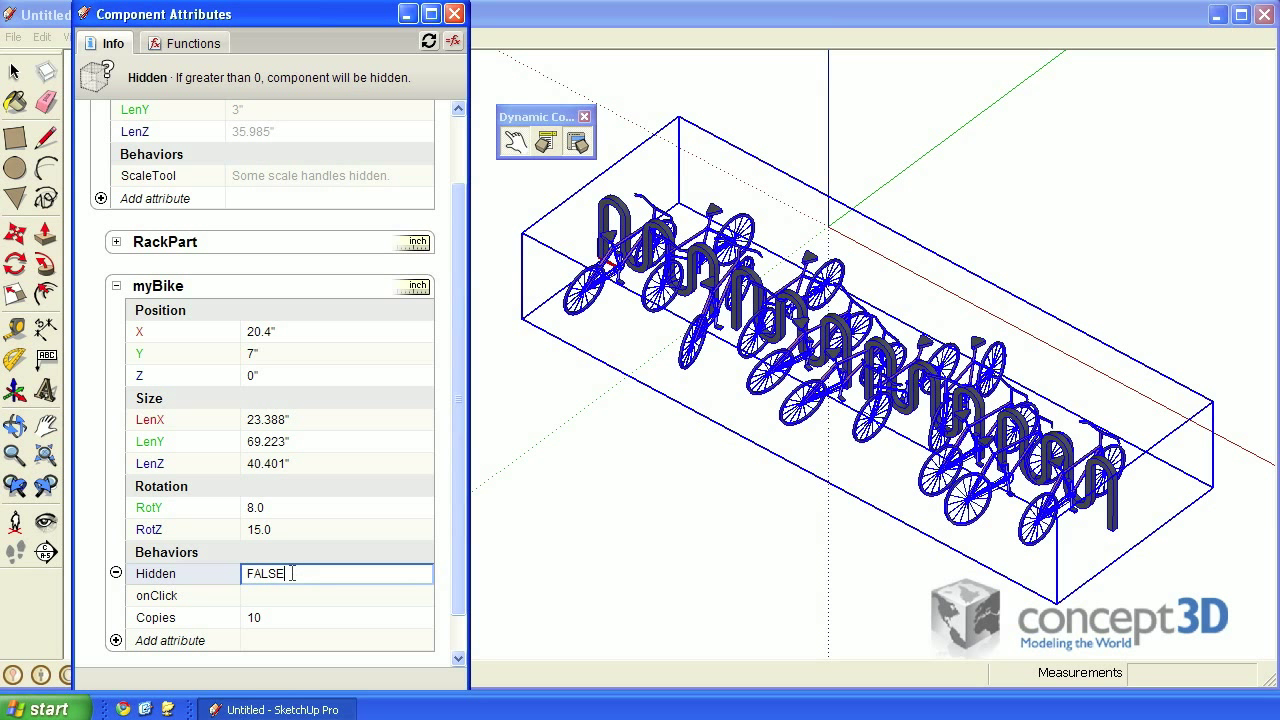
# Test myBike's Hidden value with true and 1, then set it back to 0
pyautogui.write('true')
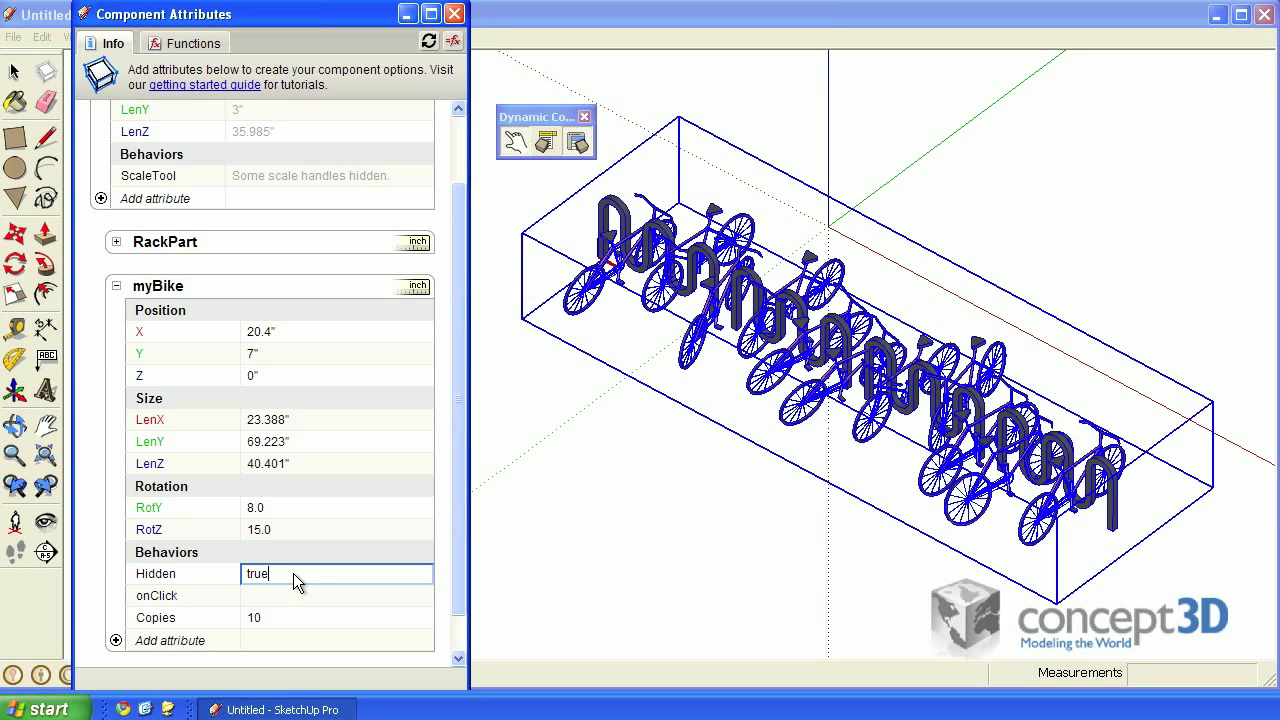
pyautogui.press('enter')
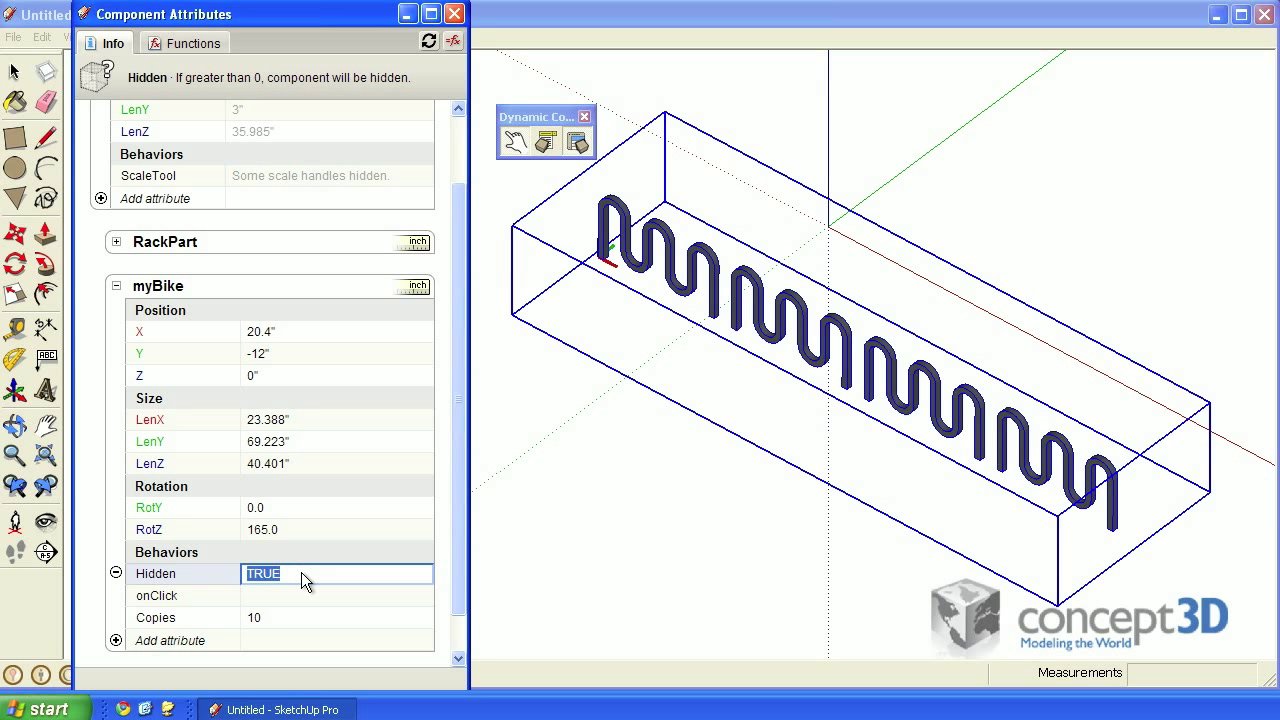
pyautogui.write('1')
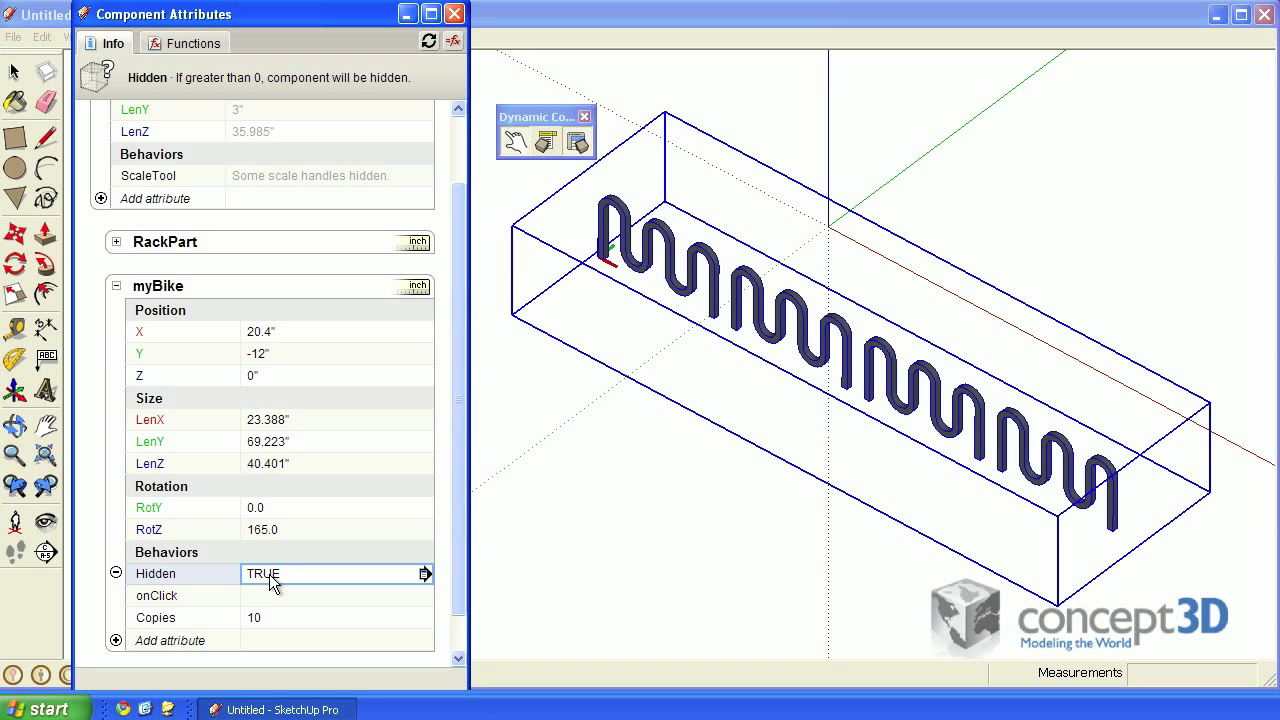
pyautogui.write('0')
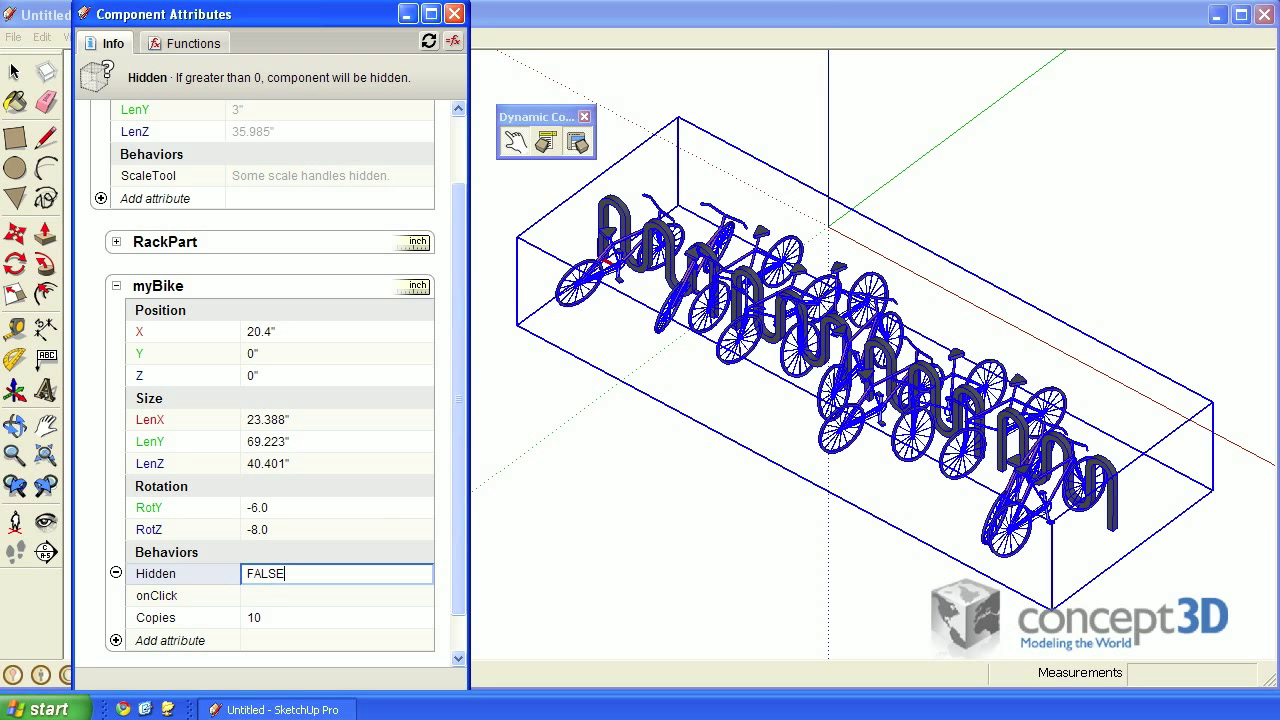
# Give myBike's onClick the formula set('Hidden',not(Hidden)) to toggle visibility
pyautogui.click(337, 595)
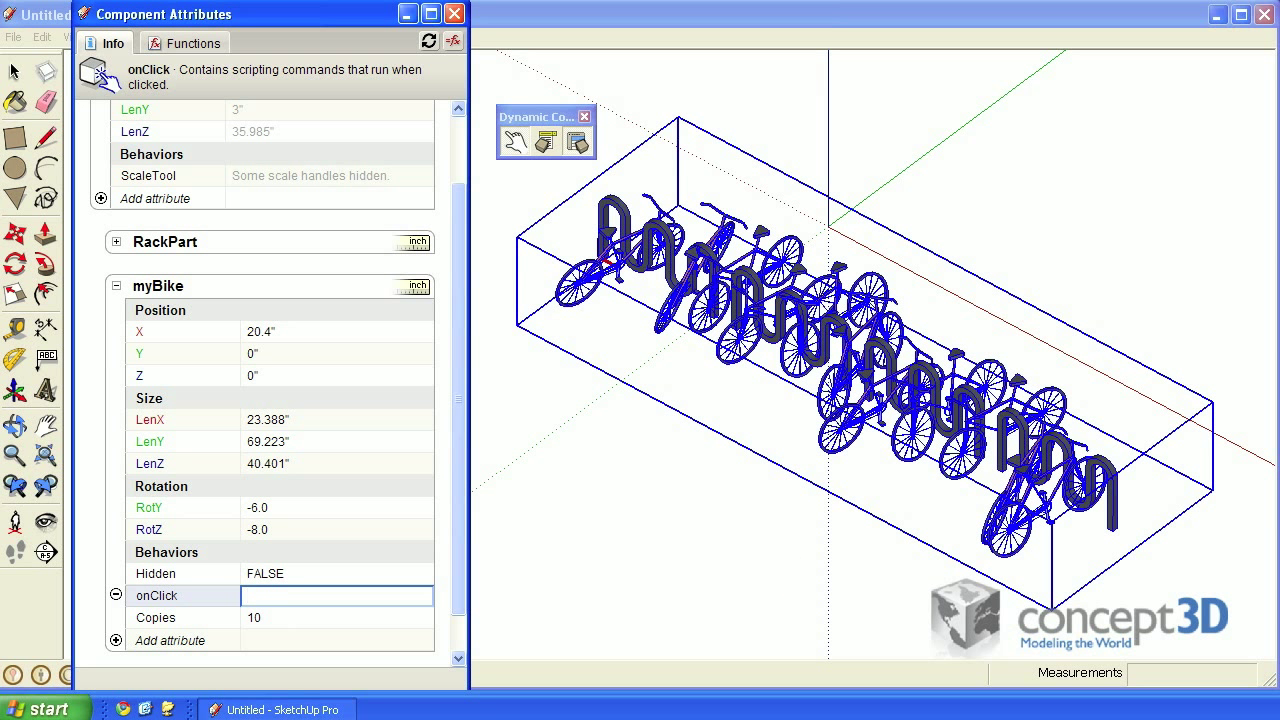
pyautogui.write('set')
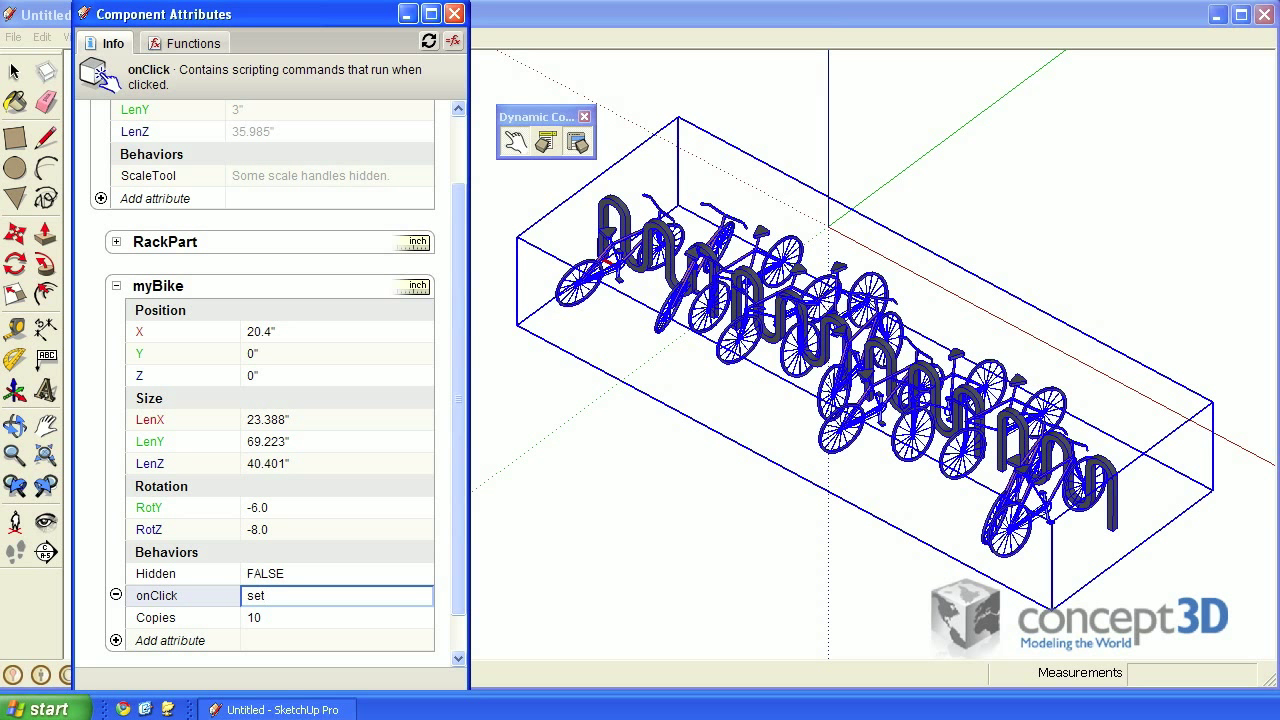
pyautogui.write('()')
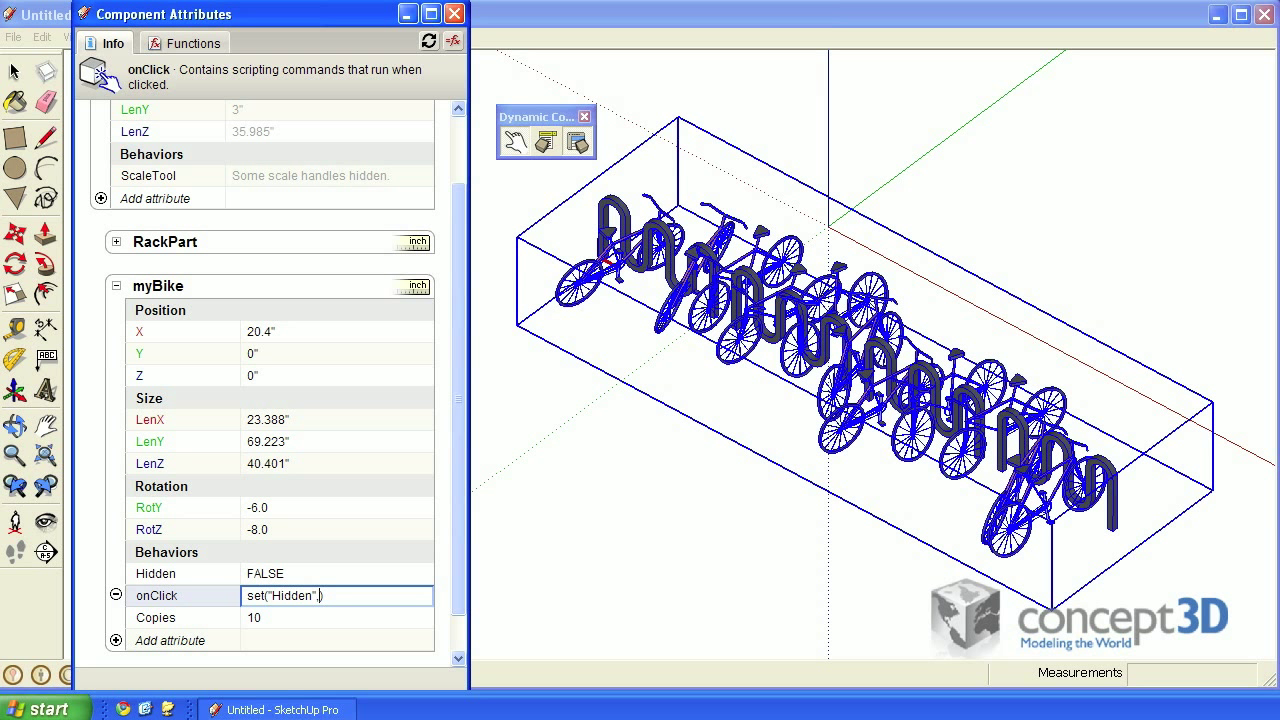
pyautogui.write(',not()')
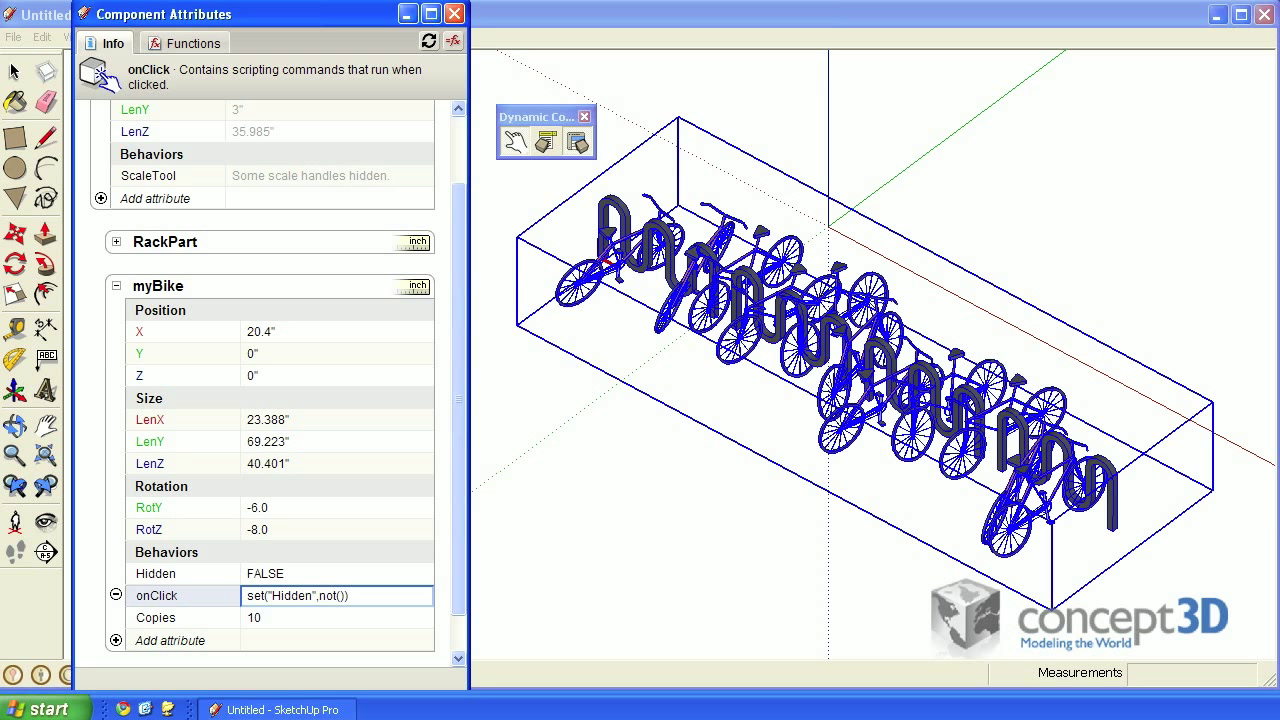
pyautogui.write('Hidden')
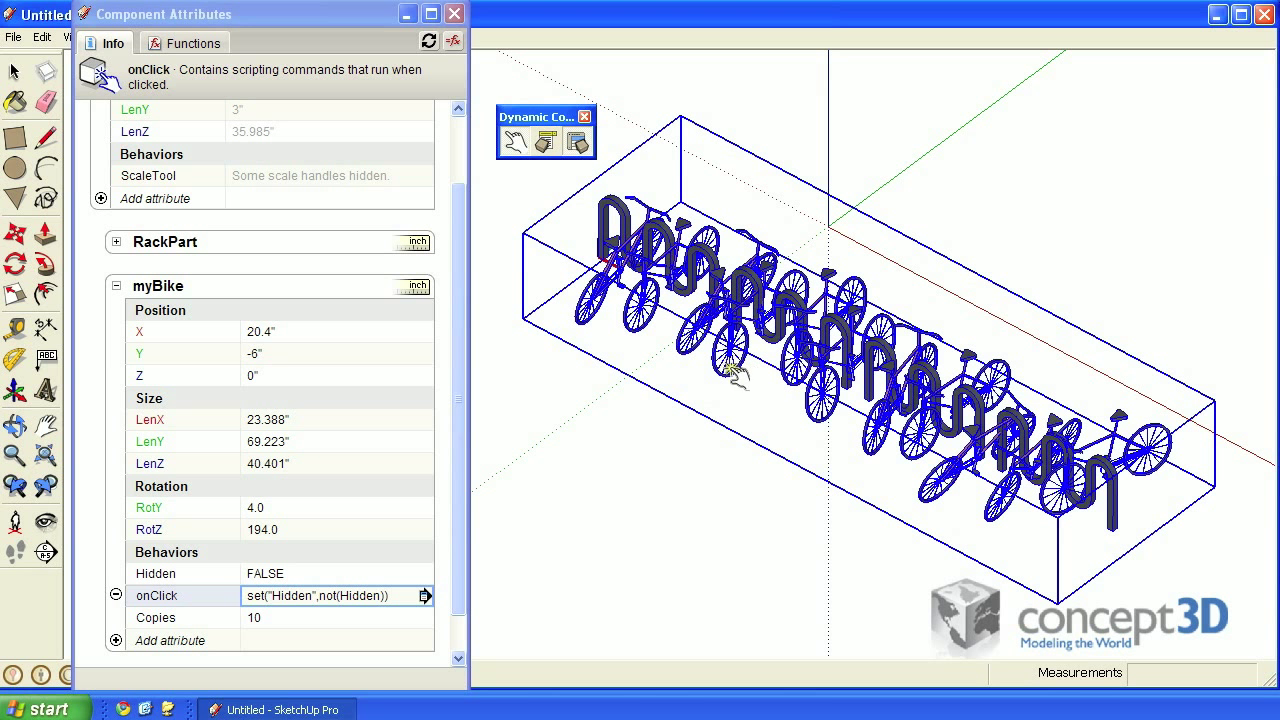
pyautogui.moveTo(745, 388)
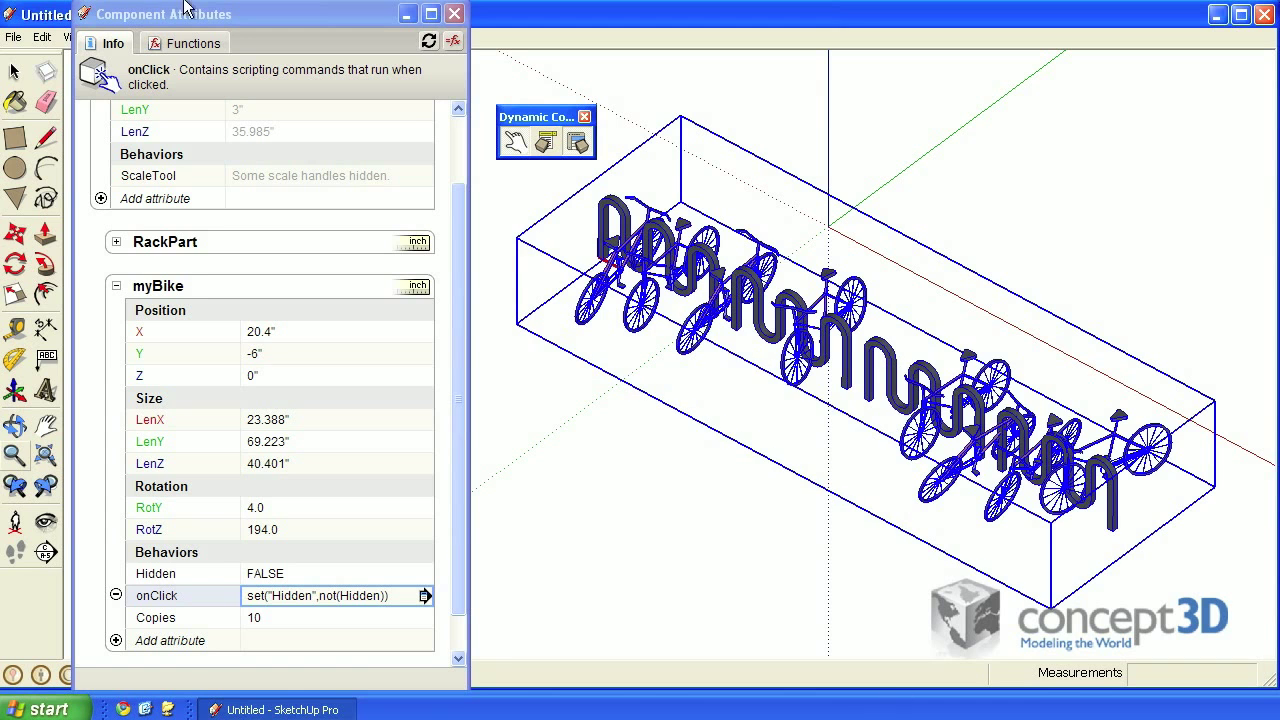
pyautogui.moveTo(160, 14); pyautogui.dragTo(225, 15)
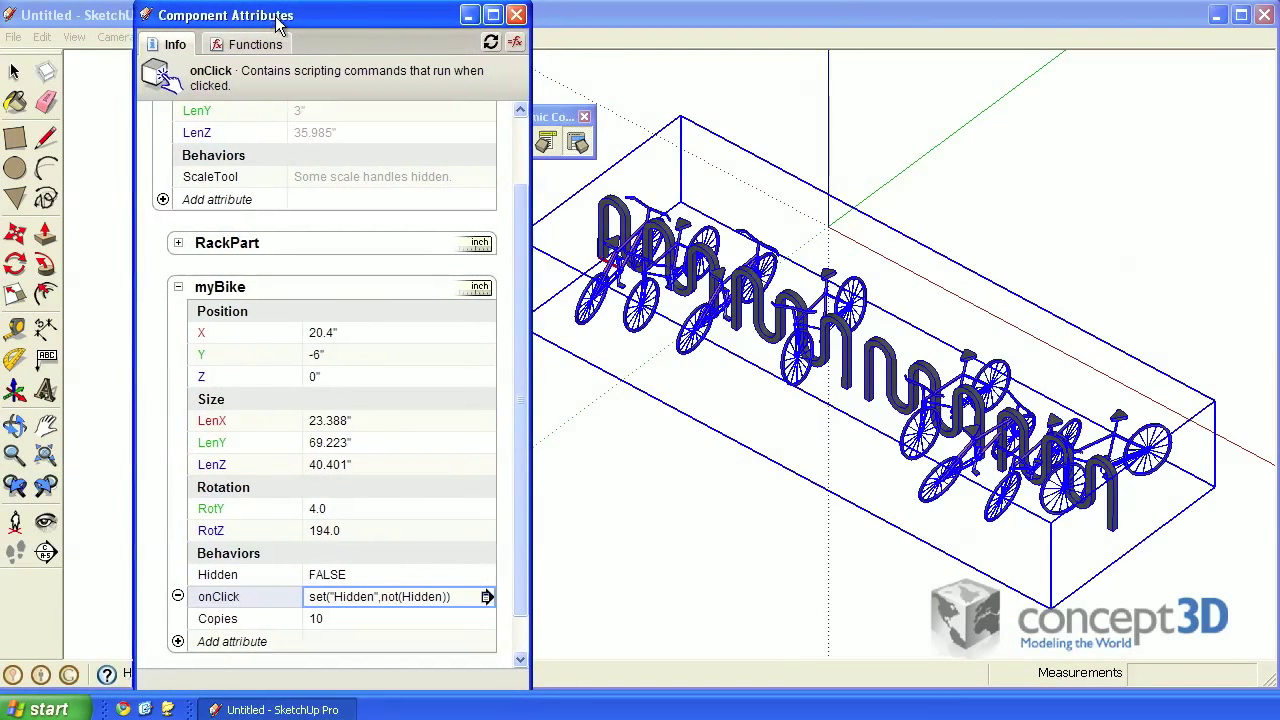
pyautogui.click(74, 37)
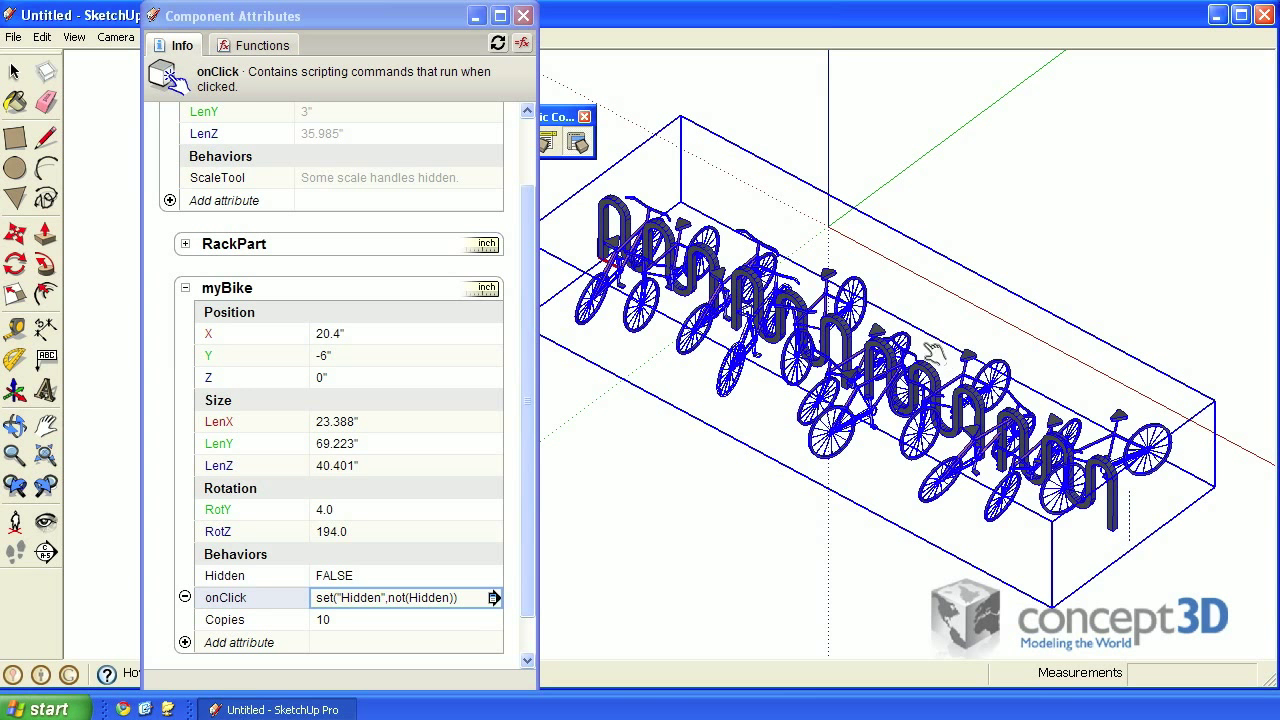
pyautogui.click(74, 37)
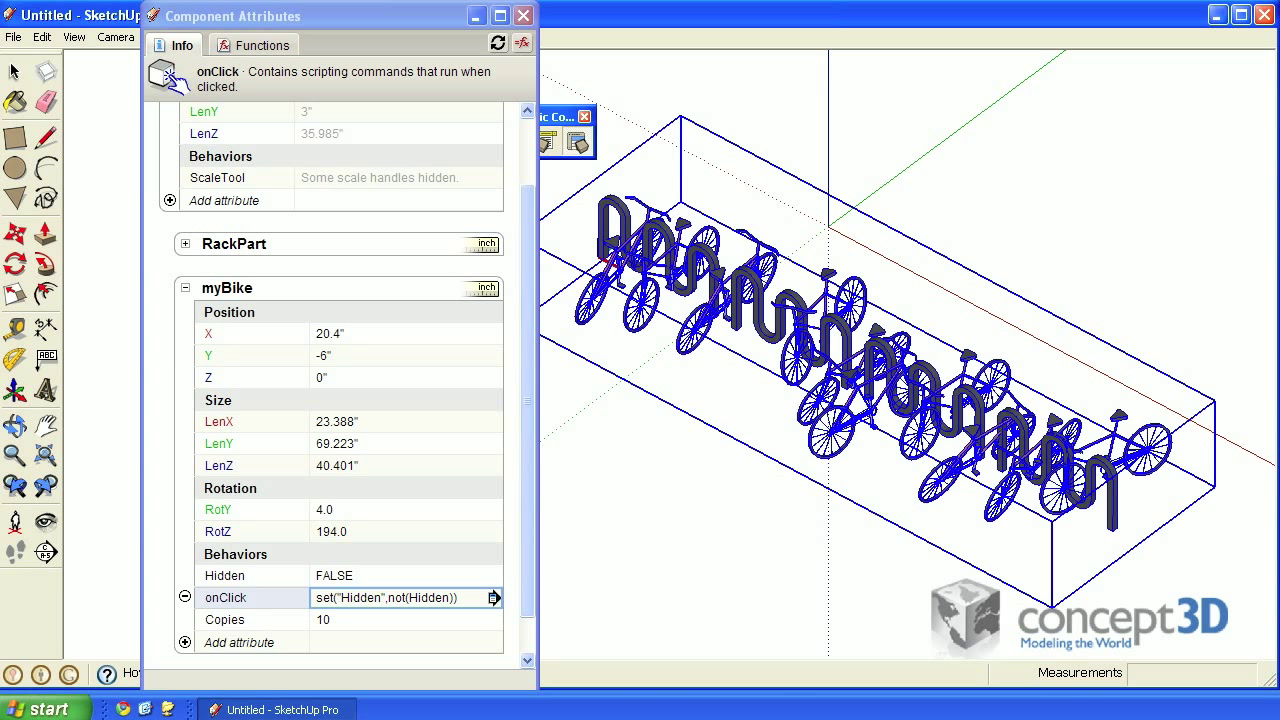
pyautogui.moveTo(607, 366)
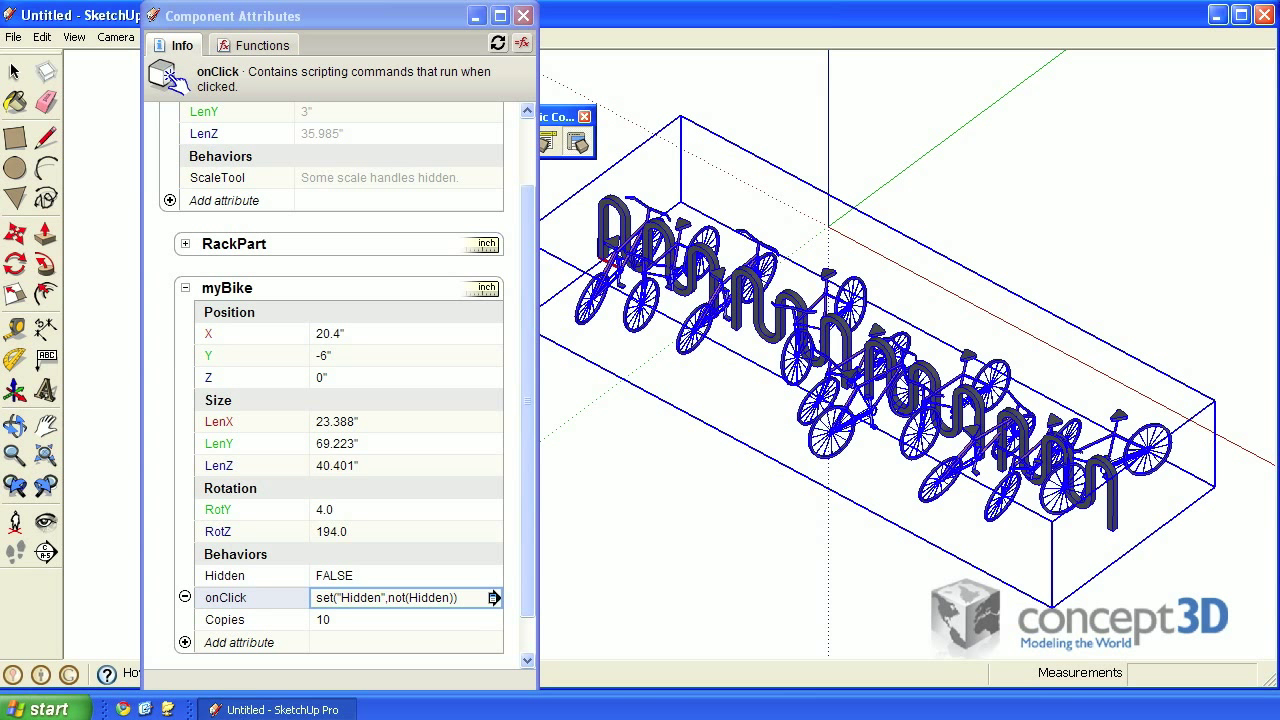
pyautogui.moveTo(650, 445)
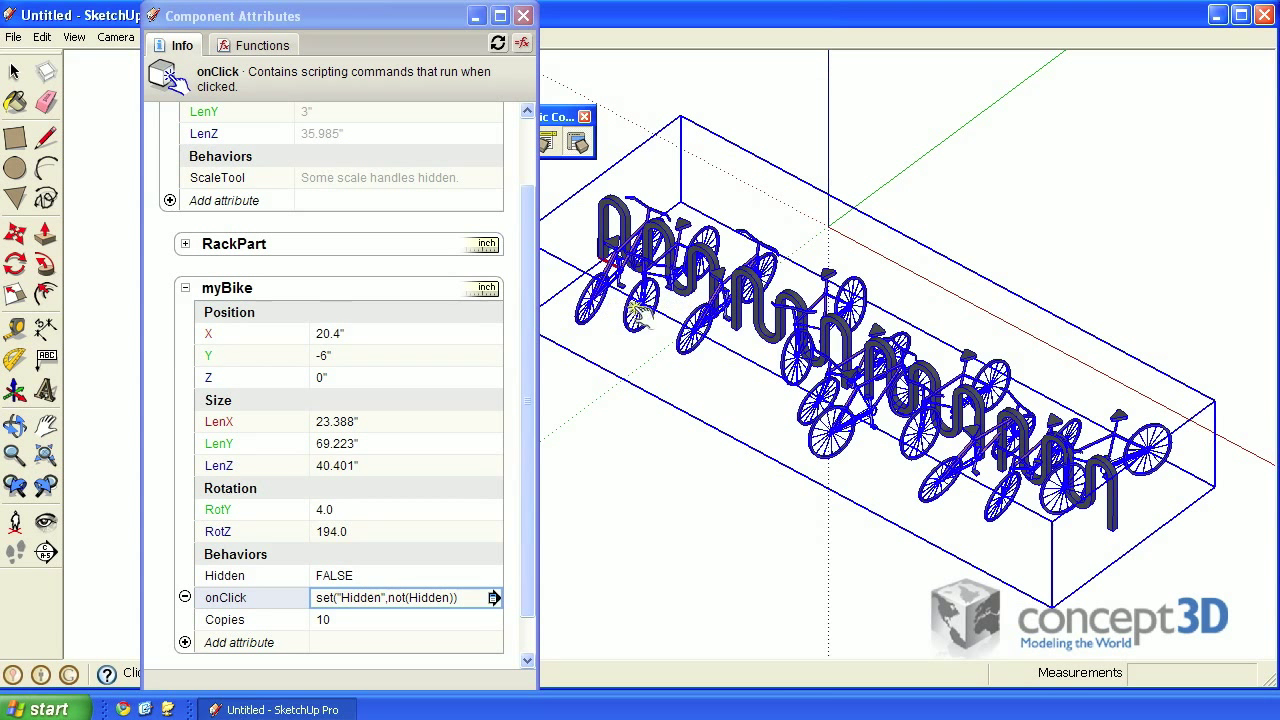
pyautogui.moveTo(580, 270)
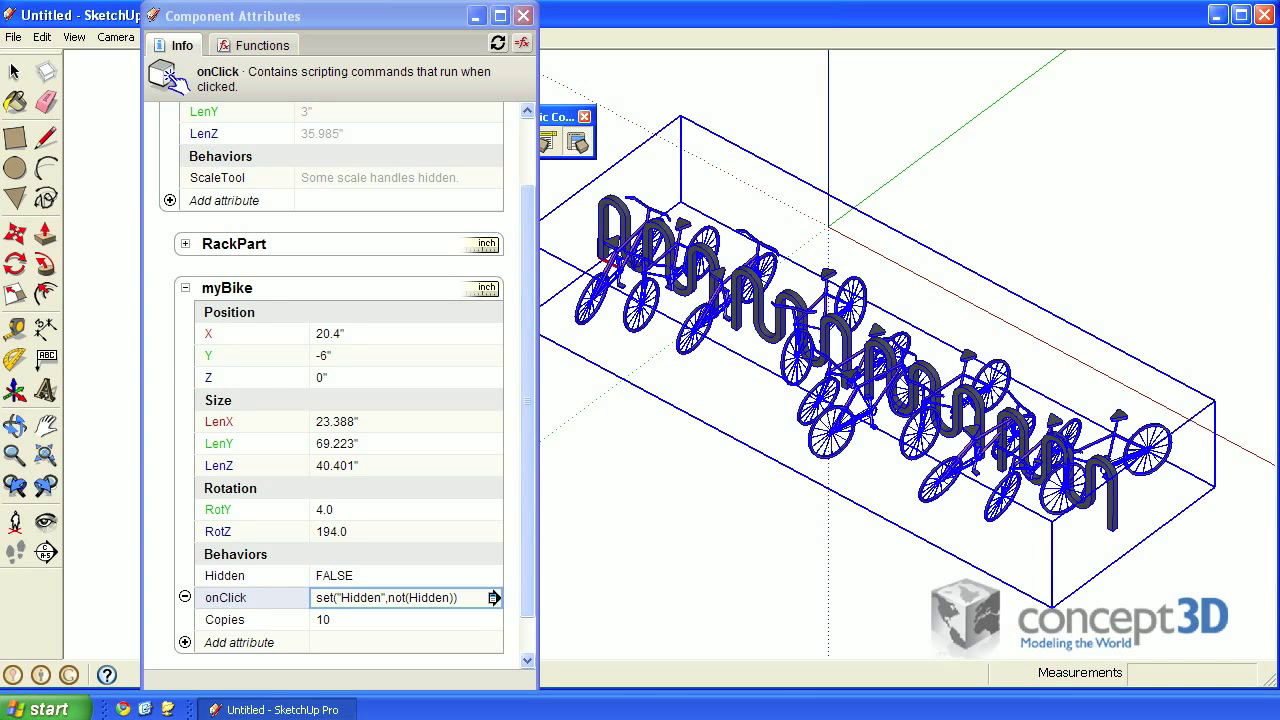
# Change myBike's Copies to =parent!lenx/25.25-1 so 11 copies fill the rack
pyautogui.click(74, 37)
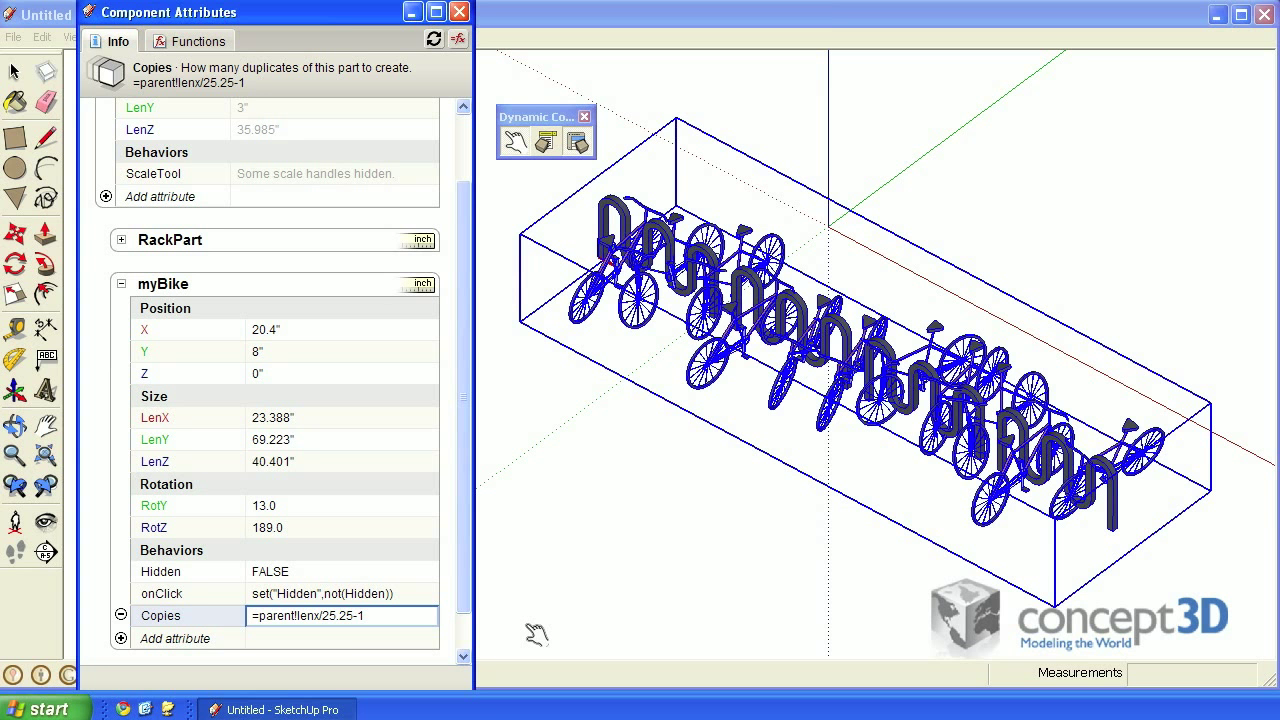
pyautogui.press('Backspace')
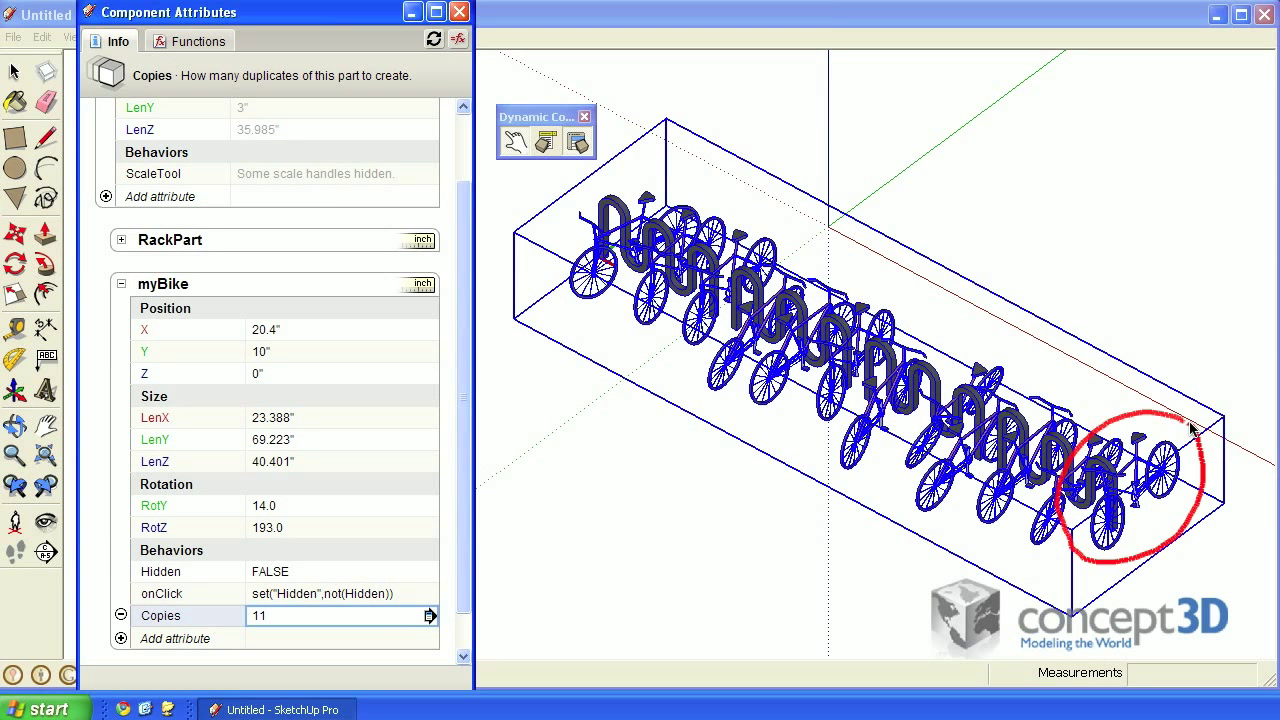
pyautogui.moveTo(547, 300)
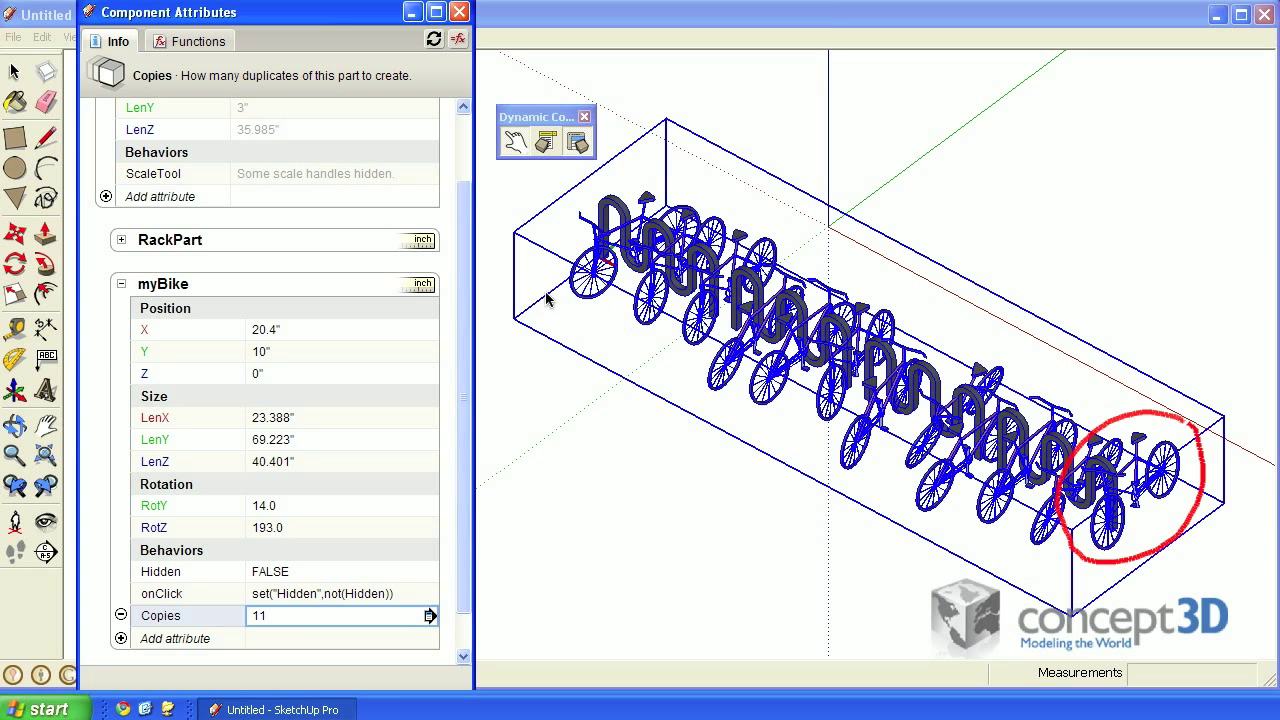
pyautogui.click(595, 270)
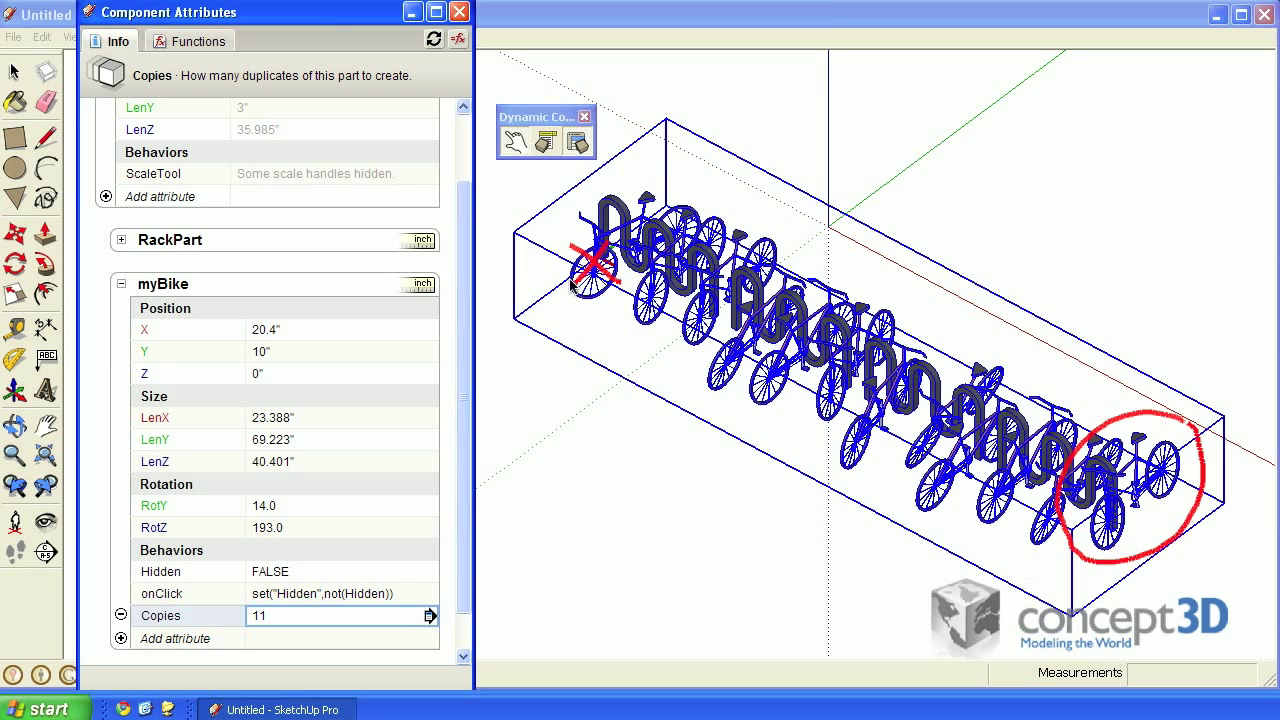
pyautogui.moveTo(1150, 390)
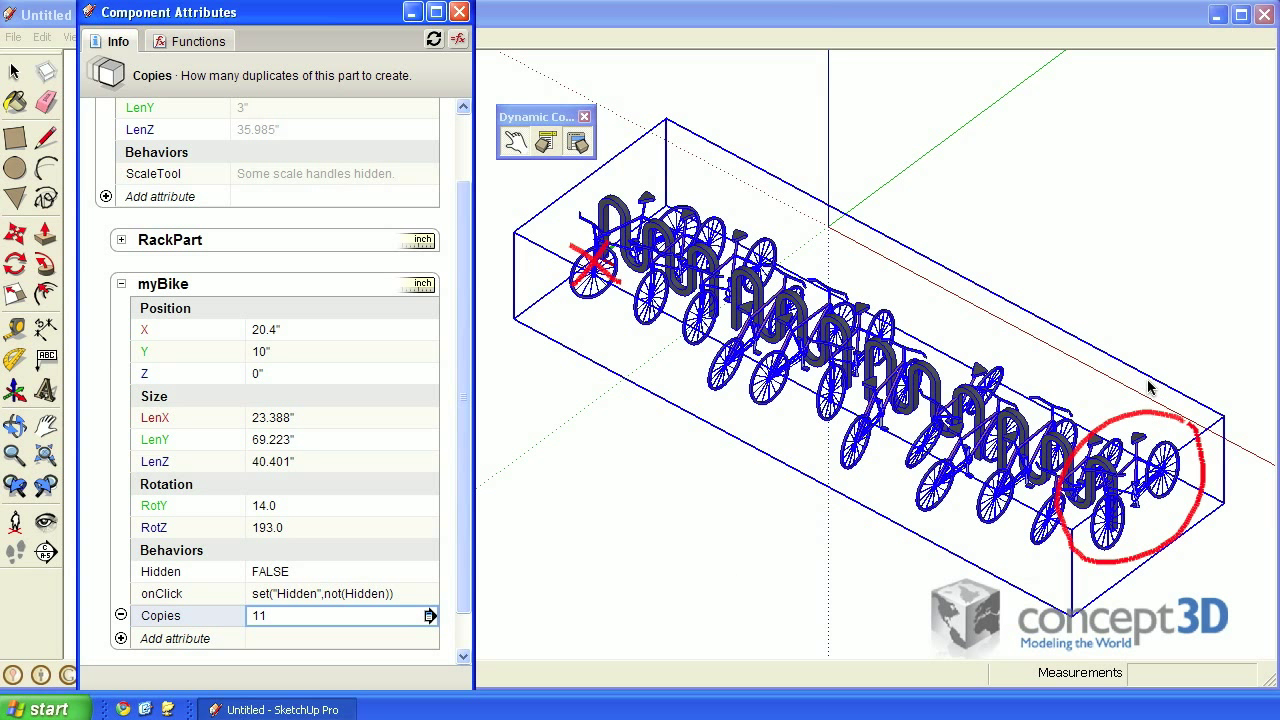
pyautogui.moveTo(1148, 388); pyautogui.dragTo(700, 200)
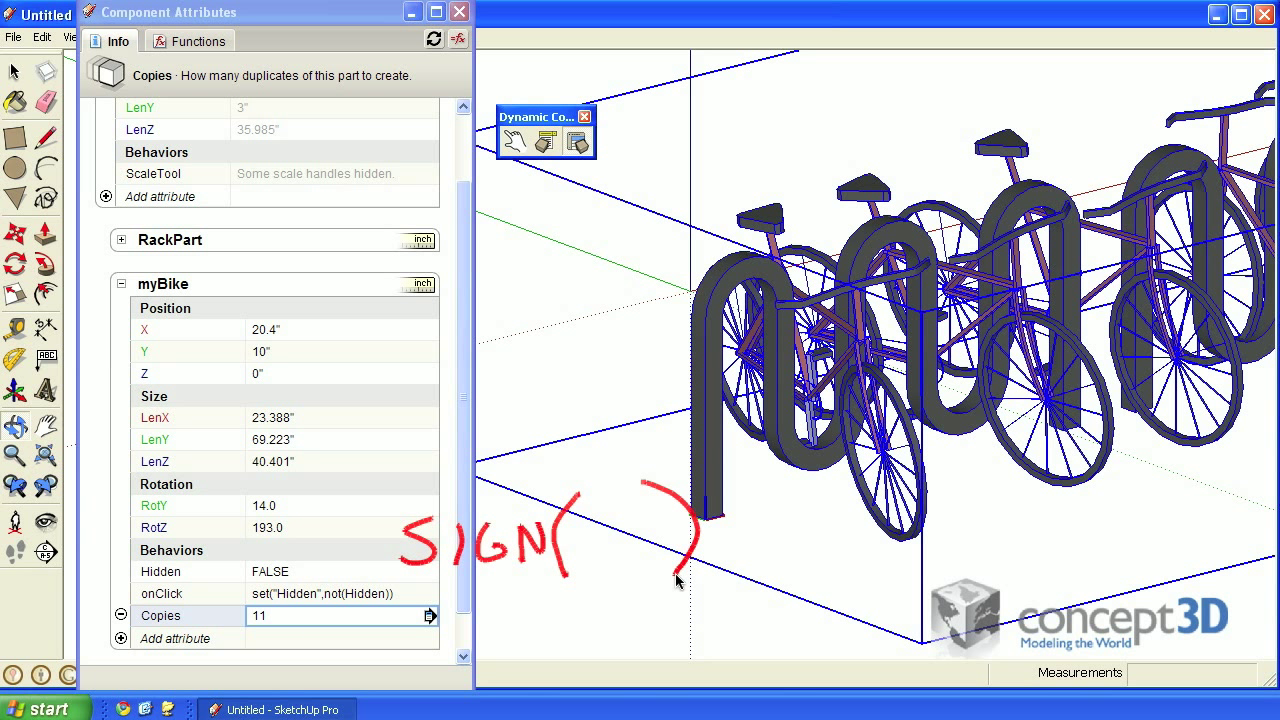
pyautogui.moveTo(590, 572)
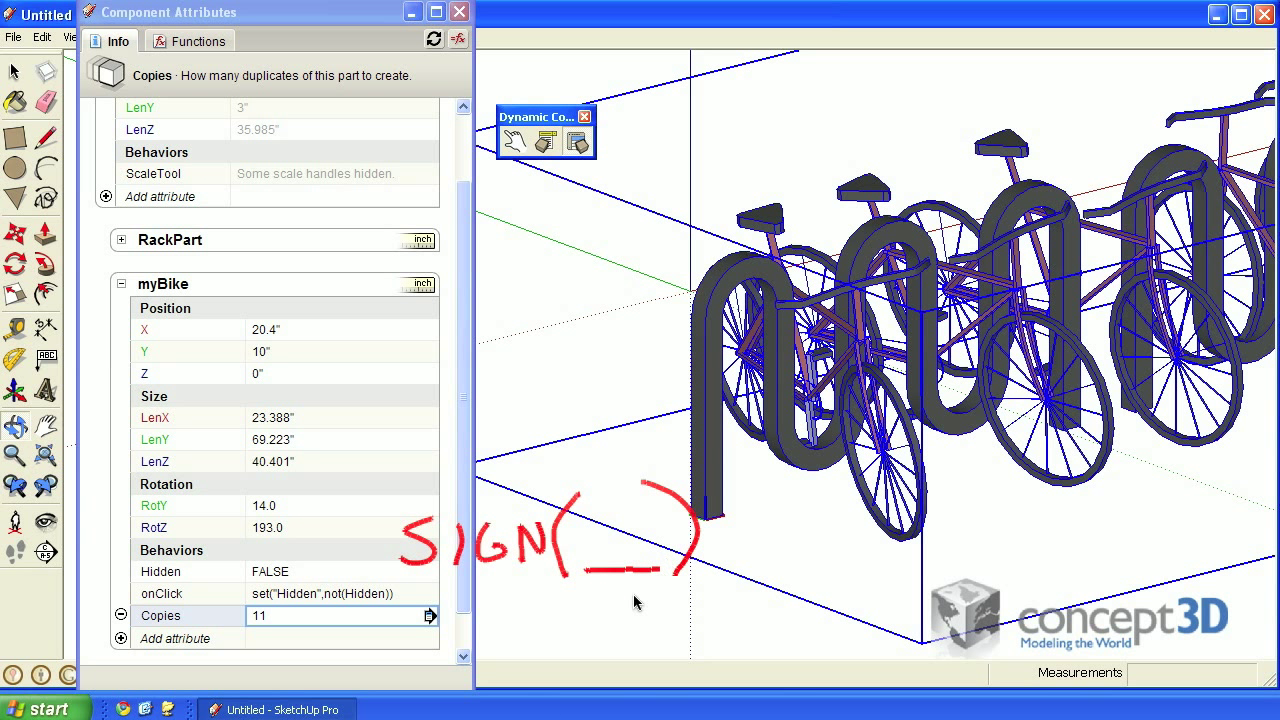
pyautogui.moveTo(490, 630)
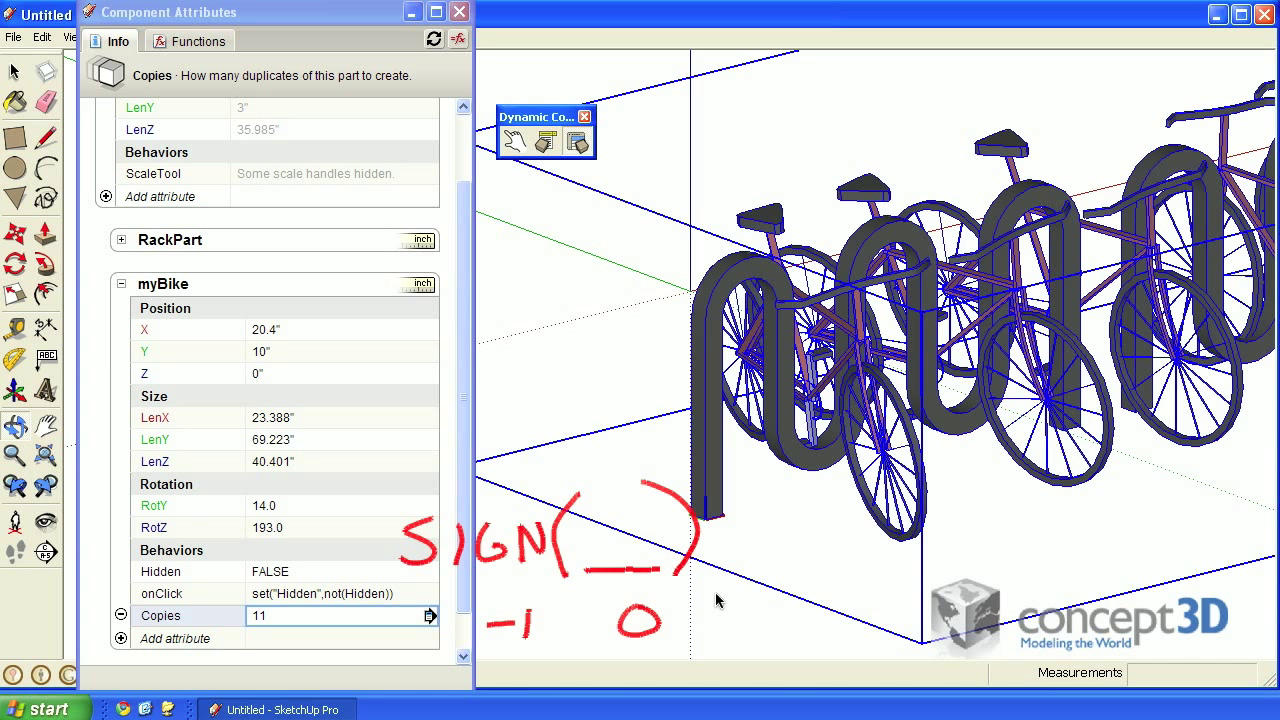
pyautogui.moveTo(720, 615); pyautogui.dragTo(770, 615)
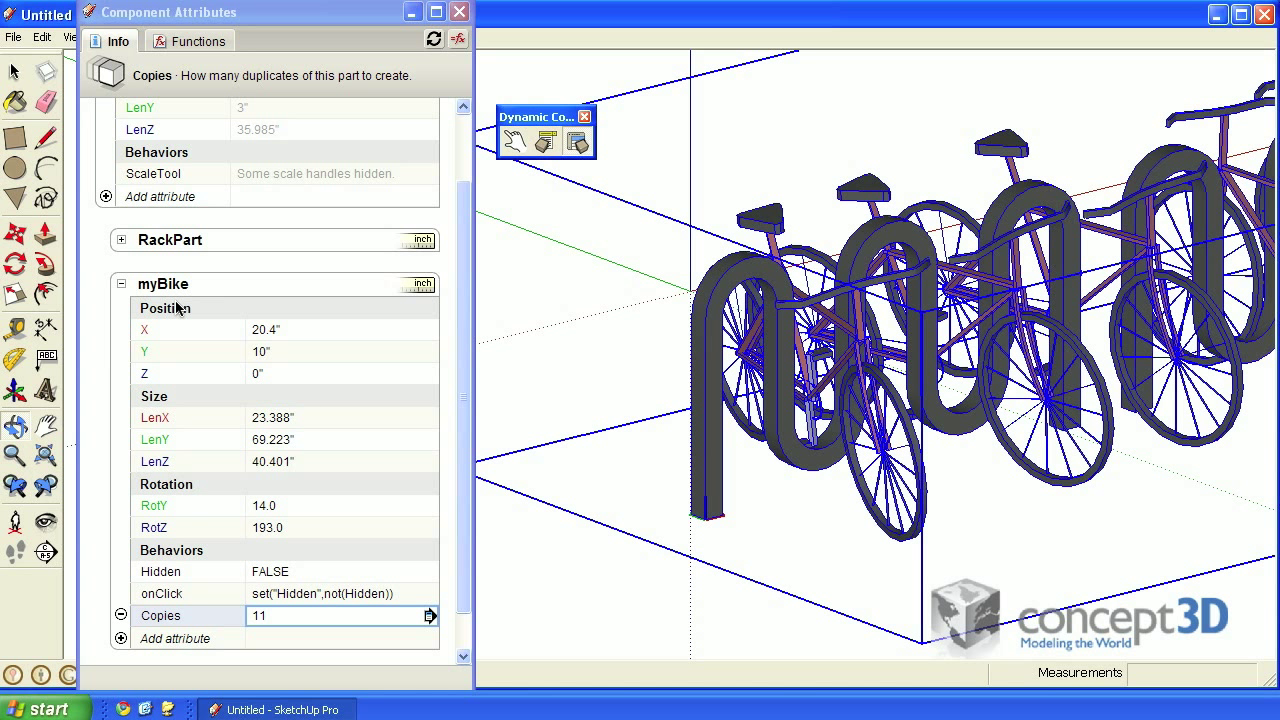
pyautogui.moveTo(166, 427)
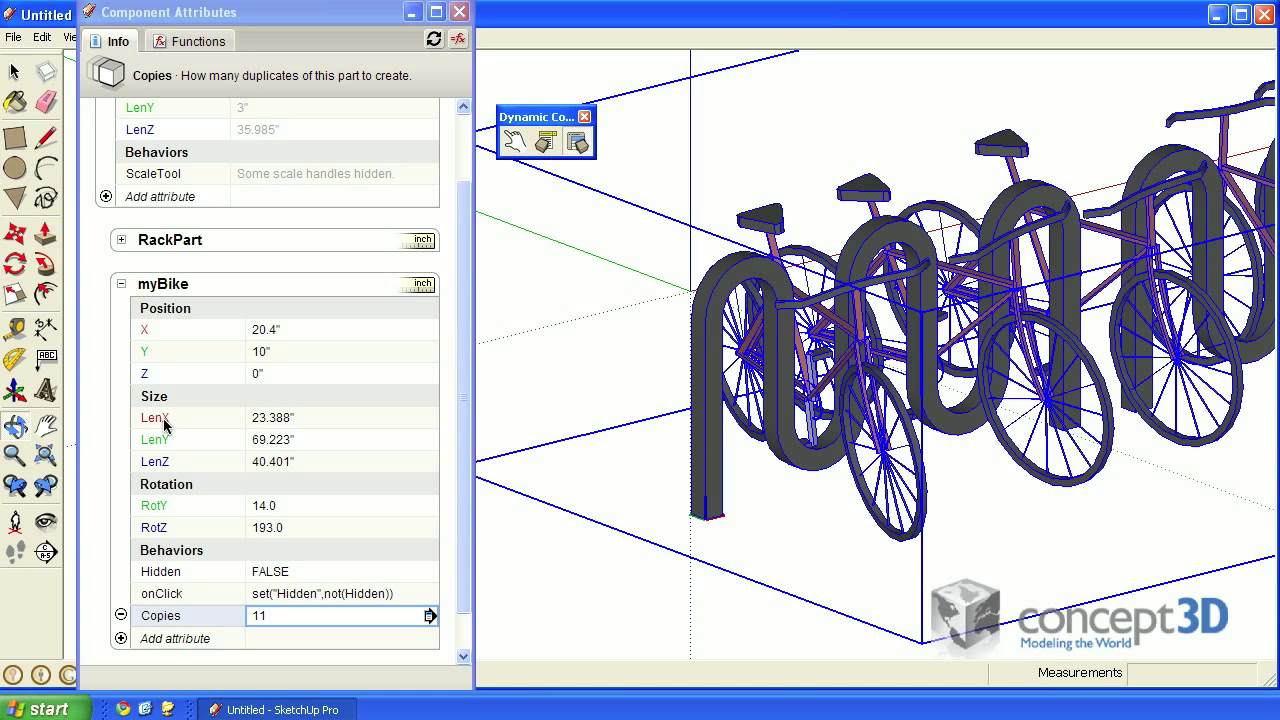
# Append *sign(COPY) to myBike's LenX formula of 23.38829
pyautogui.click(340, 417)
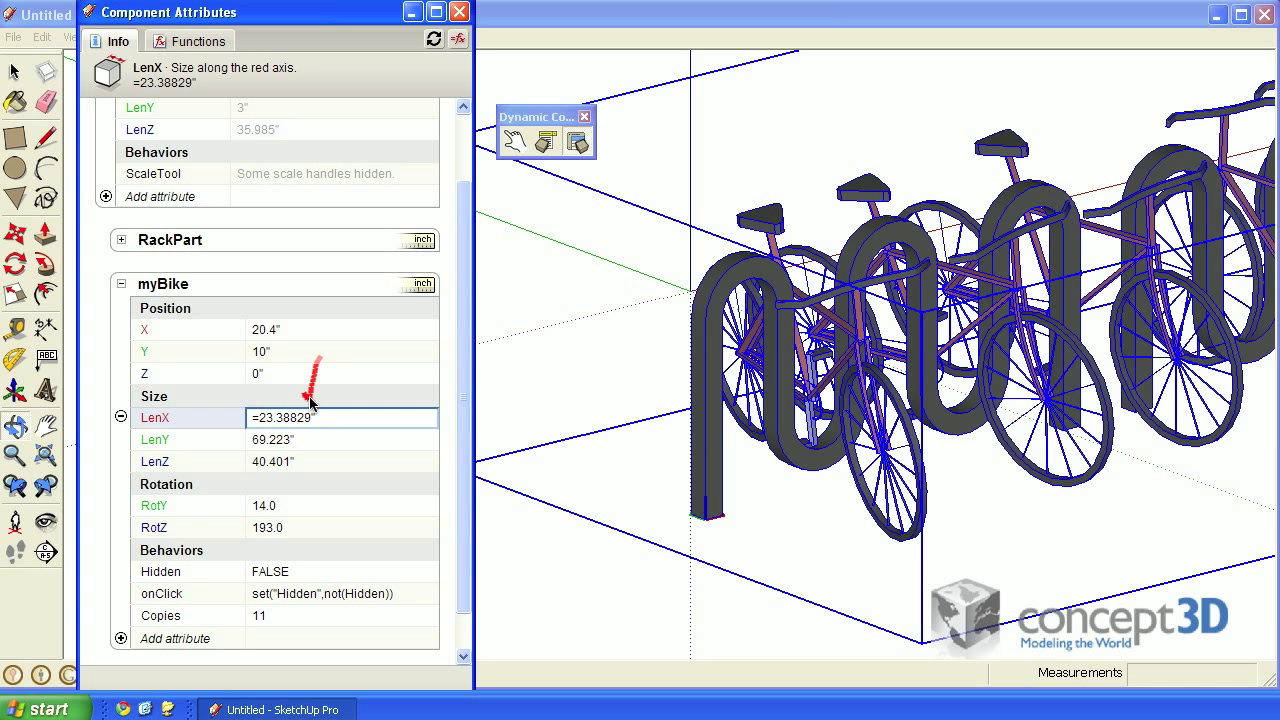
pyautogui.moveTo(315, 400)
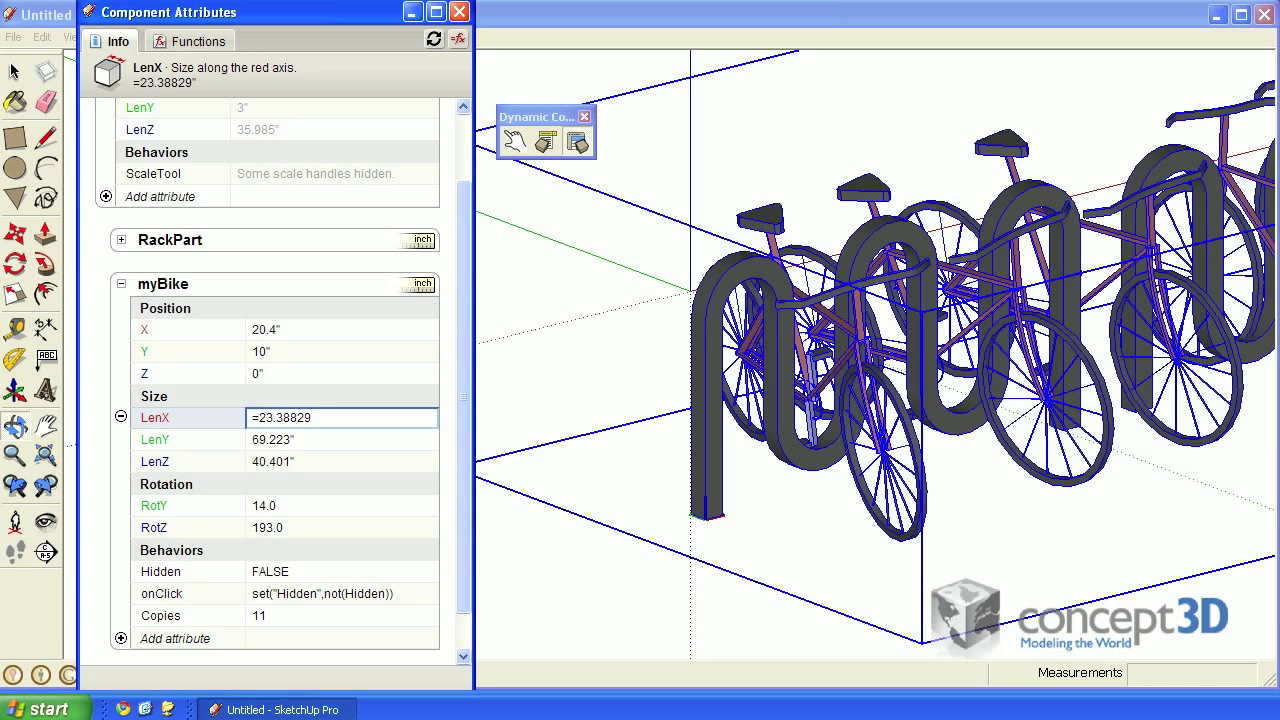
pyautogui.write('*sign(')
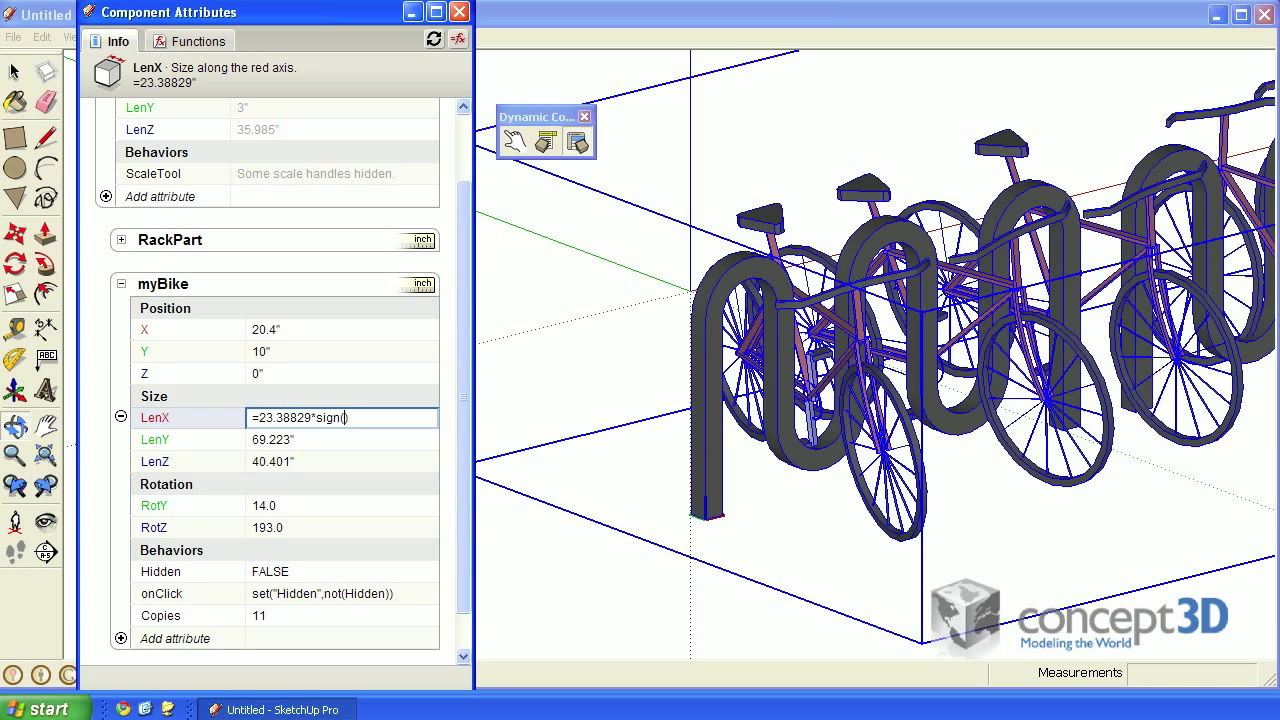
pyautogui.write('COPY)')
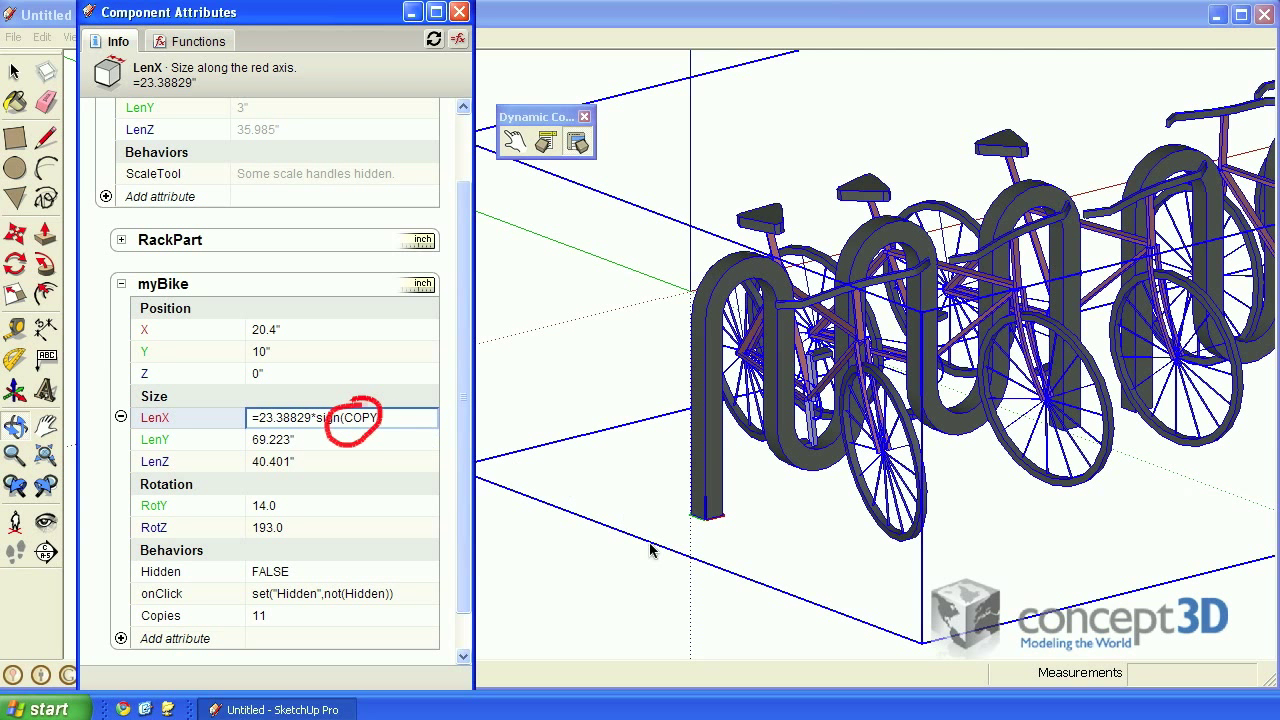
pyautogui.moveTo(366, 387)
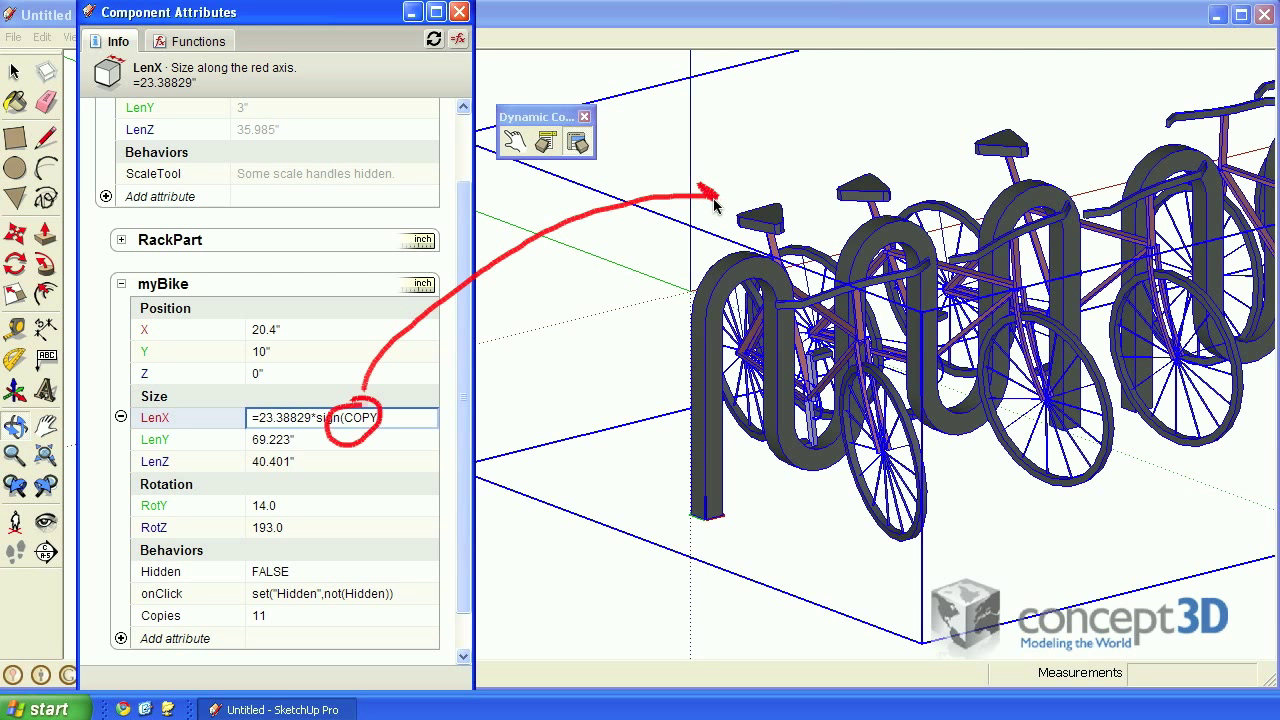
pyautogui.moveTo(883, 465)
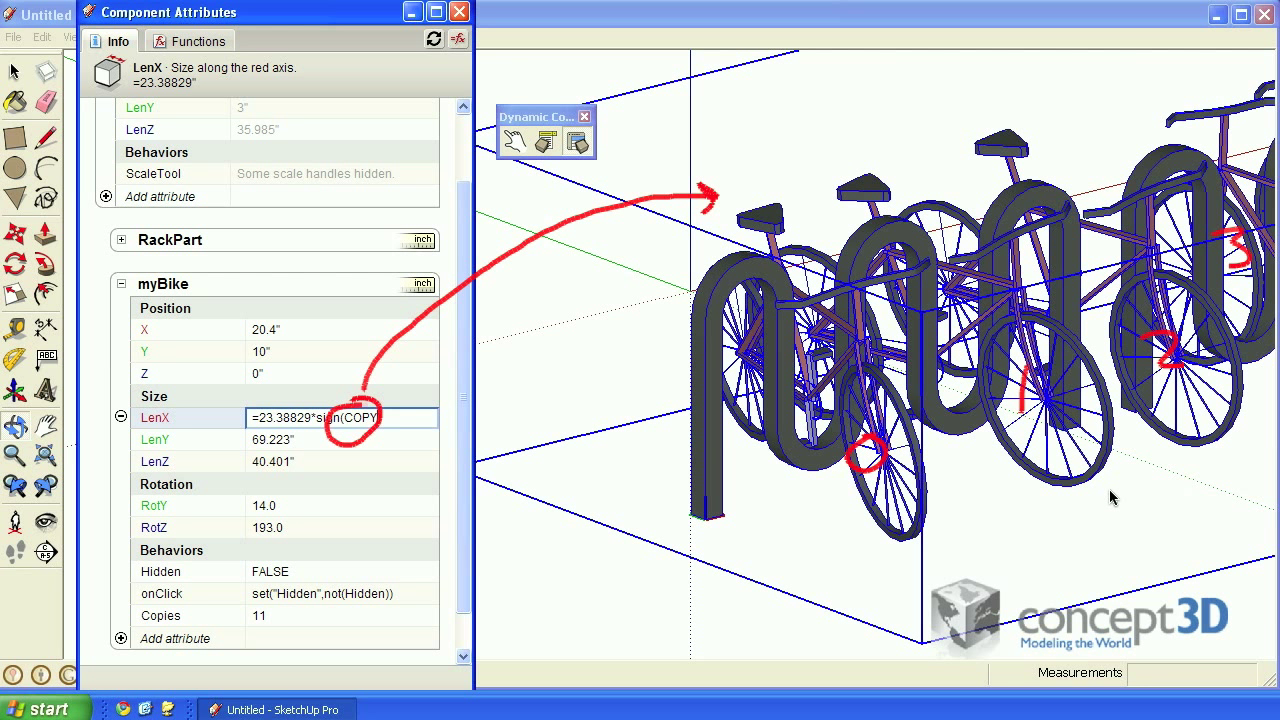
pyautogui.moveTo(313, 460)
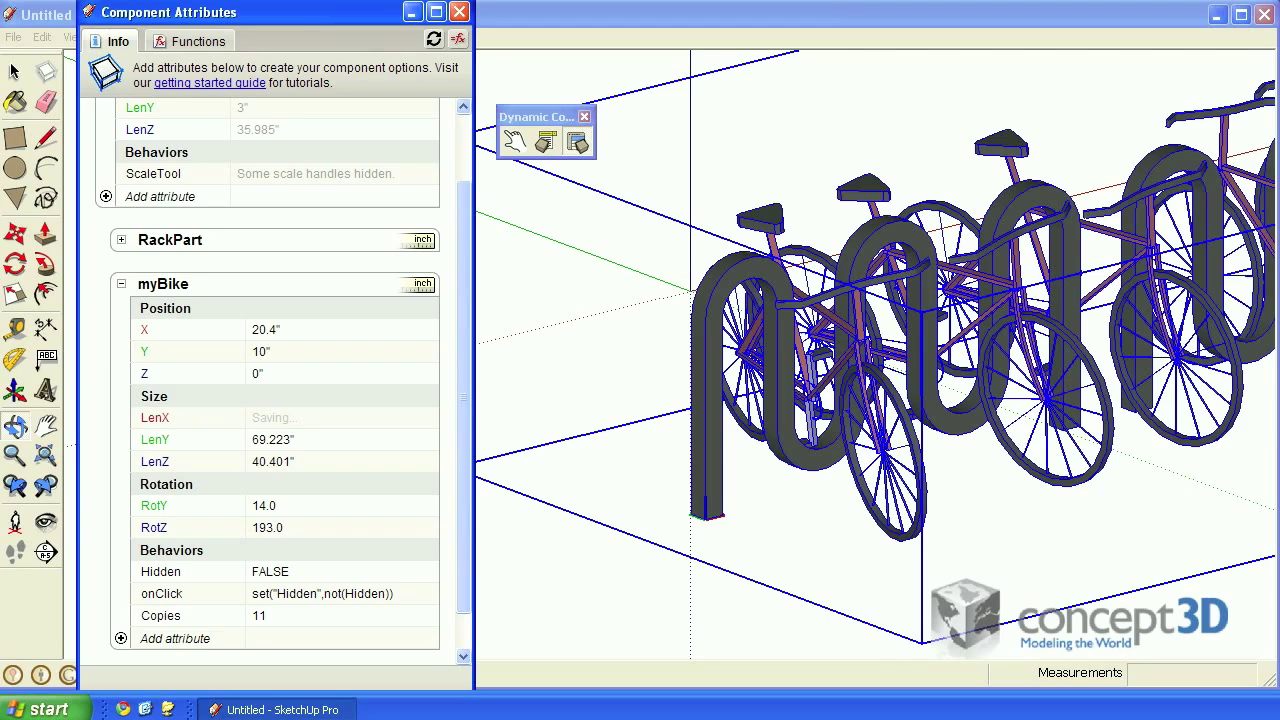
# Multiply the LenX, LenY and LenZ formulas by sign(COPY), making the original bike 0"
pyautogui.click(340, 417)
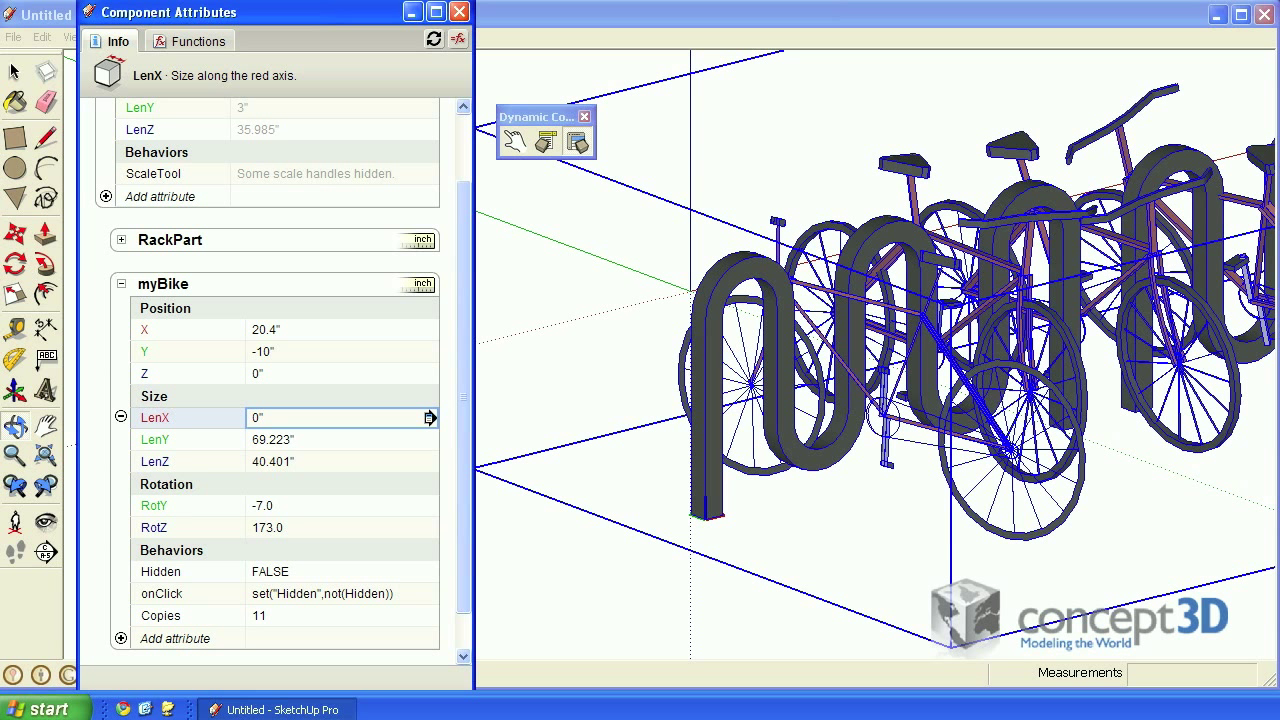
pyautogui.write('=23.38829*sign(COPY)')
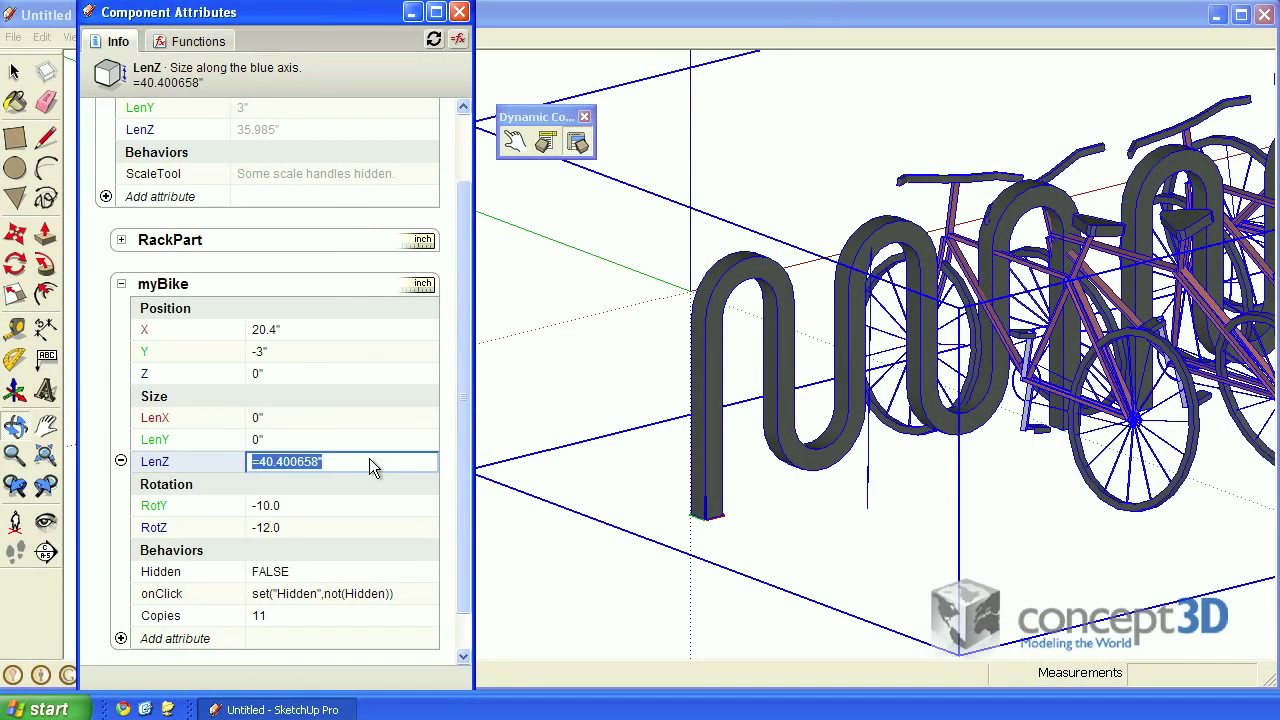
pyautogui.write('*sign(COPY)')
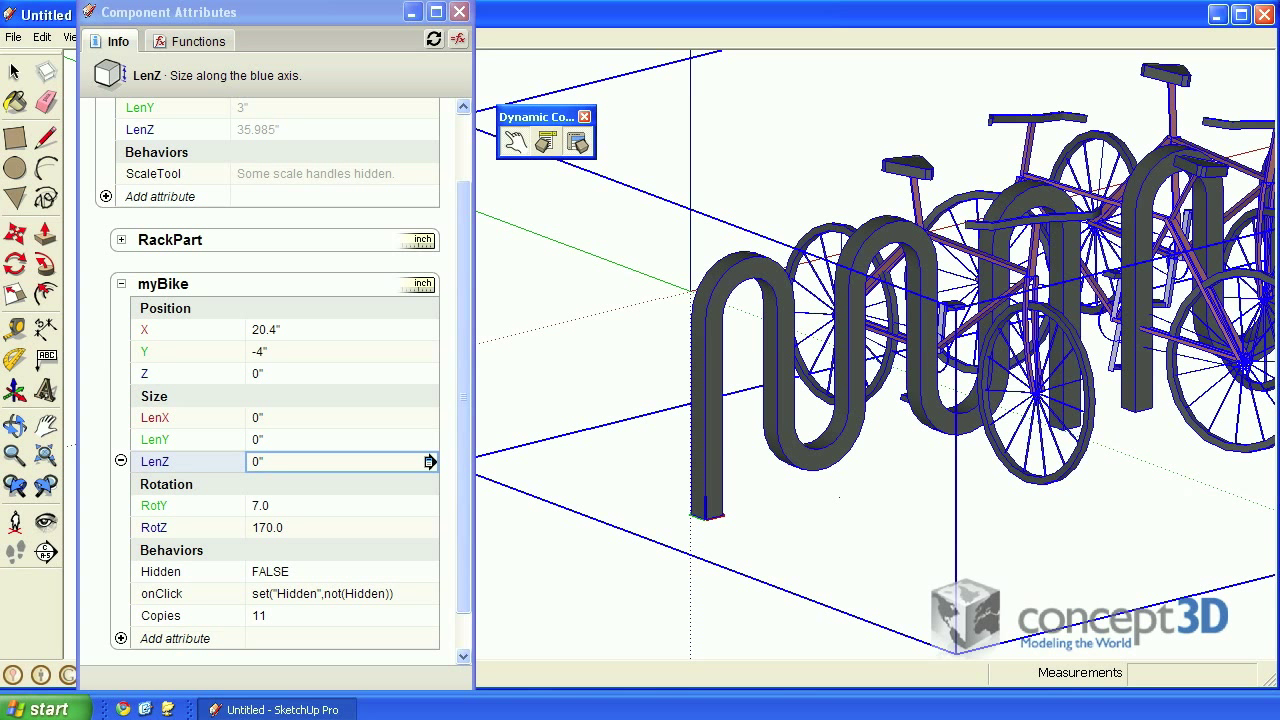
pyautogui.moveTo(253, 367)
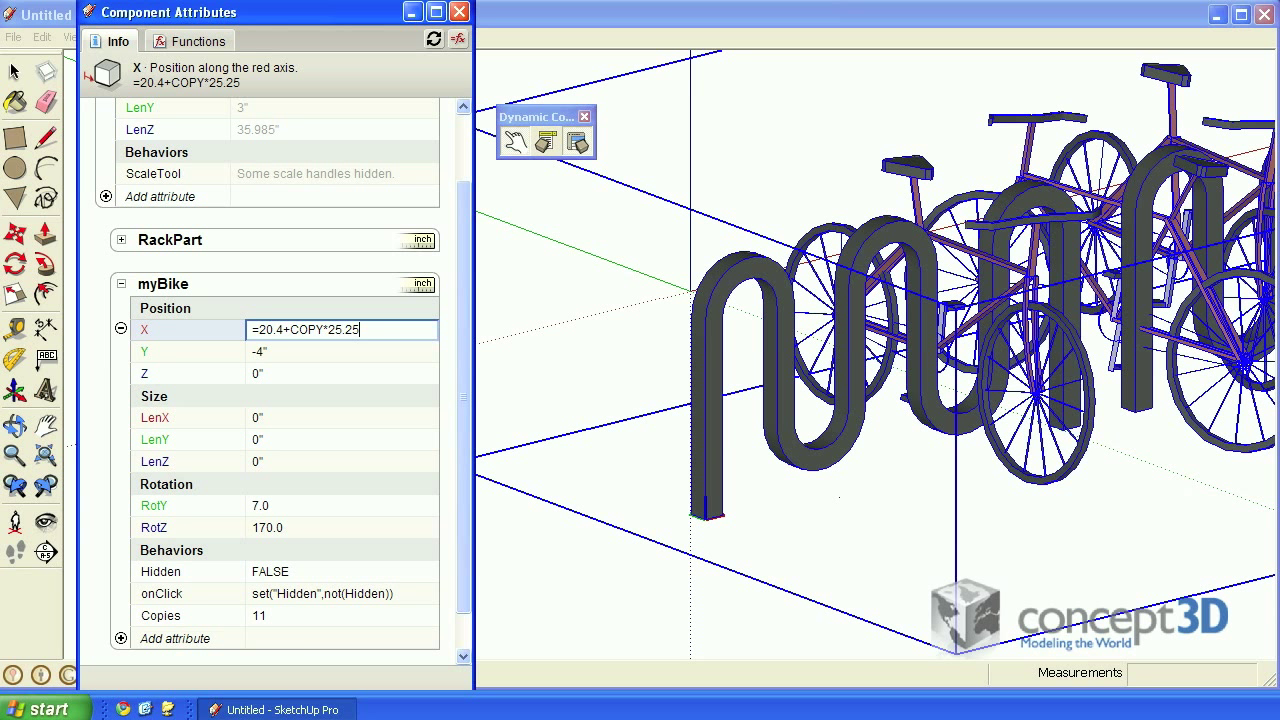
# Wrap myBike's X position formula in parentheses and multiply it by sign(copy)
pyautogui.click(256, 330)
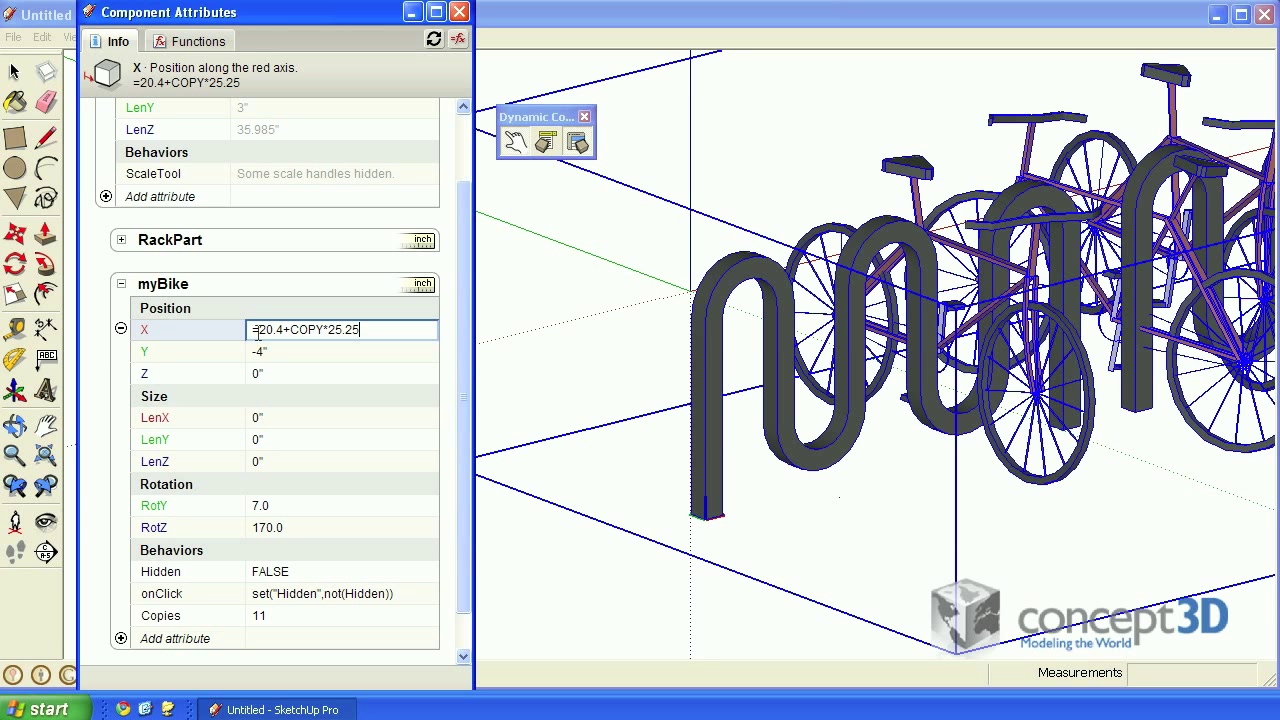
pyautogui.write('(')
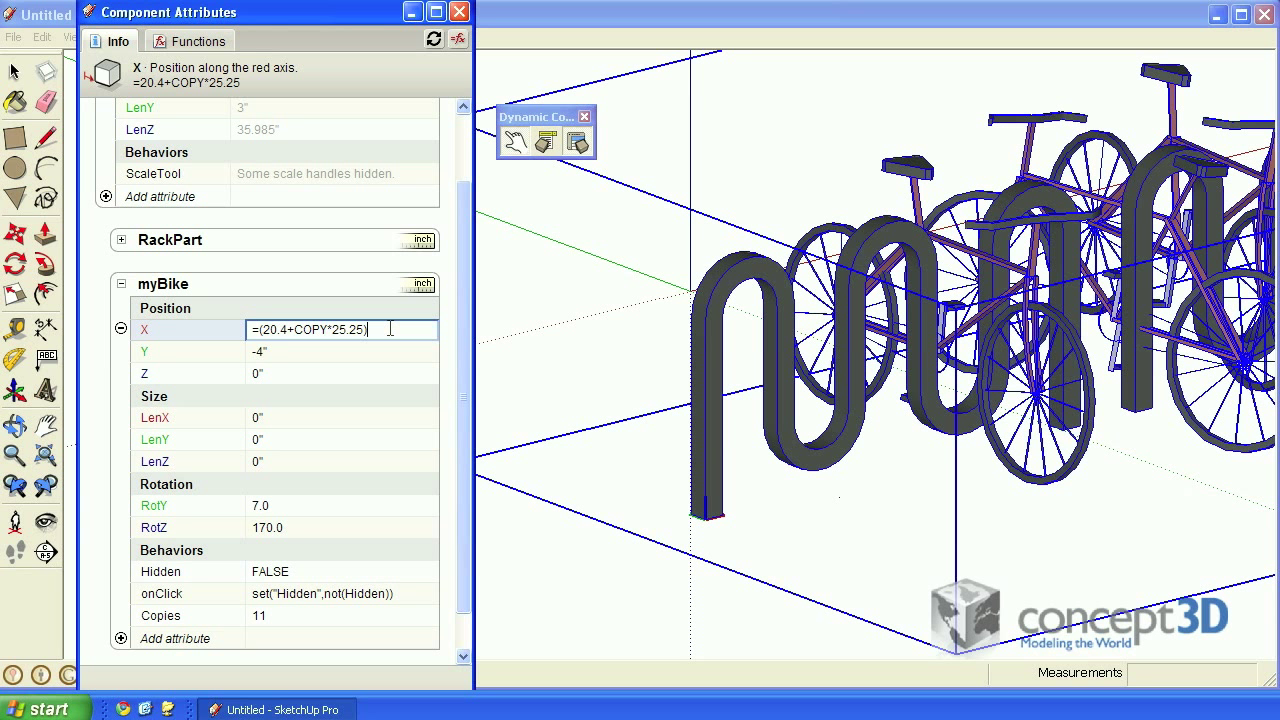
pyautogui.write('*sign')
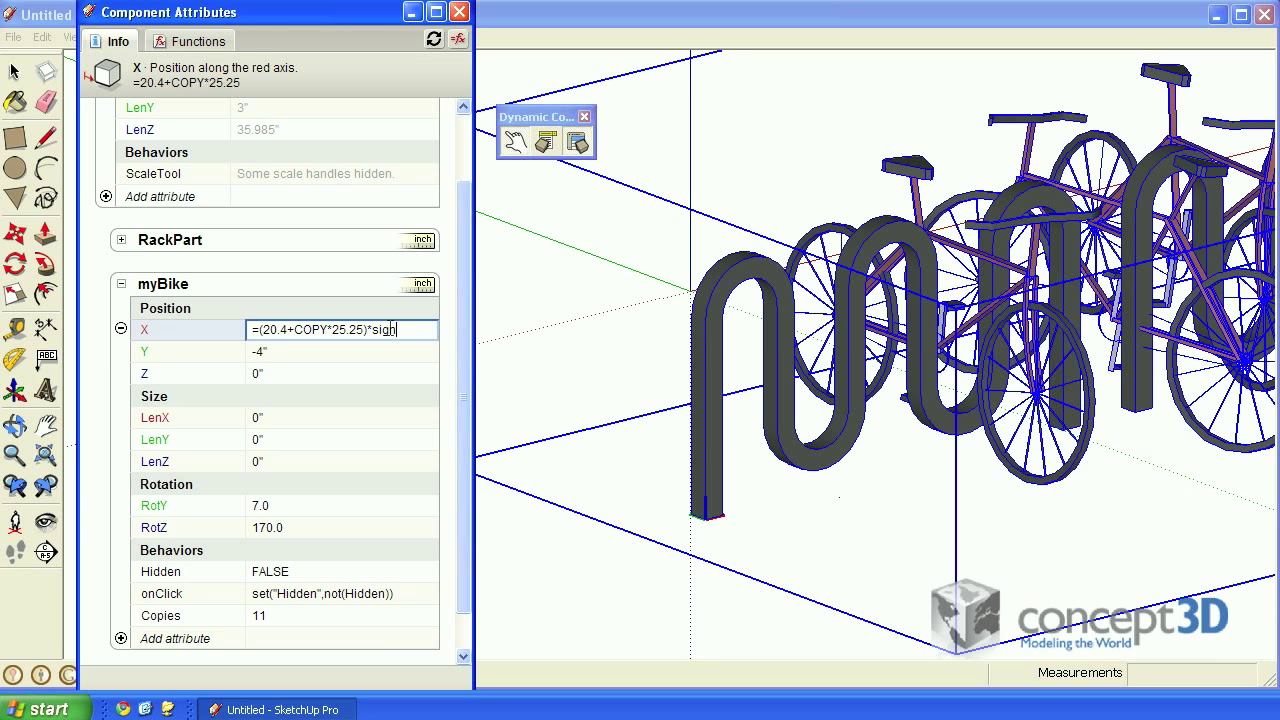
pyautogui.write('(copy')
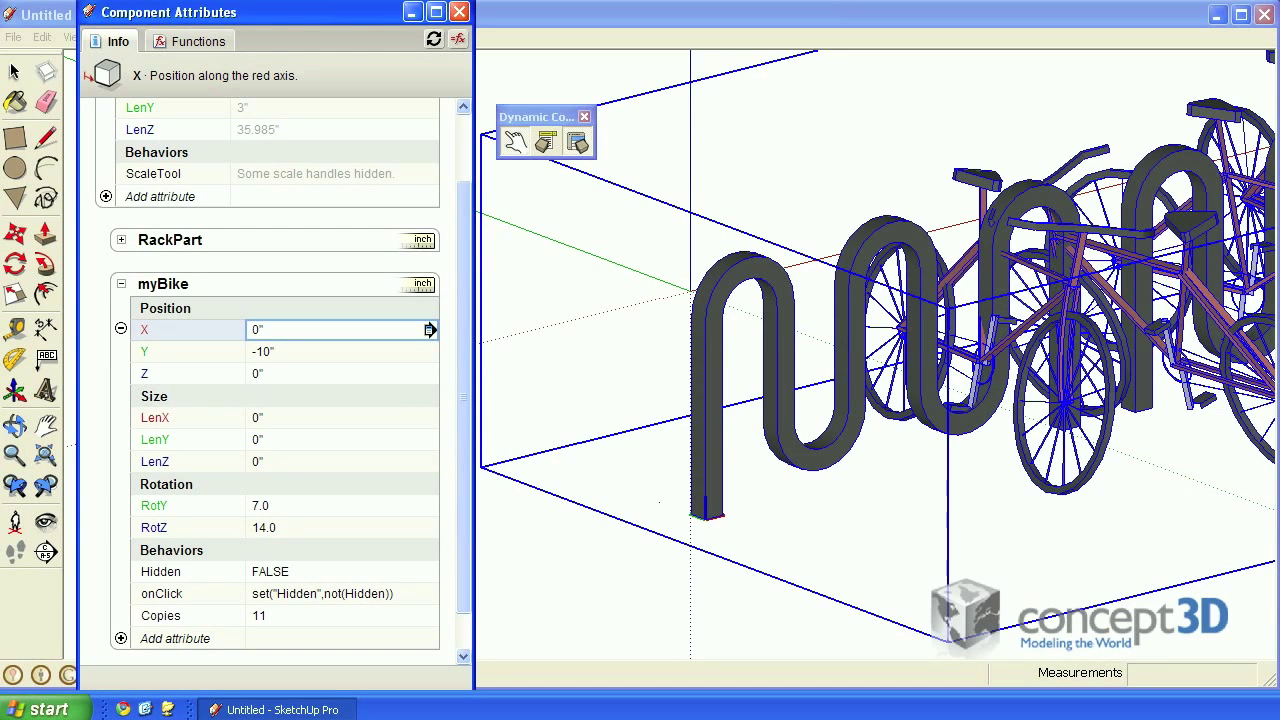
pyautogui.moveTo(290, 373)
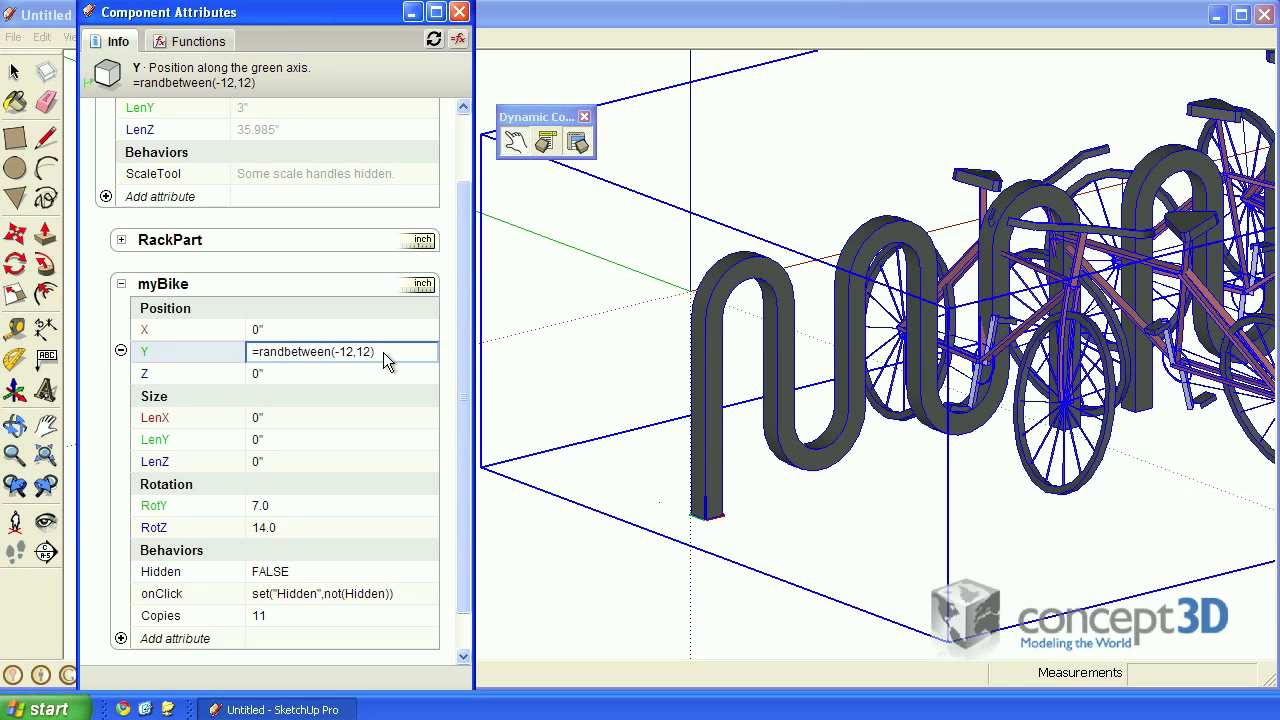
# Multiply myBike's Y randbetween position formula by sign(copy)
pyautogui.click(378, 351)
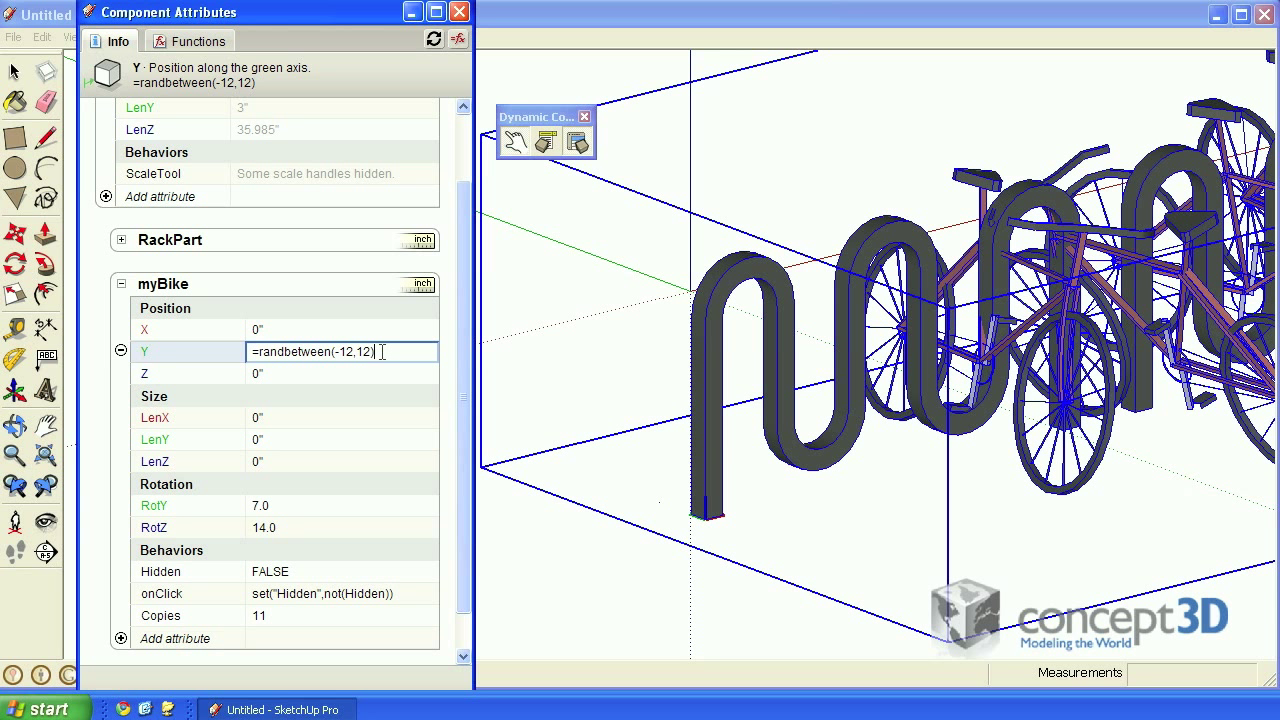
pyautogui.write('*')
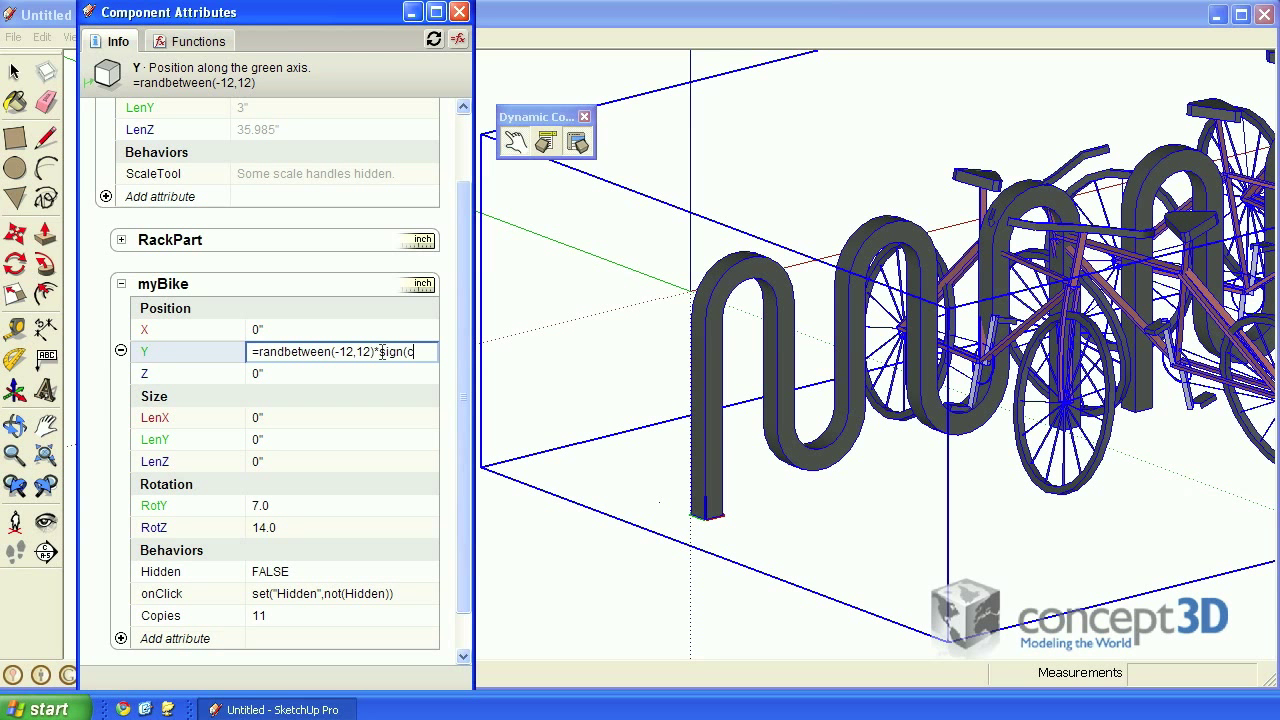
pyautogui.write('(copy)')
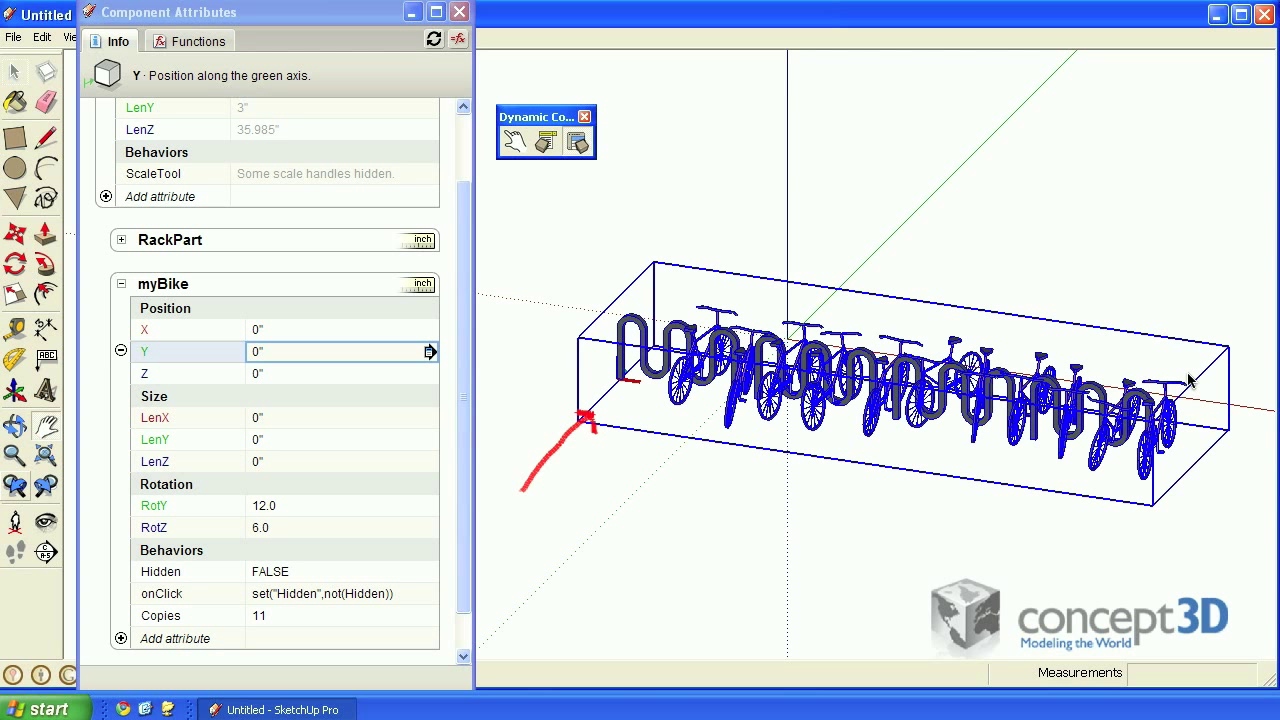
# Add a custom attribute named ifLast to the myBike component
pyautogui.moveTo(1170, 380); pyautogui.dragTo(1160, 470)
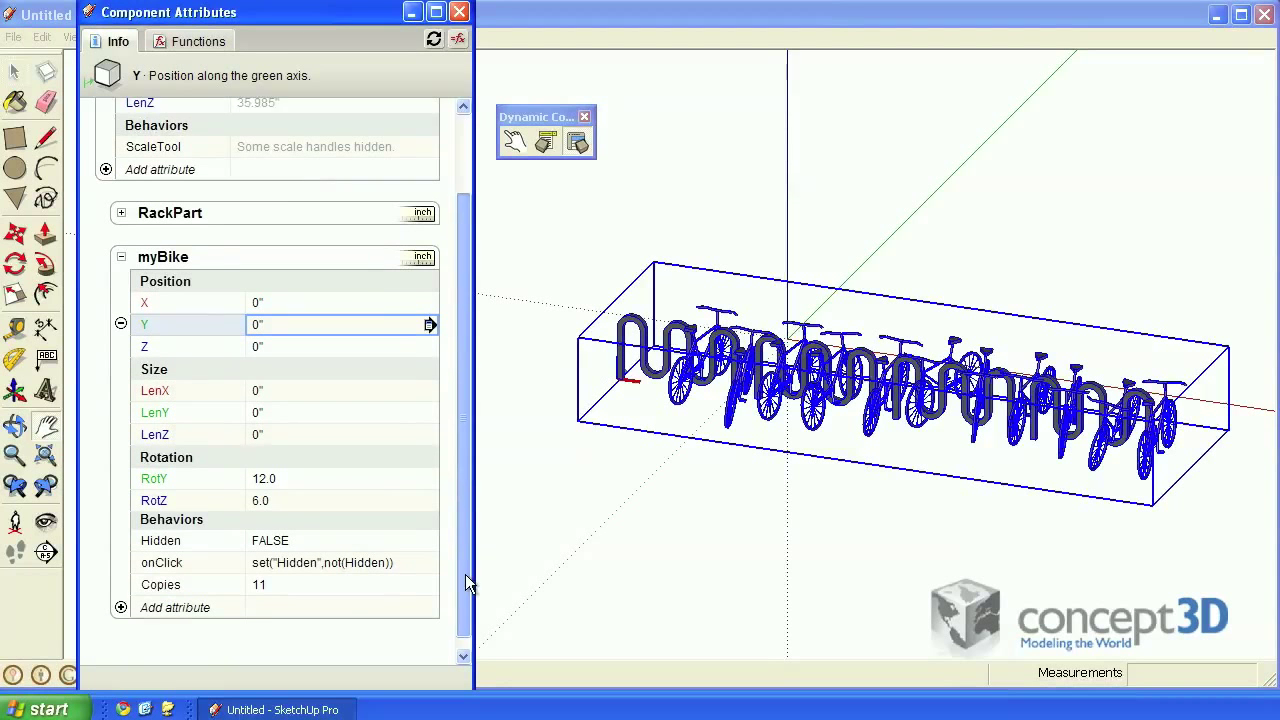
pyautogui.click(175, 607)
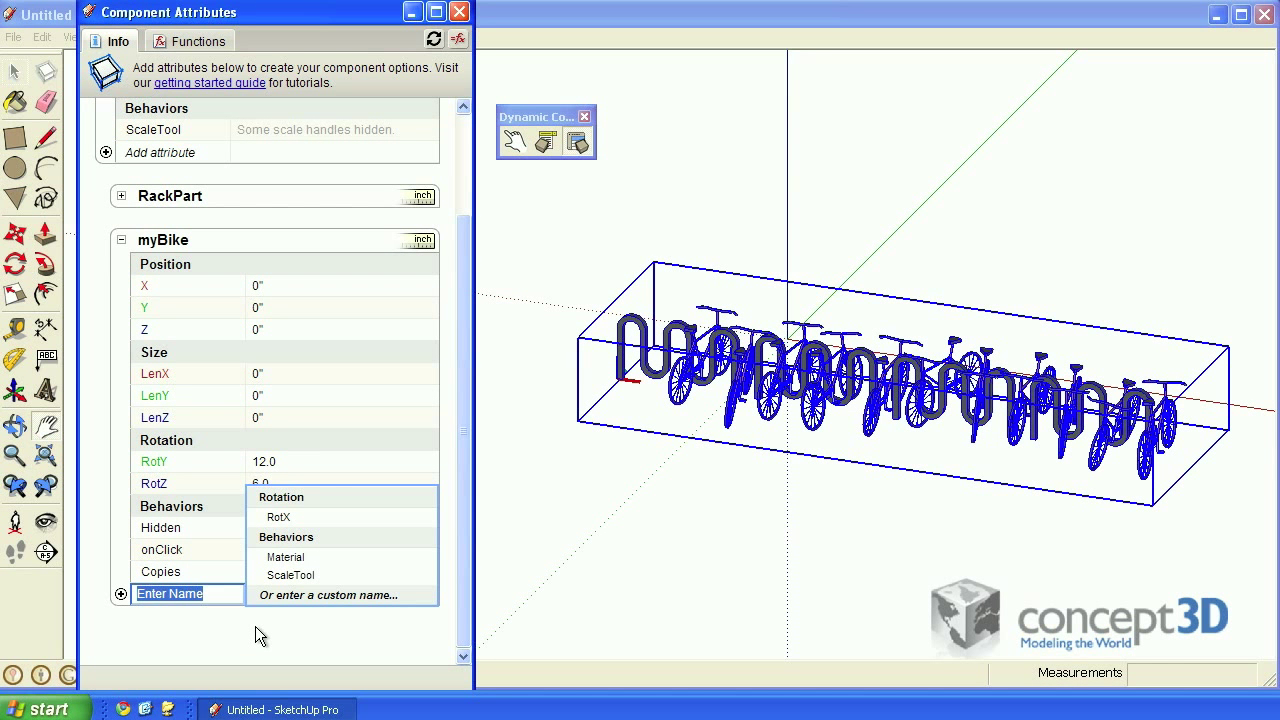
pyautogui.write('ifLast')
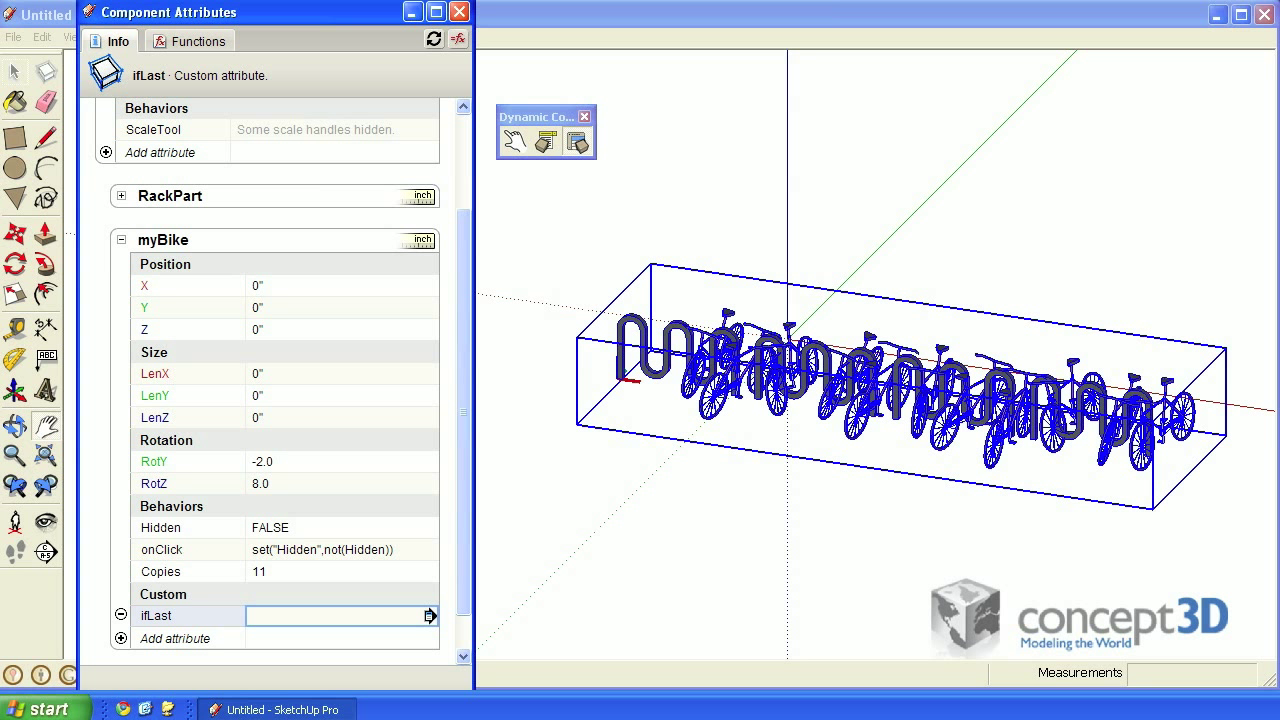
# Enter the formula =floor(Copies) as the ifLast attribute value
pyautogui.click(340, 615)
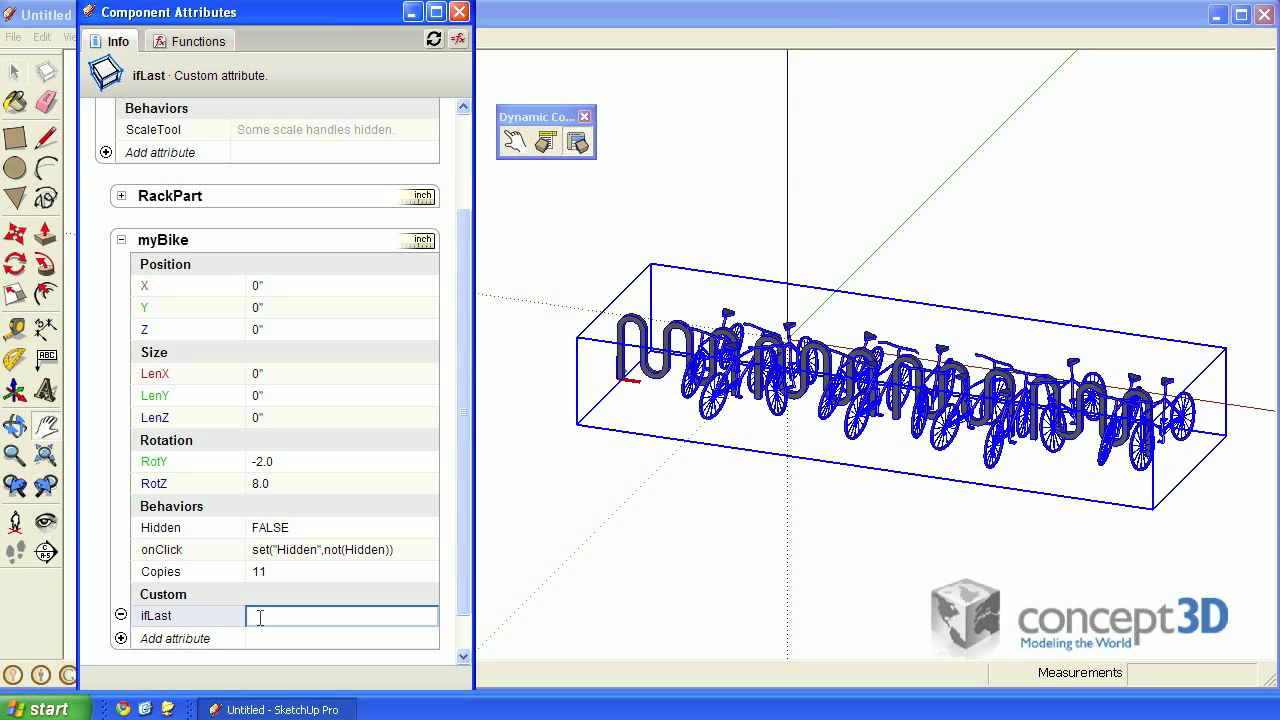
pyautogui.write('=')
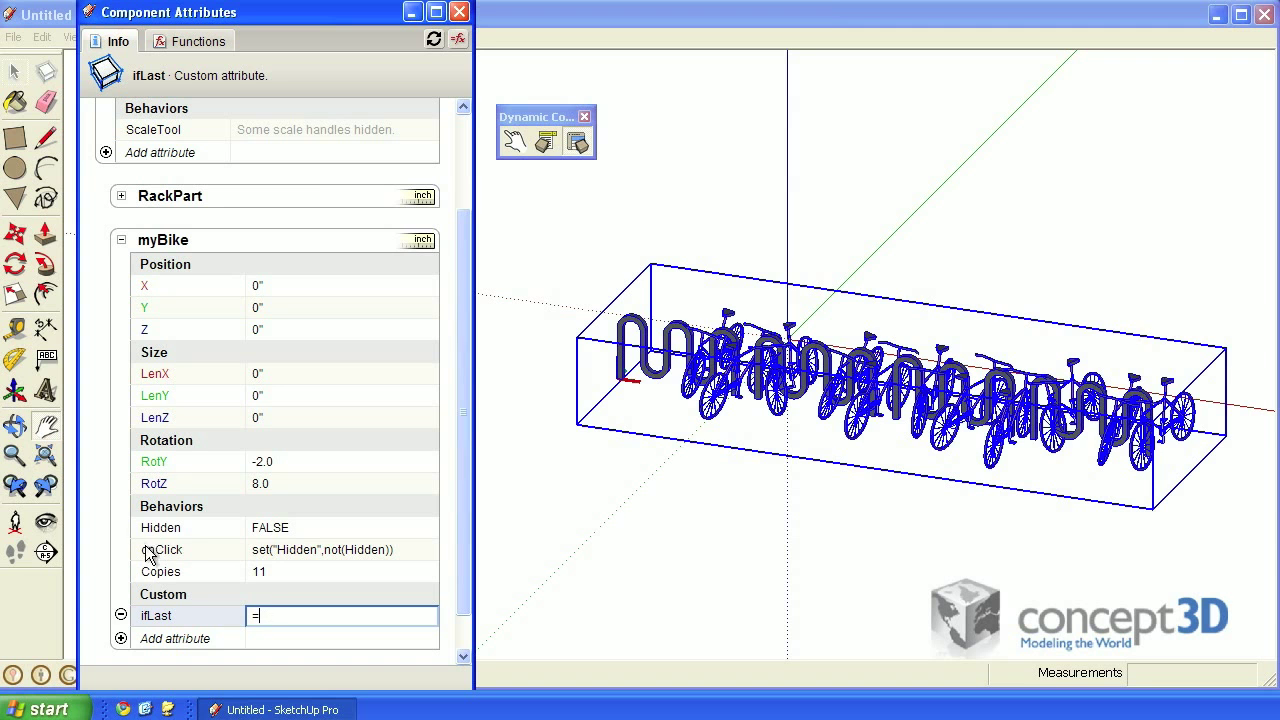
pyautogui.write('Copies')
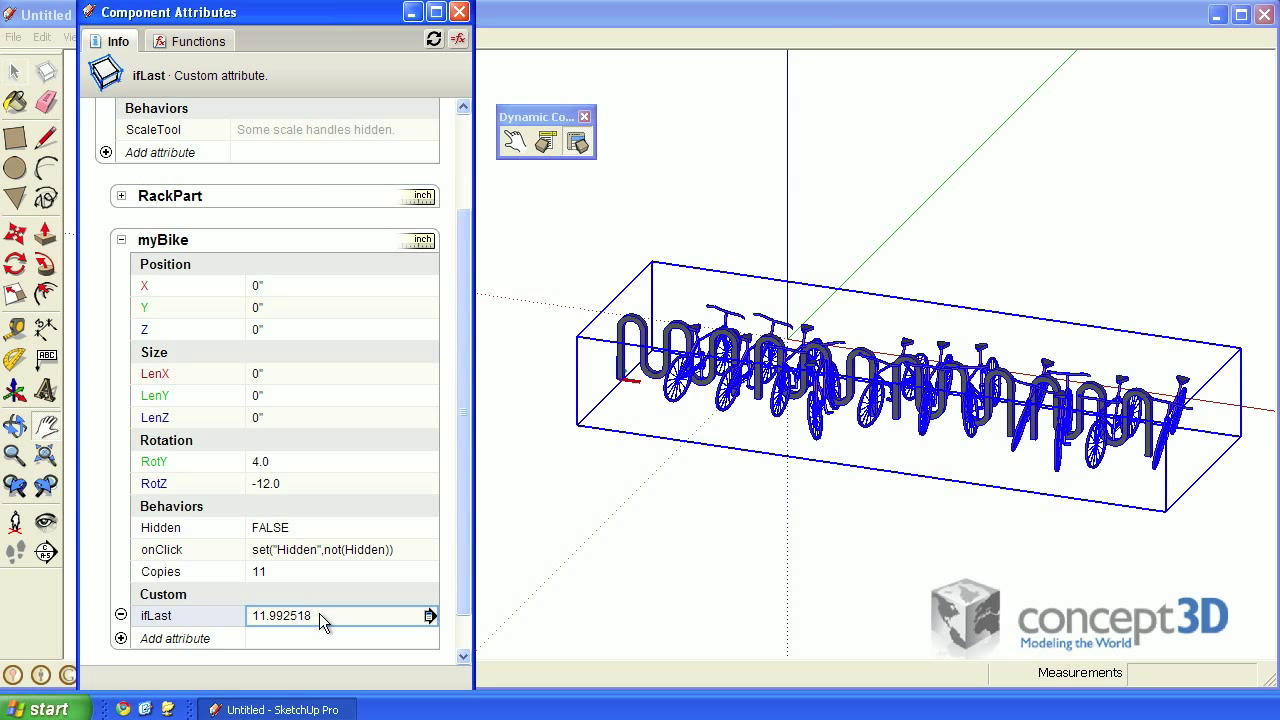
pyautogui.write('=Copies')
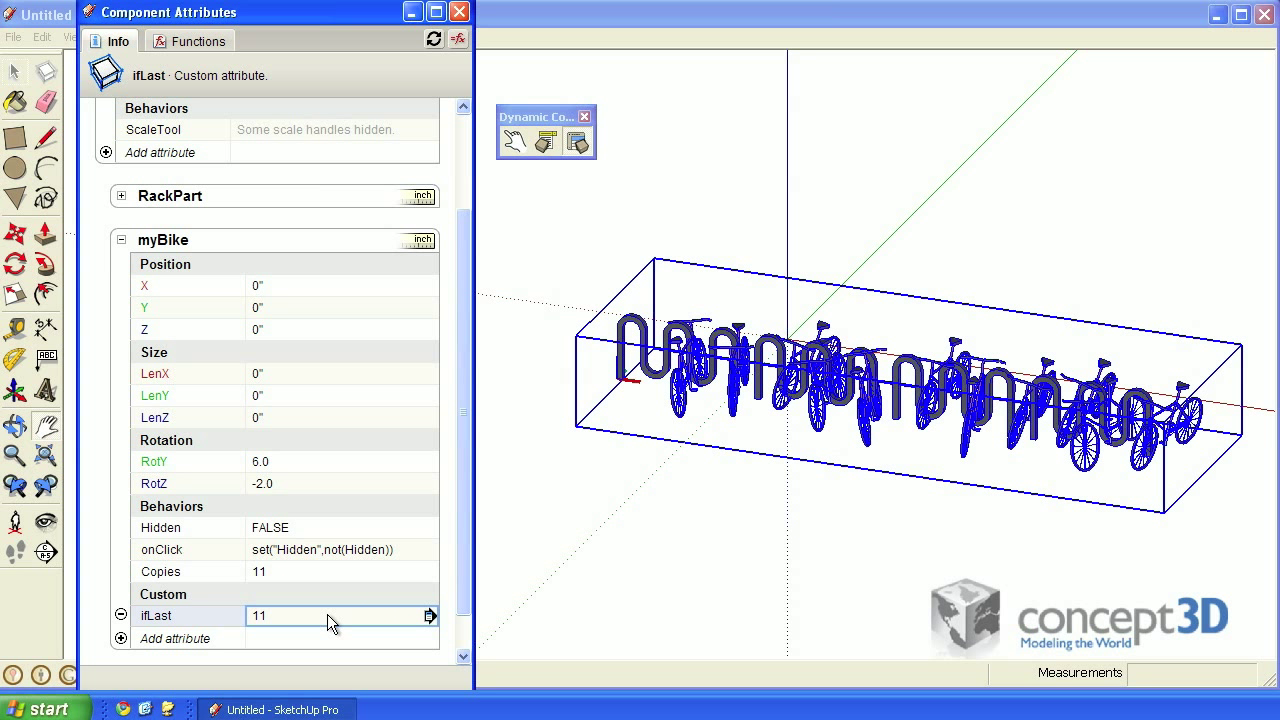
pyautogui.write('=floor(Copies)')
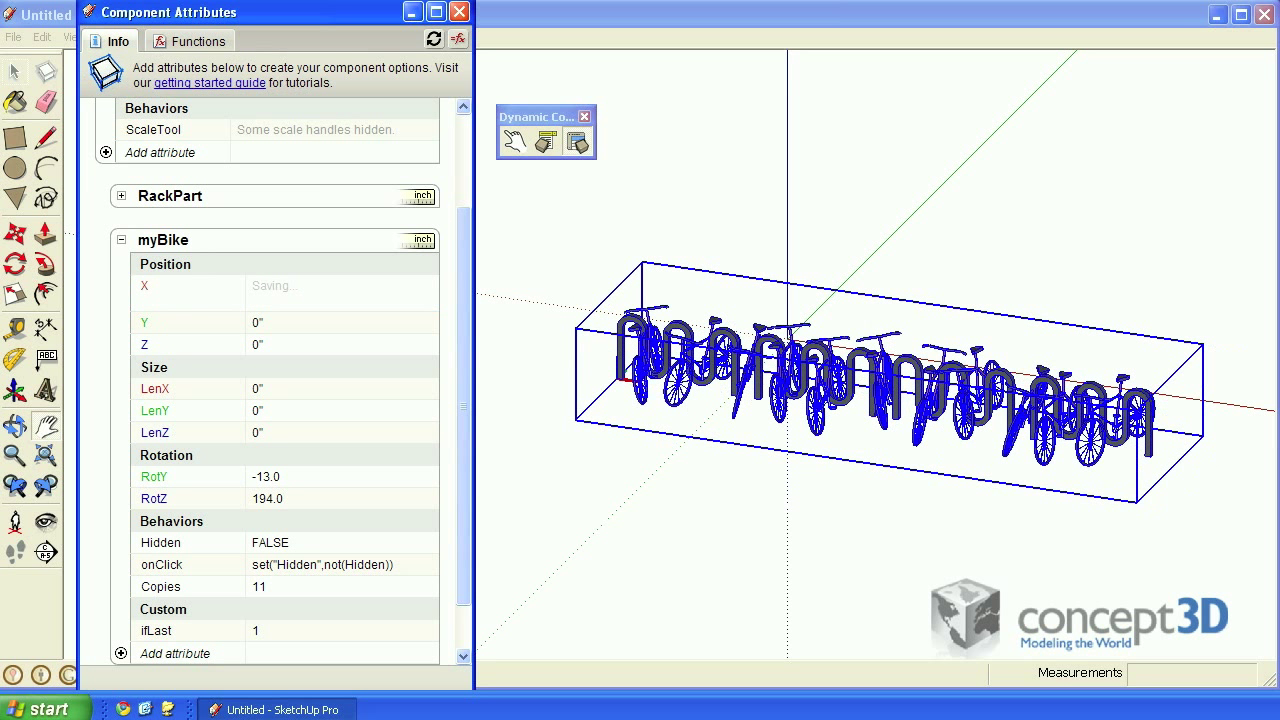
pyautogui.click(340, 286)
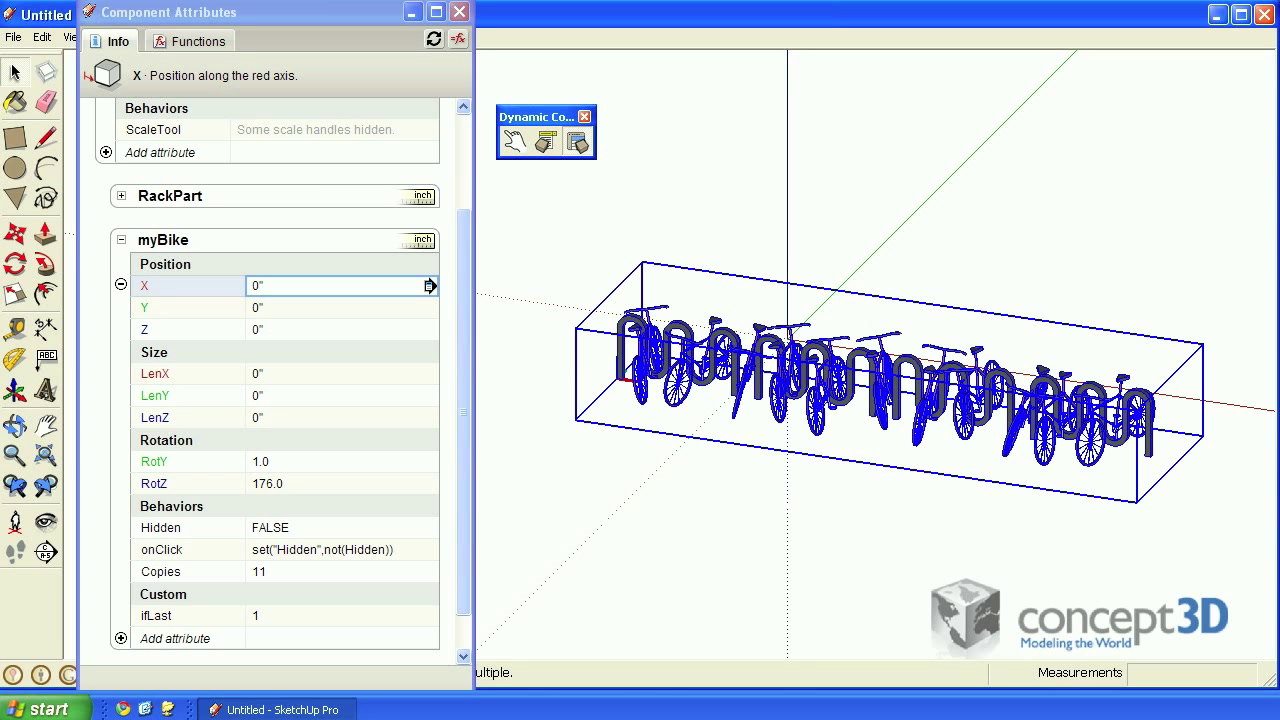
pyautogui.moveTo(1157, 420)
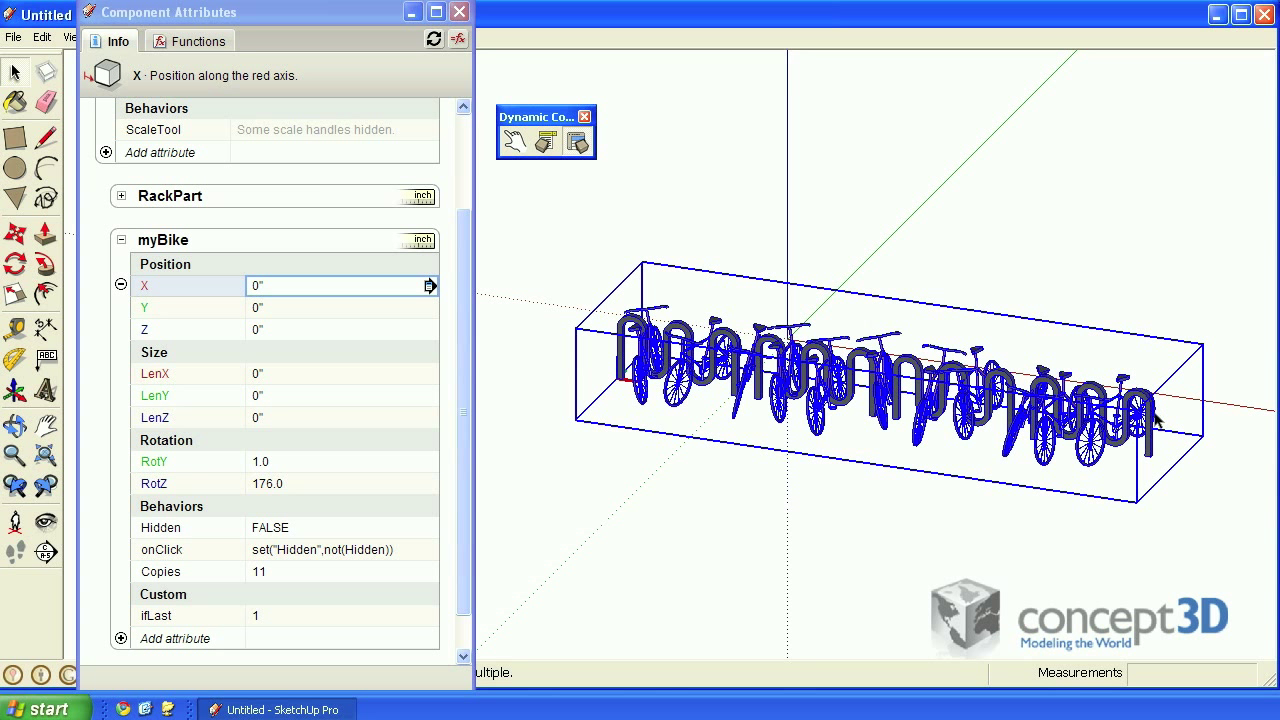